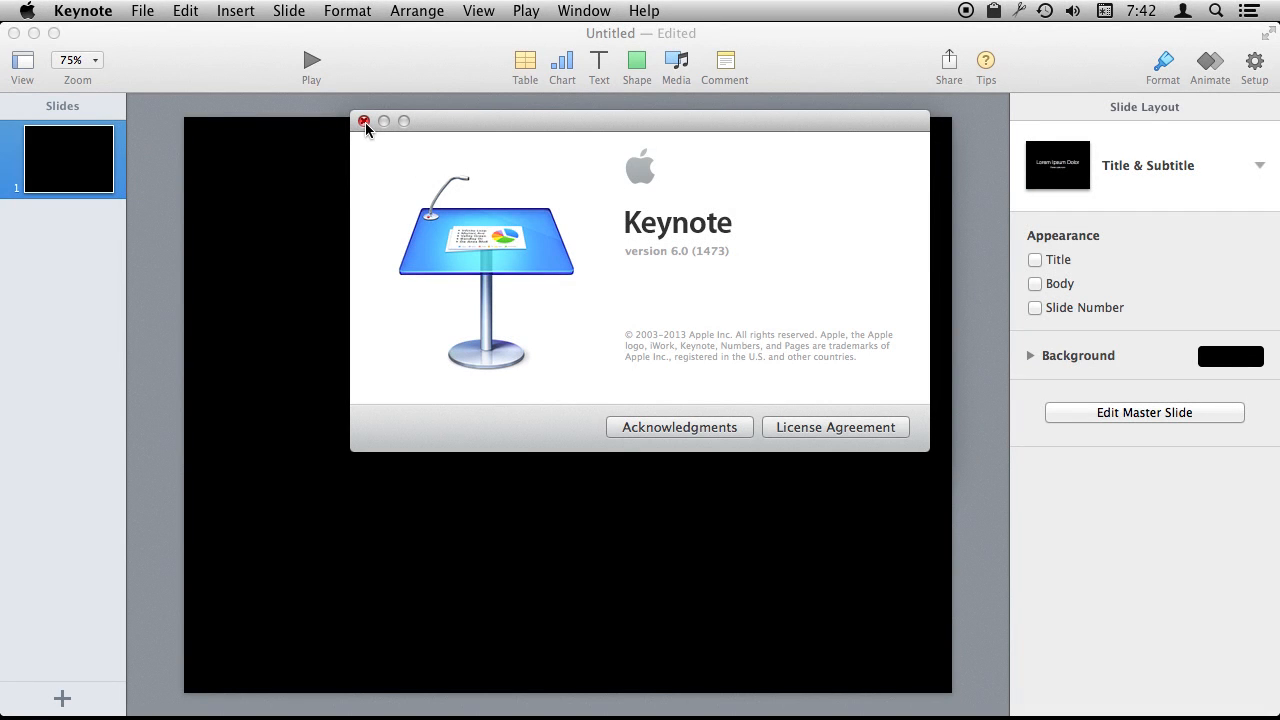
# Dismiss the About Keynote window and place a blue star shape in the slide's centre
pyautogui.click(367, 121)
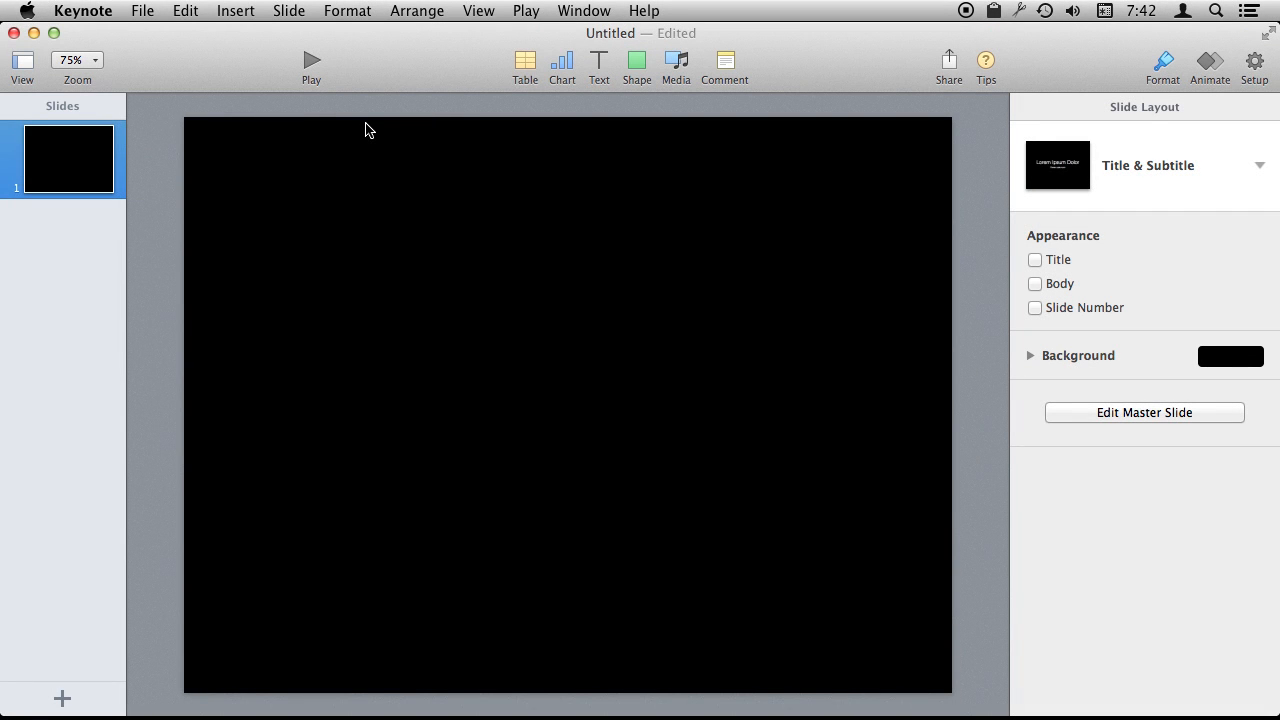
pyautogui.moveTo(422, 233)
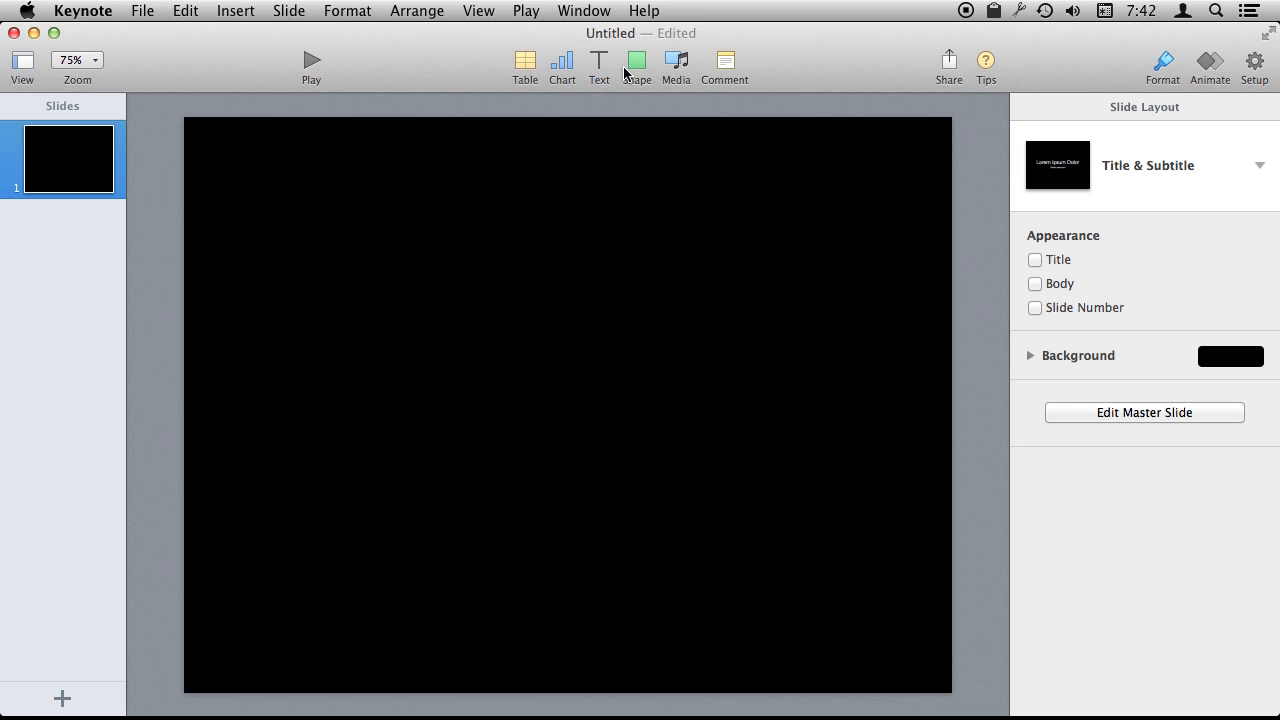
pyautogui.moveTo(636, 65)
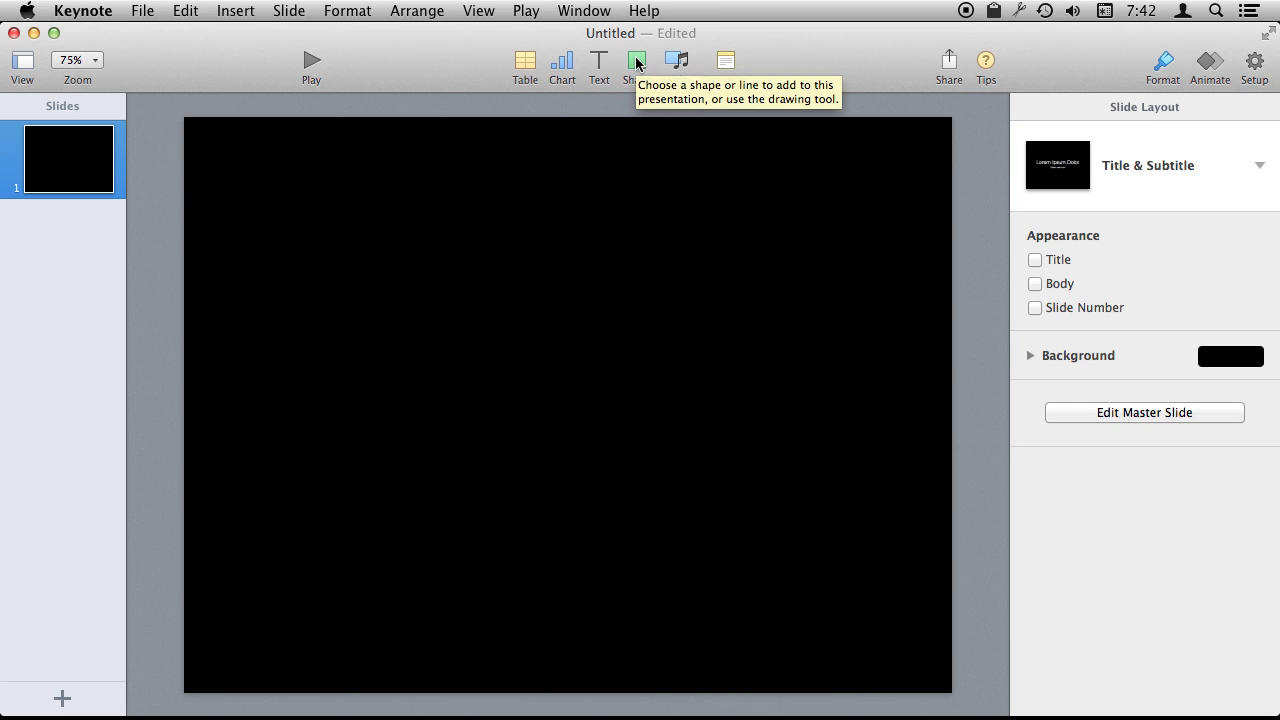
pyautogui.click(636, 60)
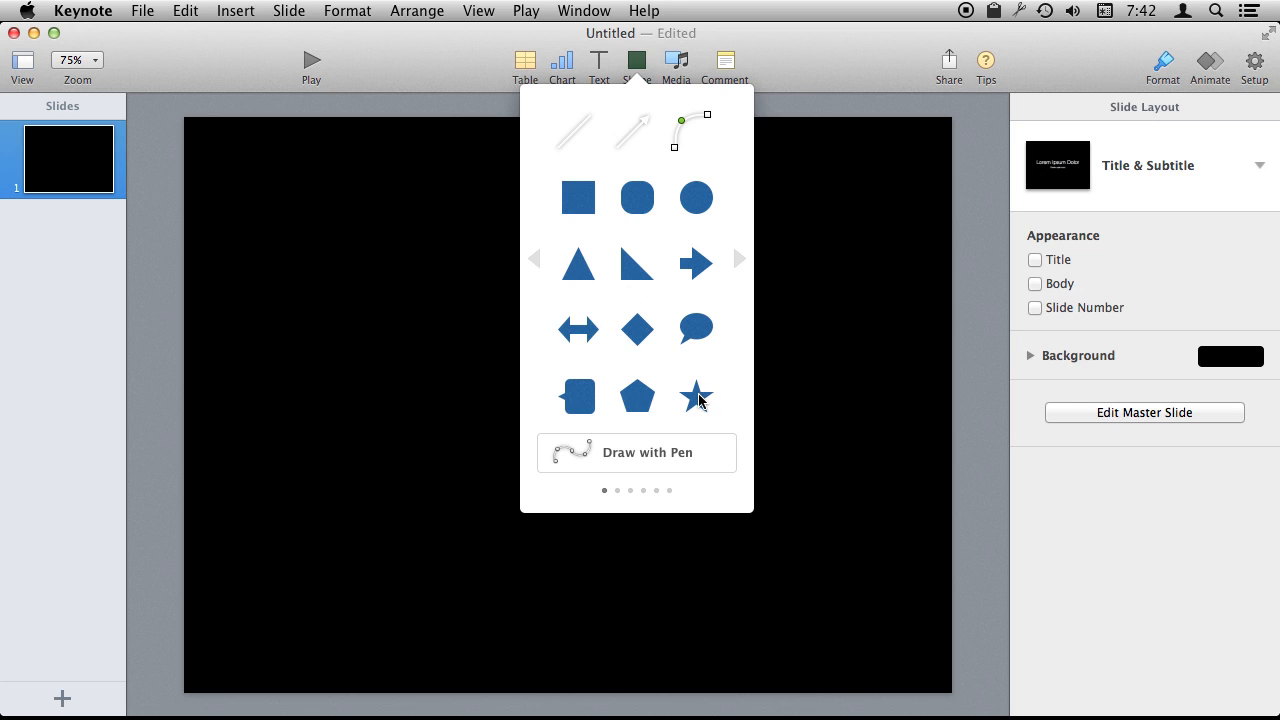
pyautogui.click(695, 396)
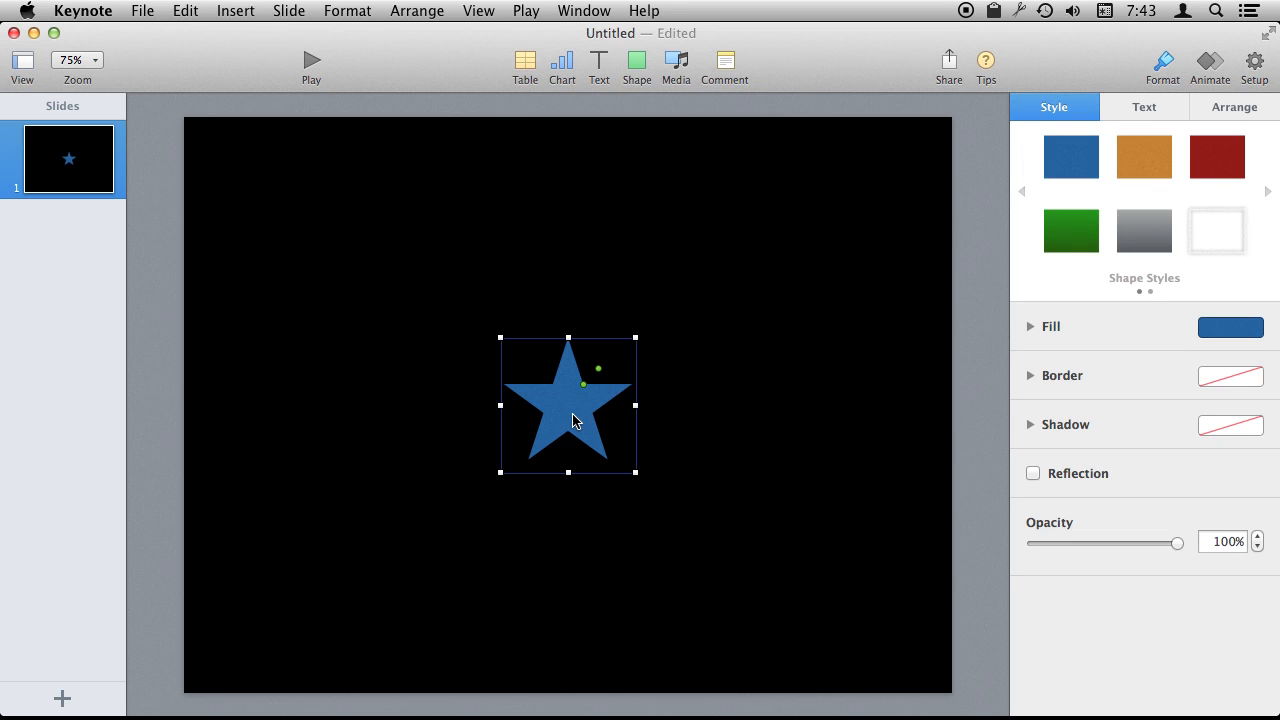
pyautogui.moveTo(572, 402)
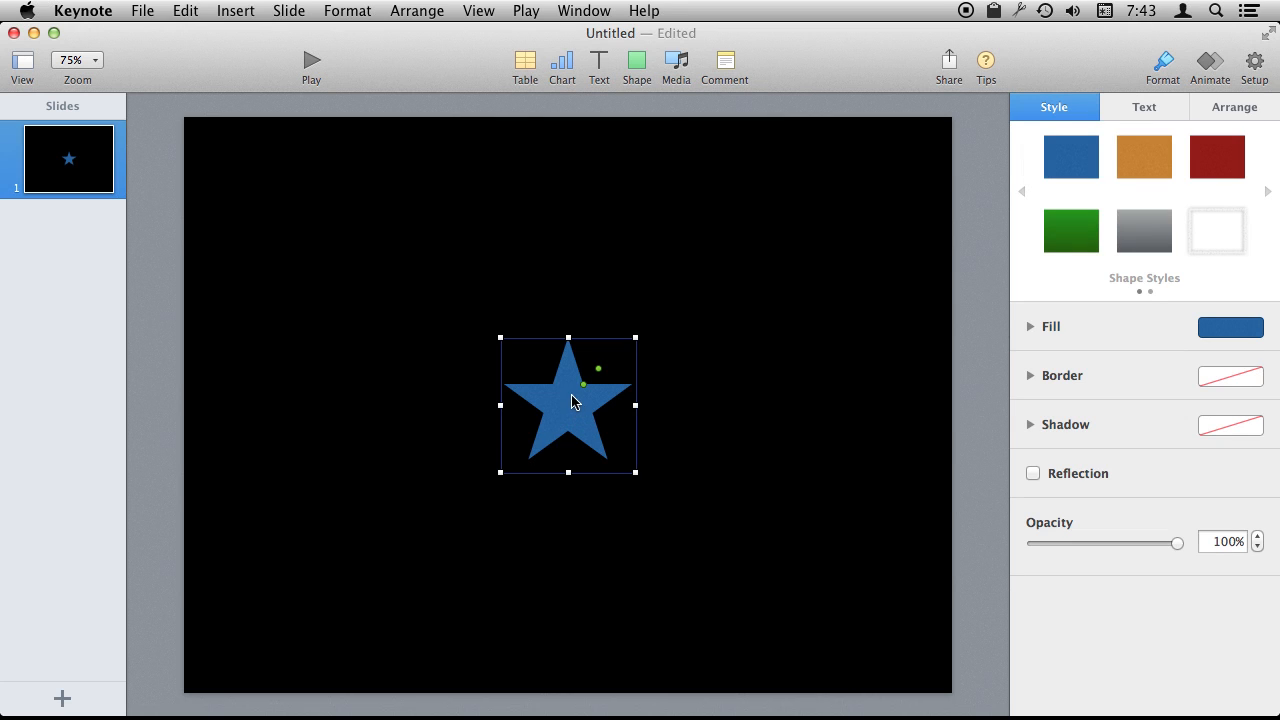
pyautogui.moveTo(585, 393)
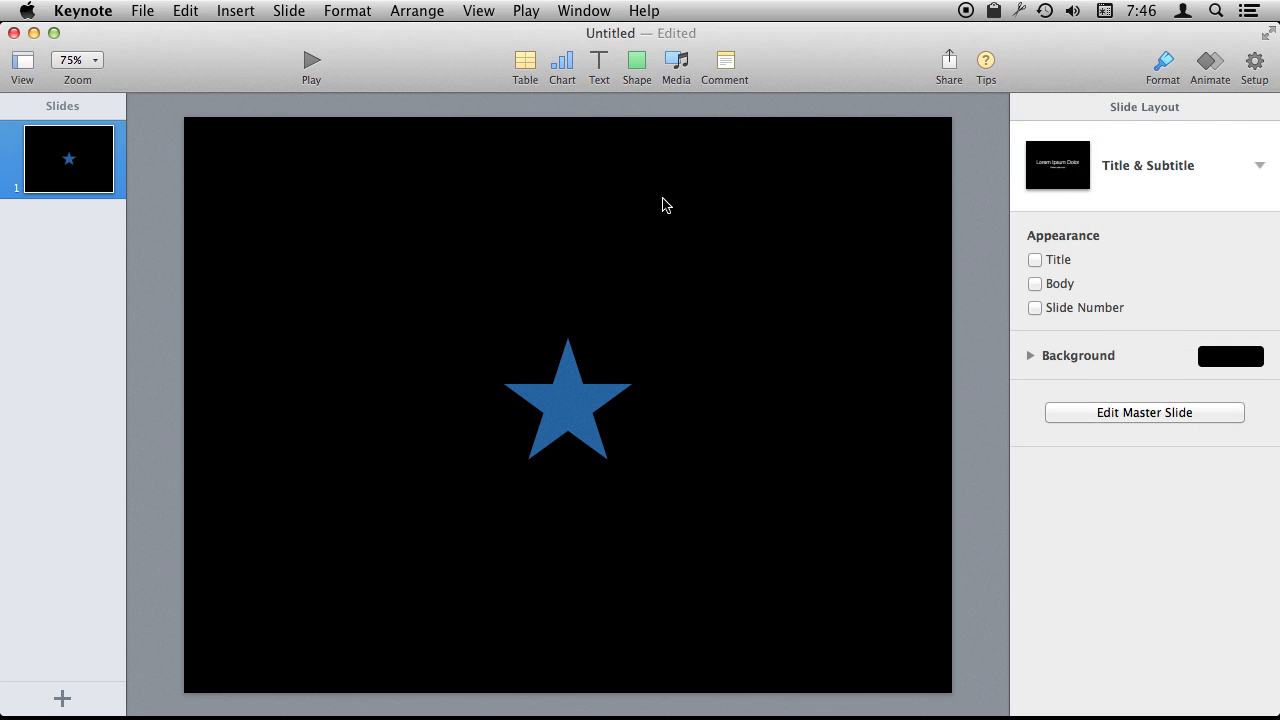
pyautogui.moveTo(628, 72)
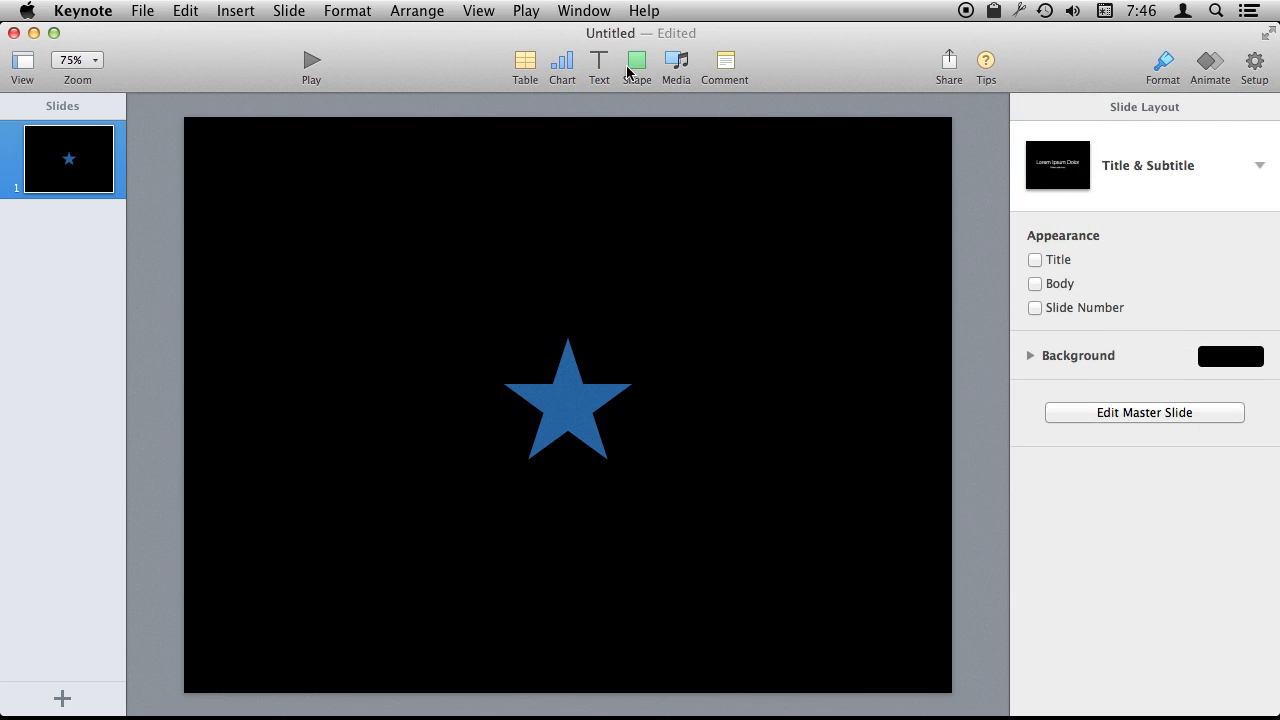
# Draw a pen line that arcs across the top of the slide and winds around the star
pyautogui.click(636, 66)
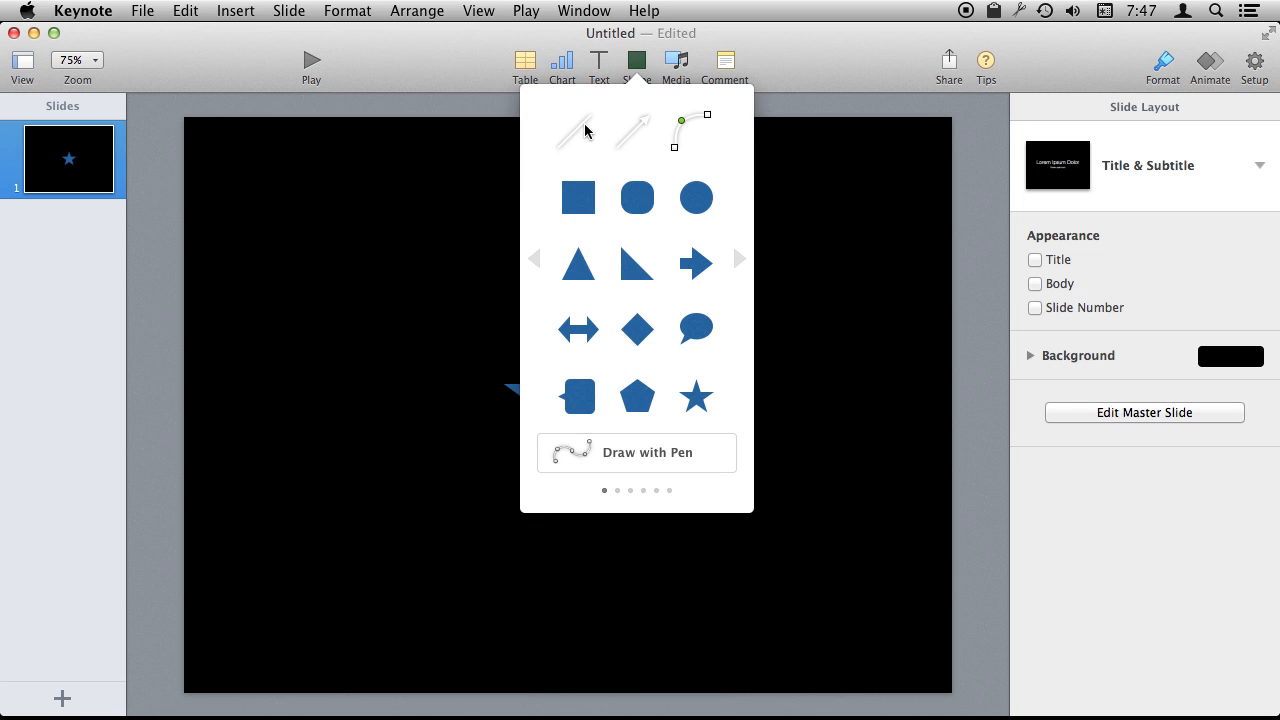
pyautogui.moveTo(641, 161)
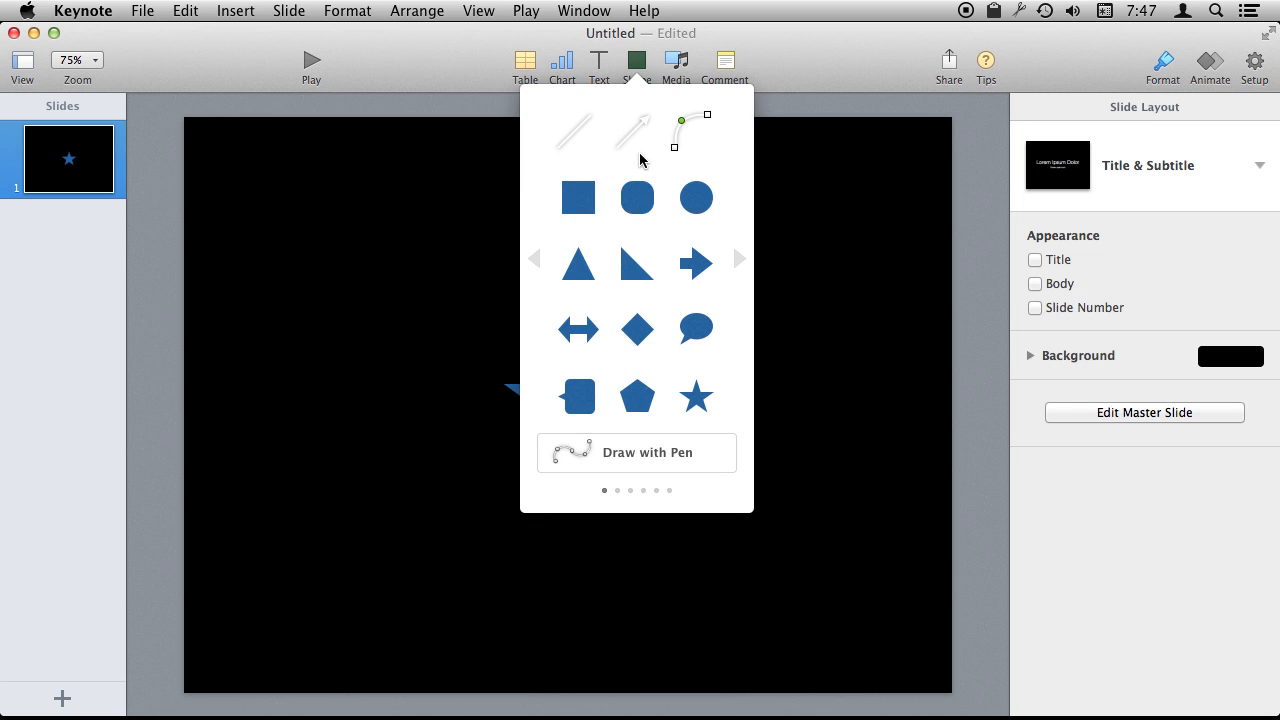
pyautogui.moveTo(710, 118)
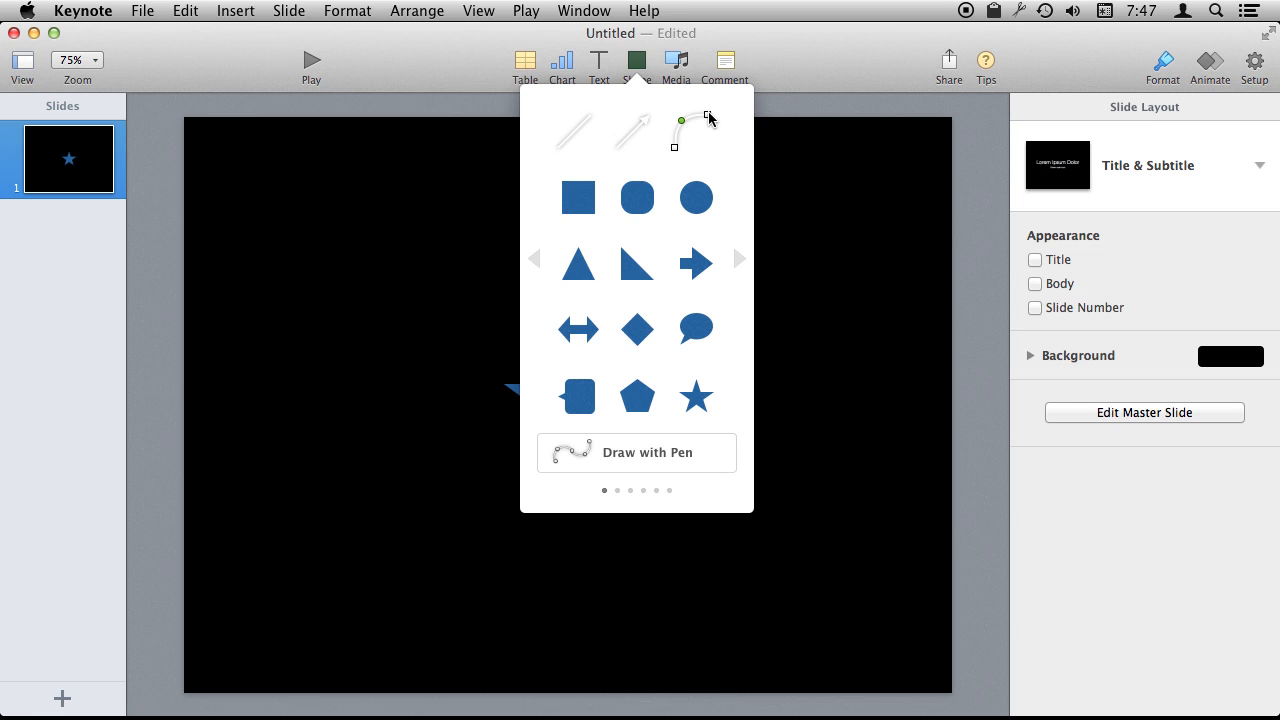
pyautogui.moveTo(670, 211)
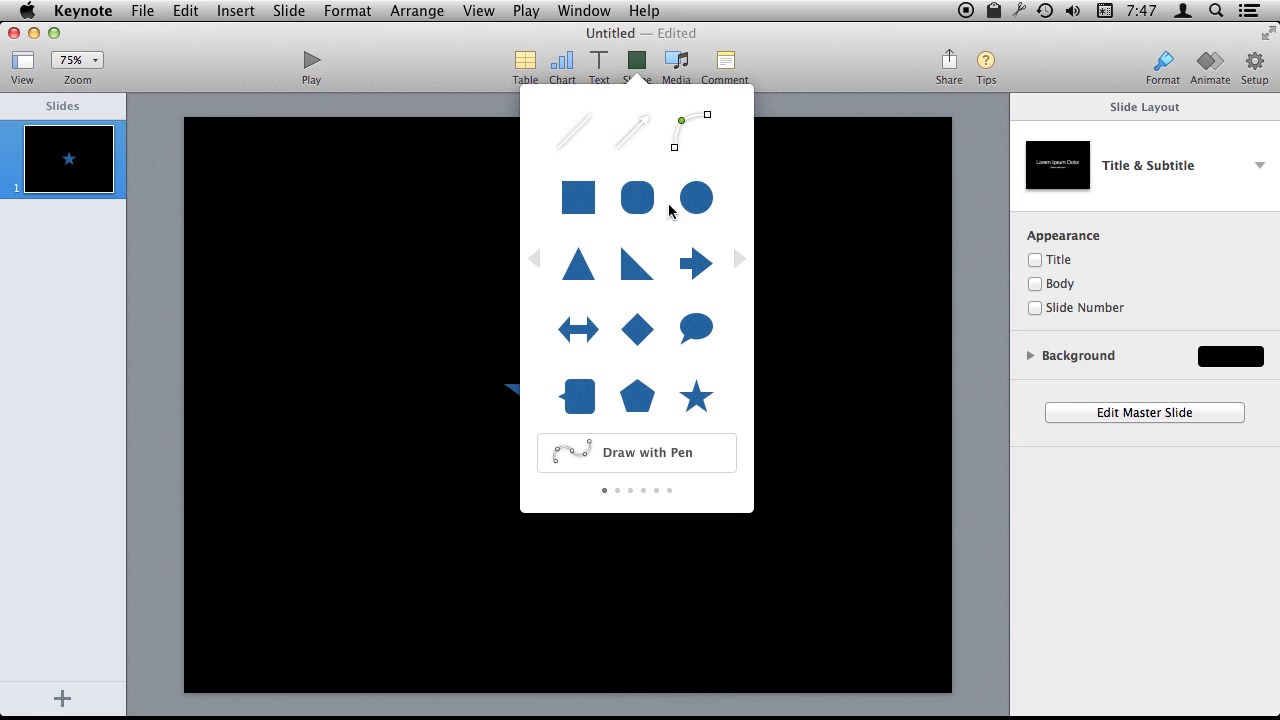
pyautogui.moveTo(598, 457)
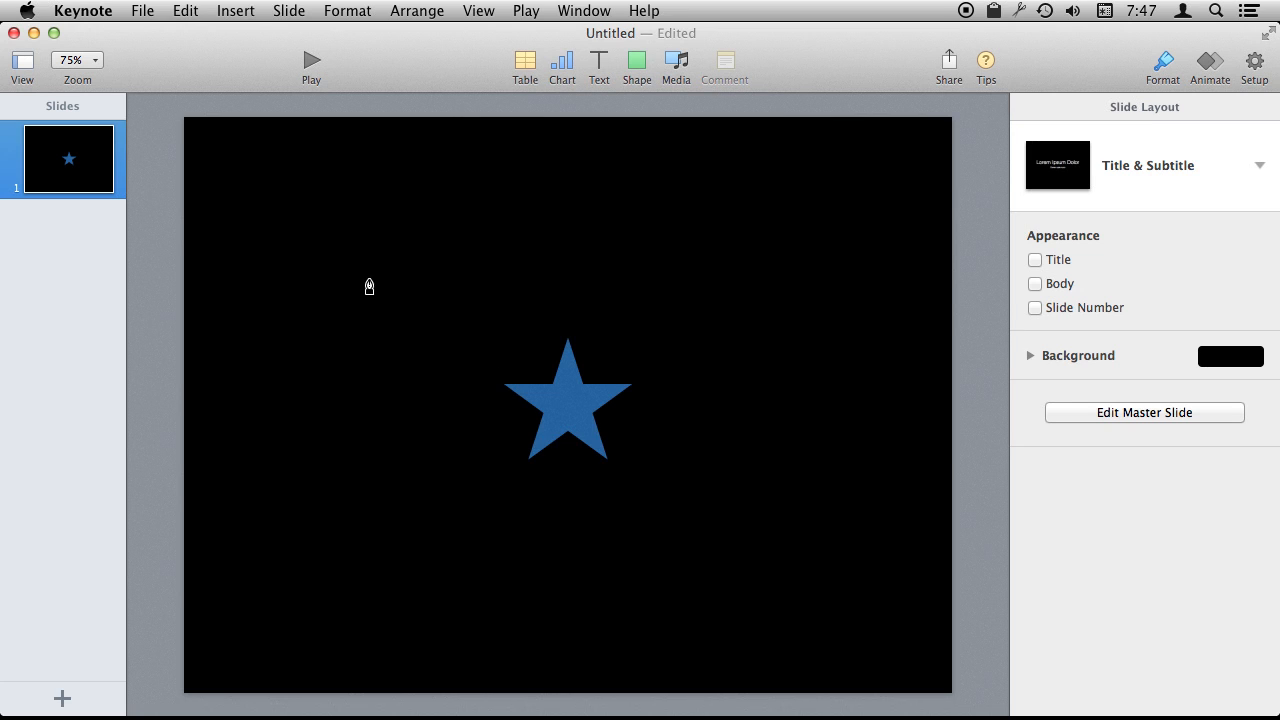
pyautogui.moveTo(281, 207); pyautogui.dragTo(400, 185)
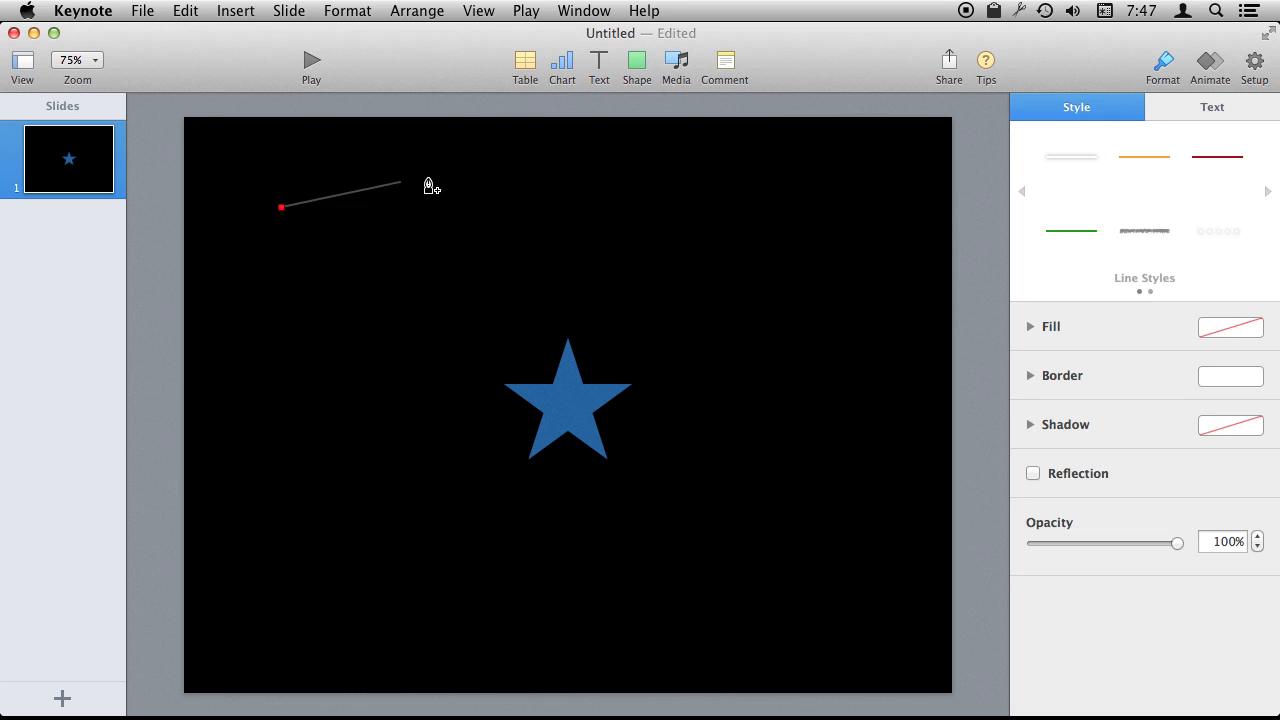
pyautogui.moveTo(400, 186); pyautogui.dragTo(665, 205)
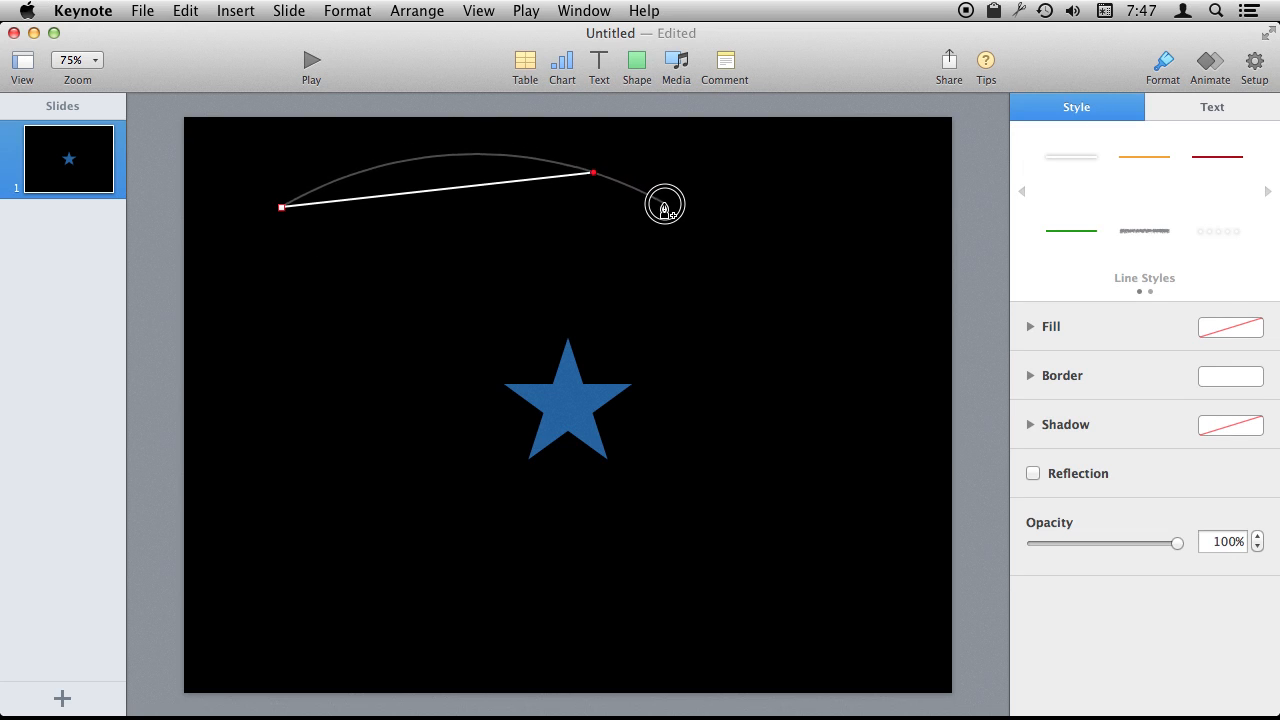
pyautogui.moveTo(665, 205); pyautogui.dragTo(825, 322)
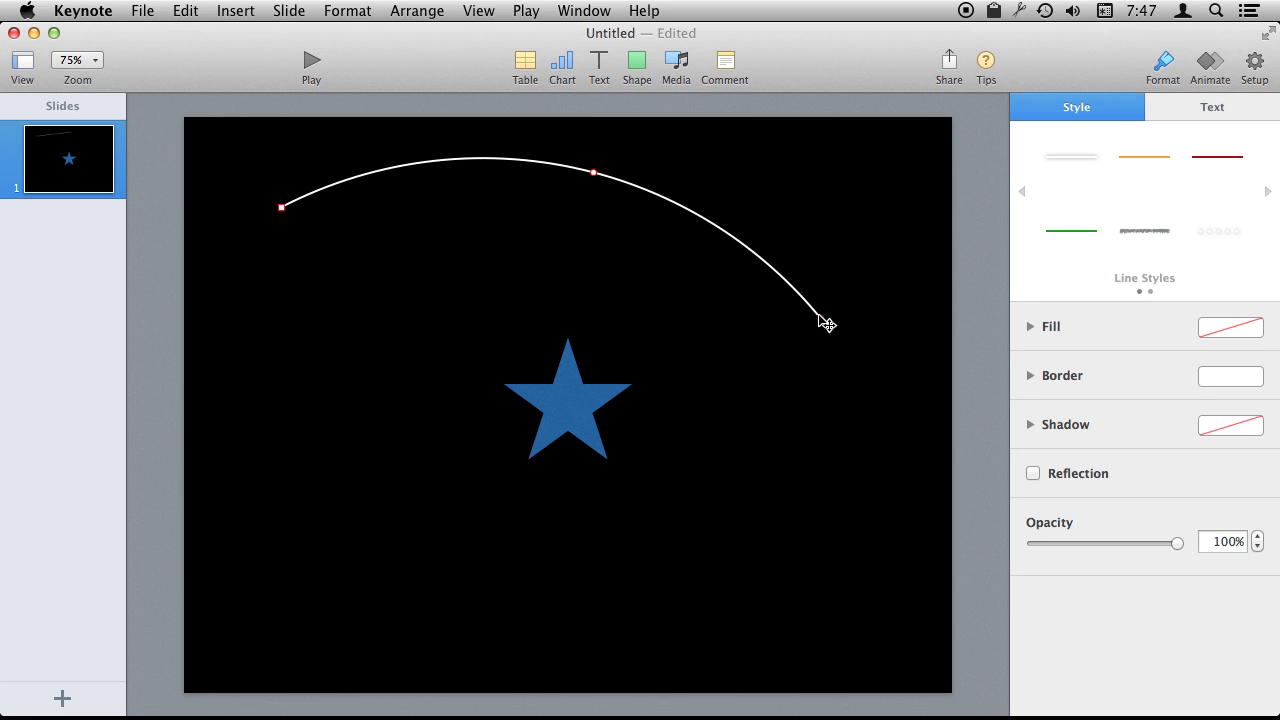
pyautogui.moveTo(825, 320); pyautogui.dragTo(867, 445)
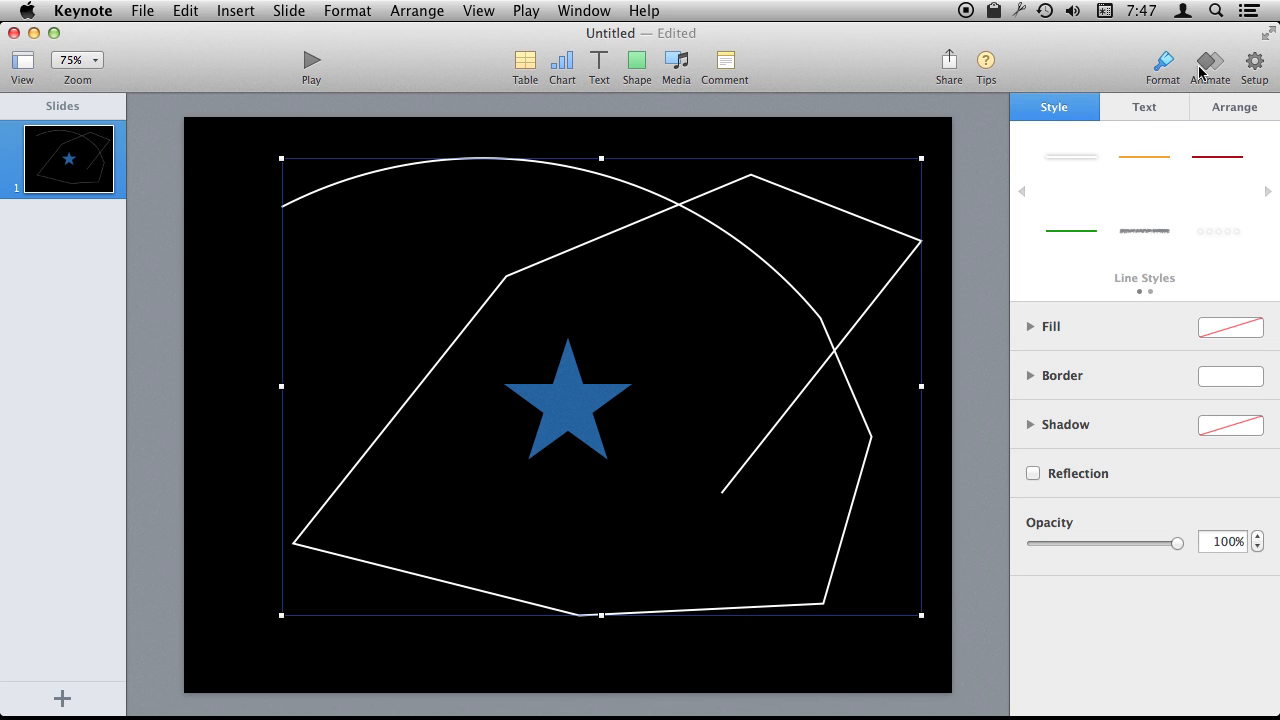
# Select the line together with the star and apply Make Motion Path from Shape
pyautogui.click(1234, 107)
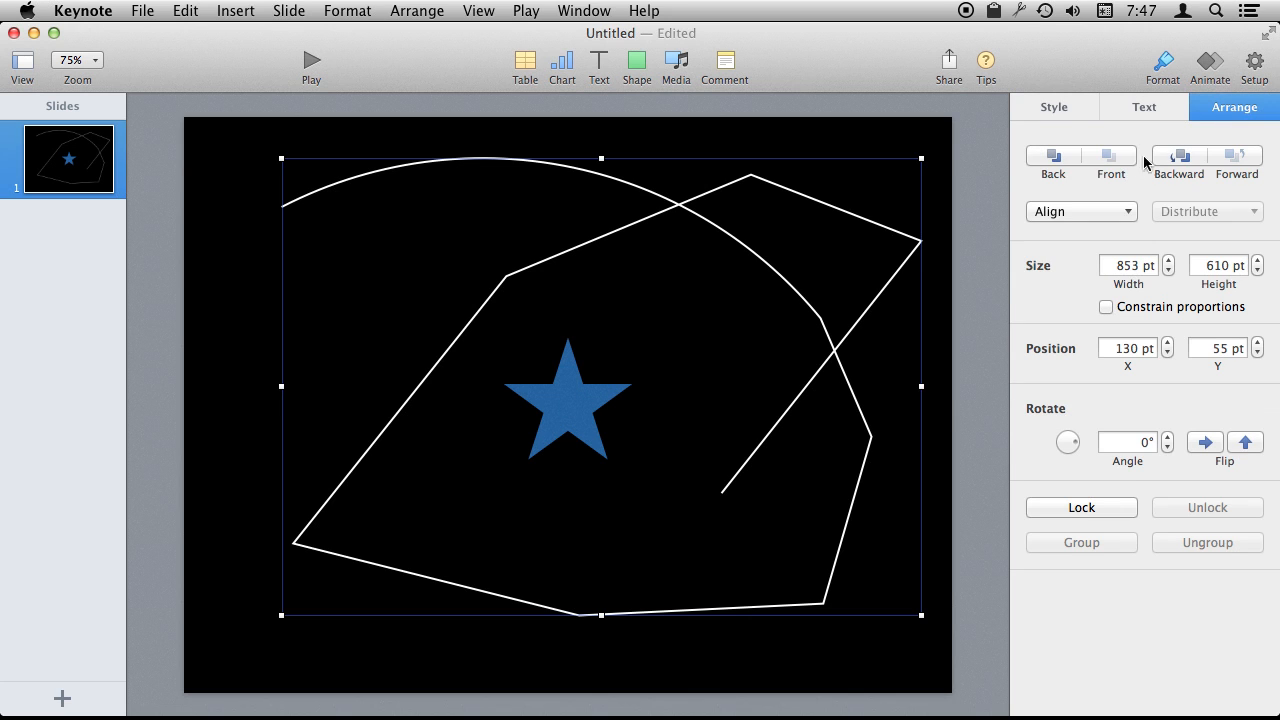
pyautogui.click(567, 405)
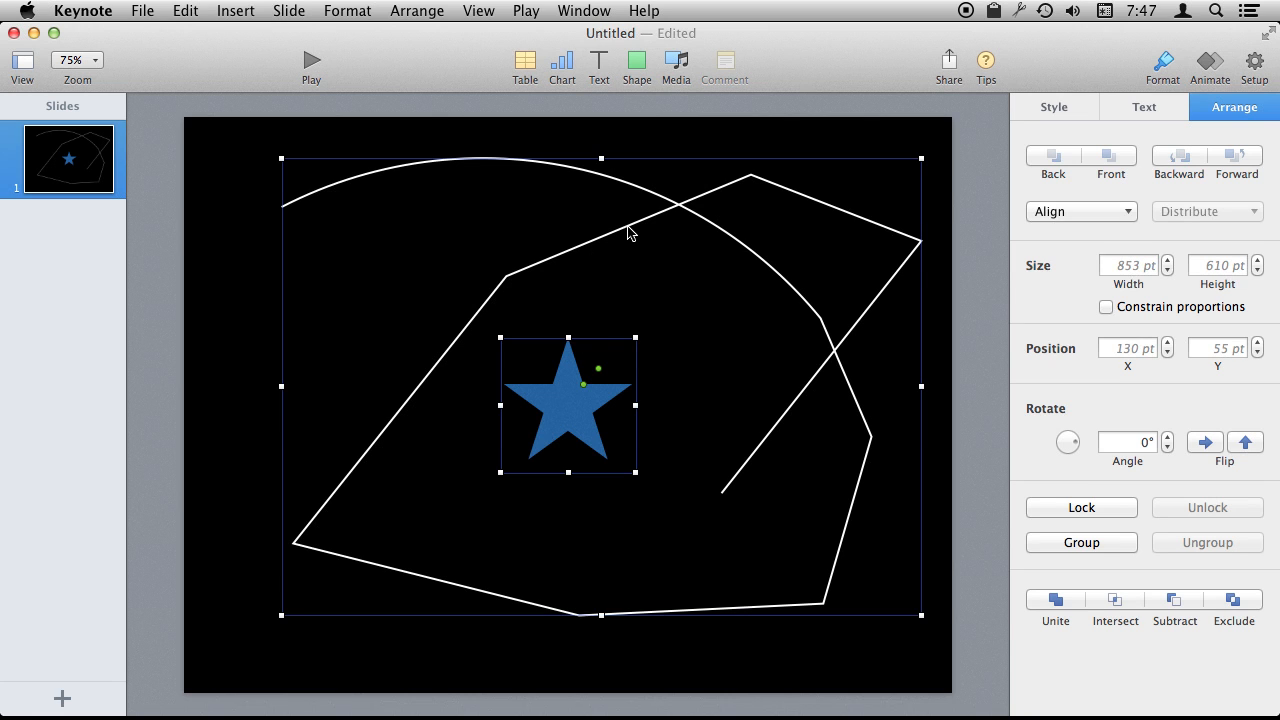
pyautogui.click(347, 11)
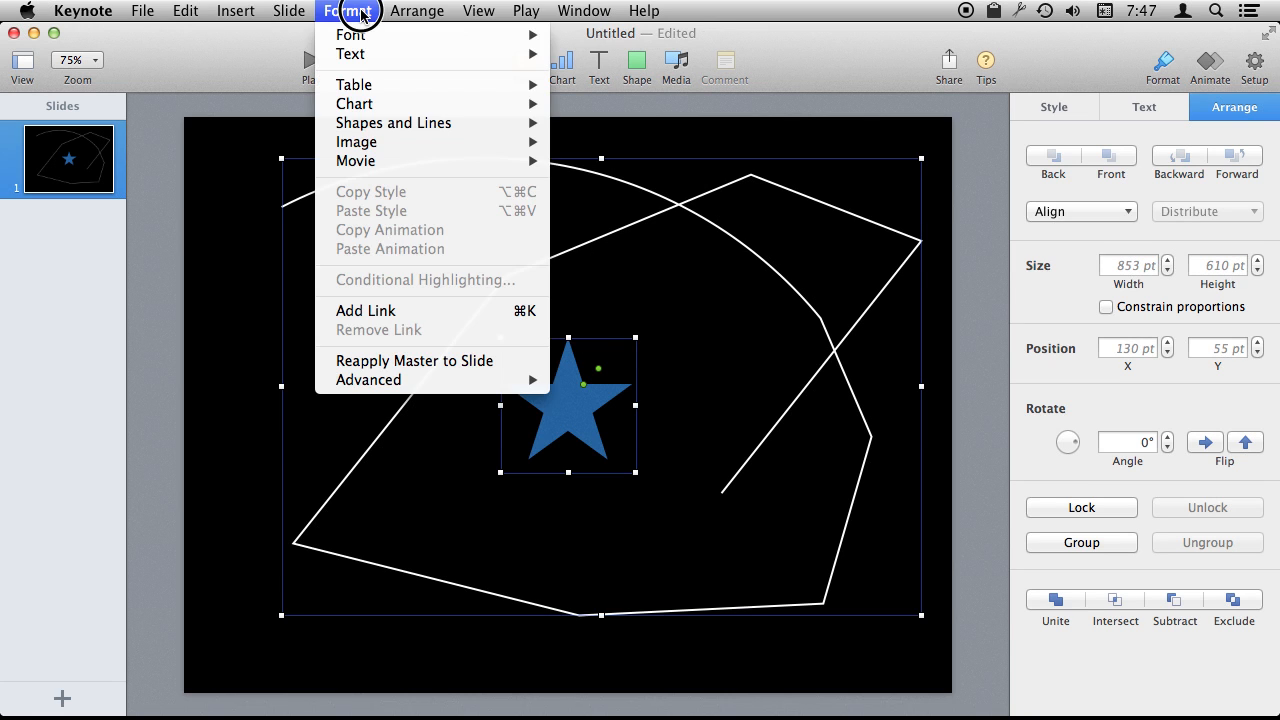
pyautogui.moveTo(393, 122)
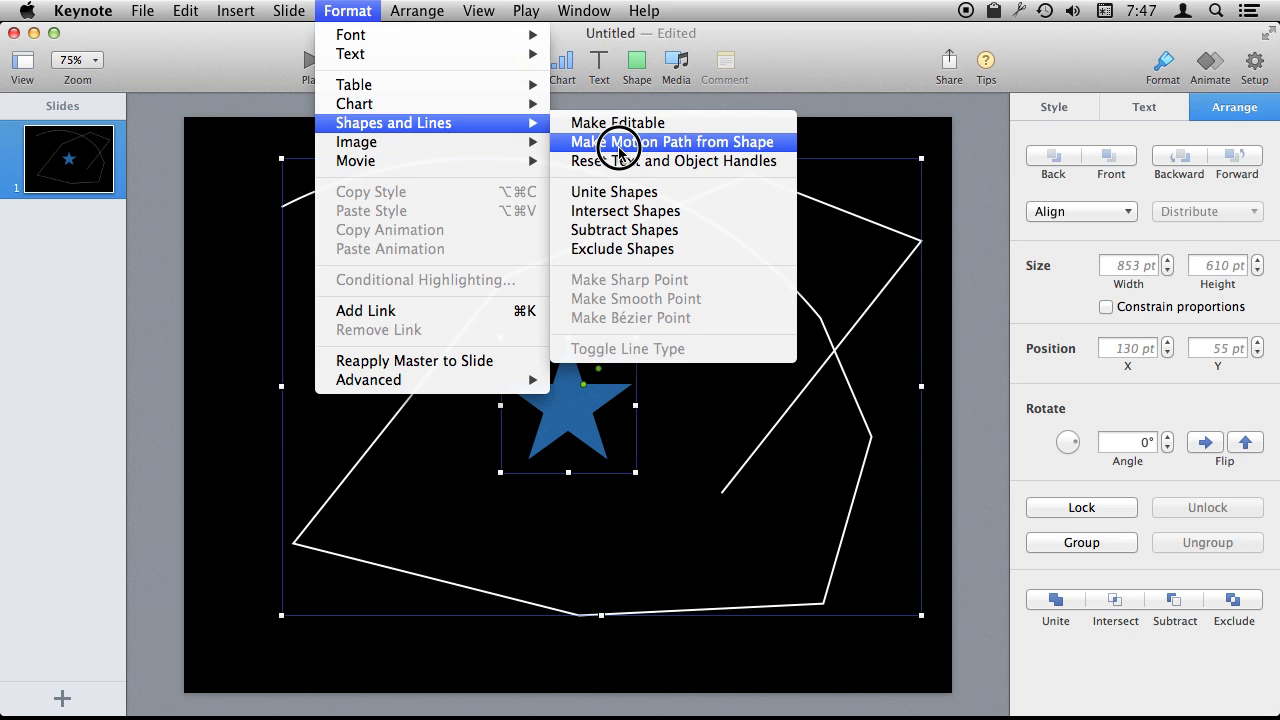
pyautogui.click(670, 141)
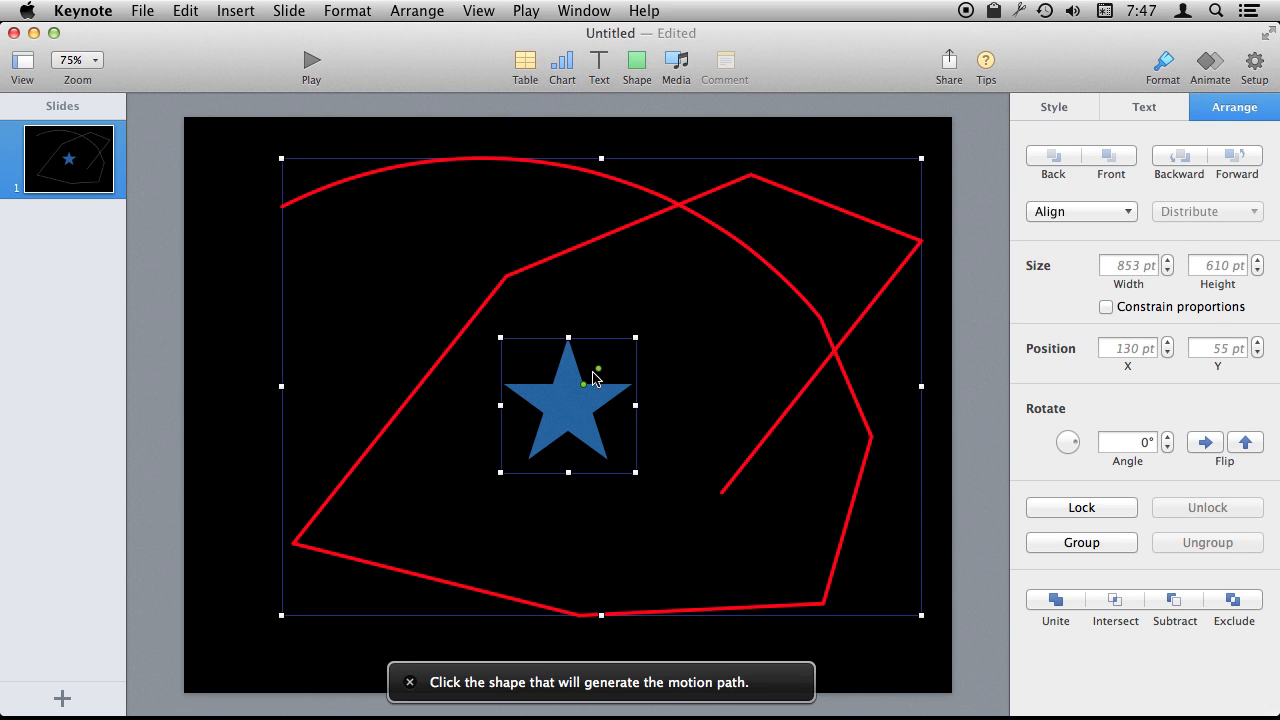
pyautogui.moveTo(632, 191)
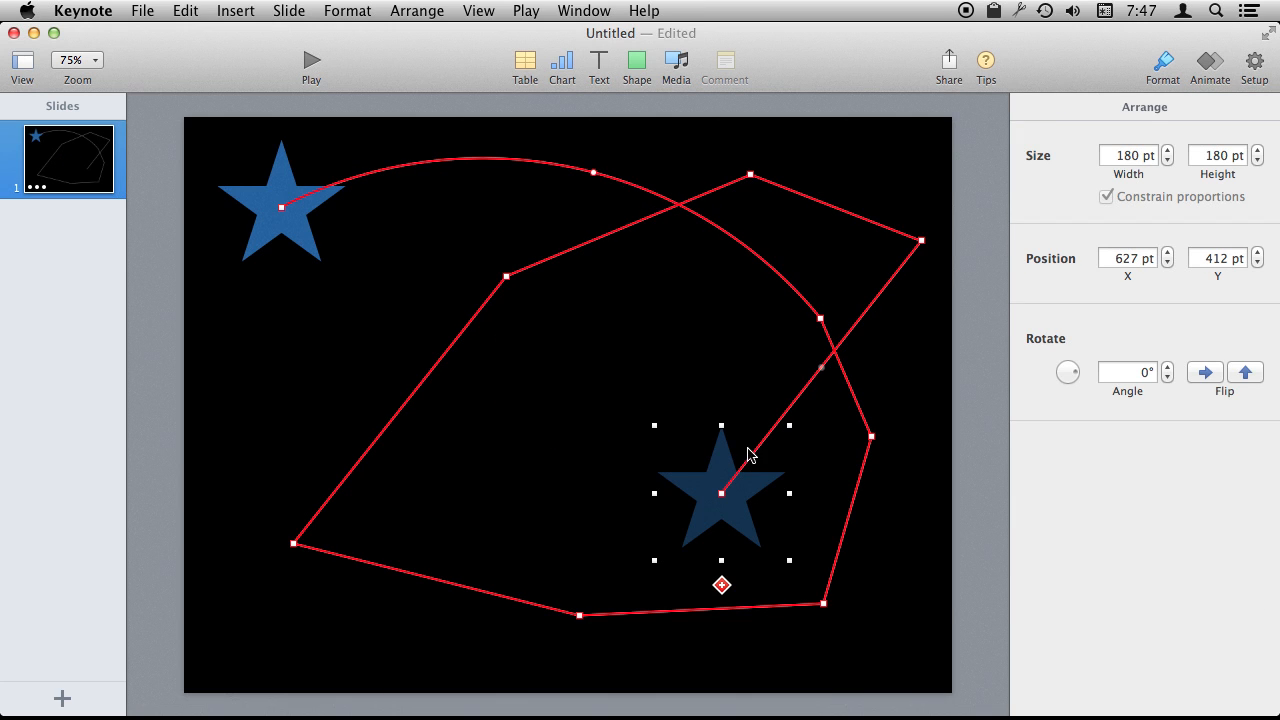
pyautogui.moveTo(250, 240)
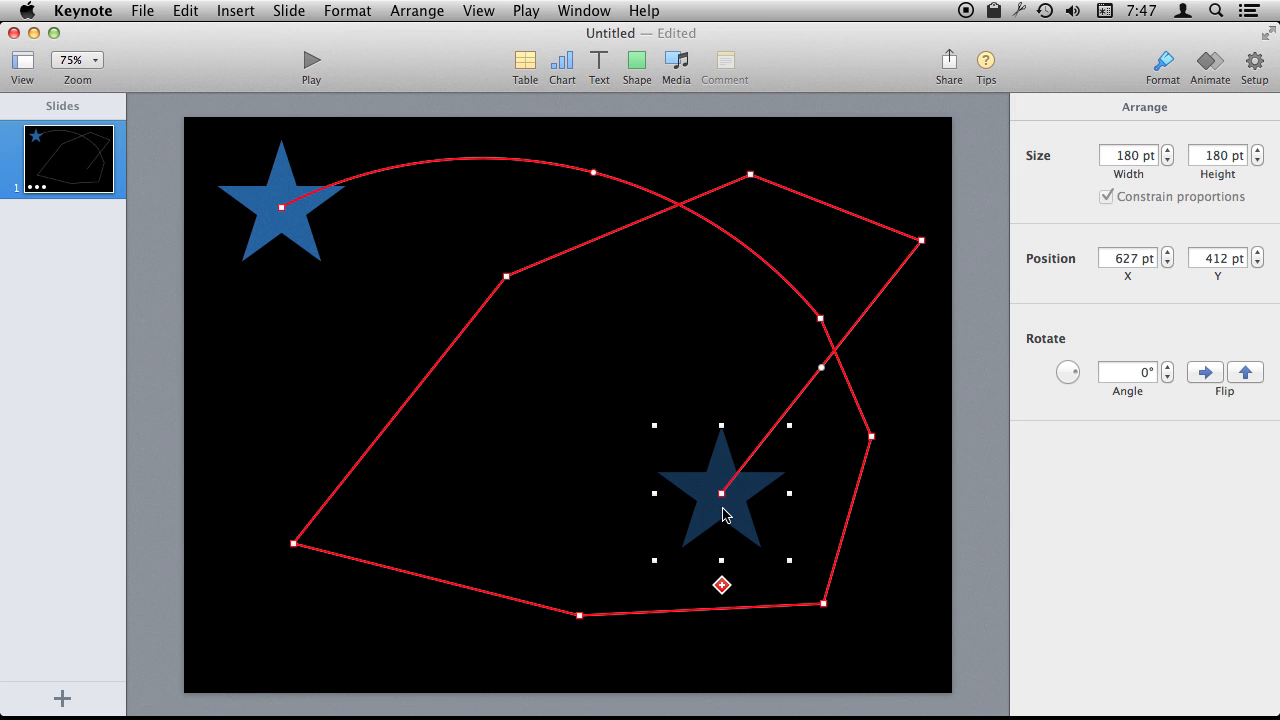
pyautogui.moveTo(318, 107)
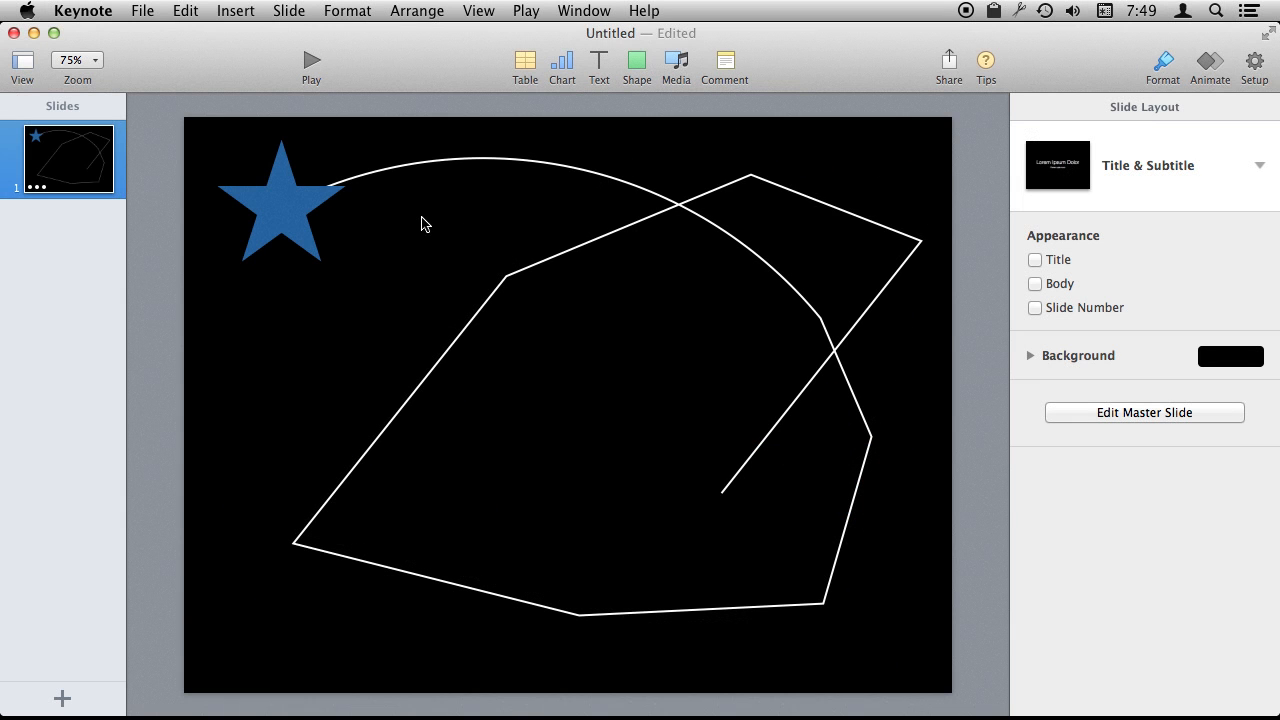
# Select the white motion path and bring up the star's action list
pyautogui.click(489, 162)
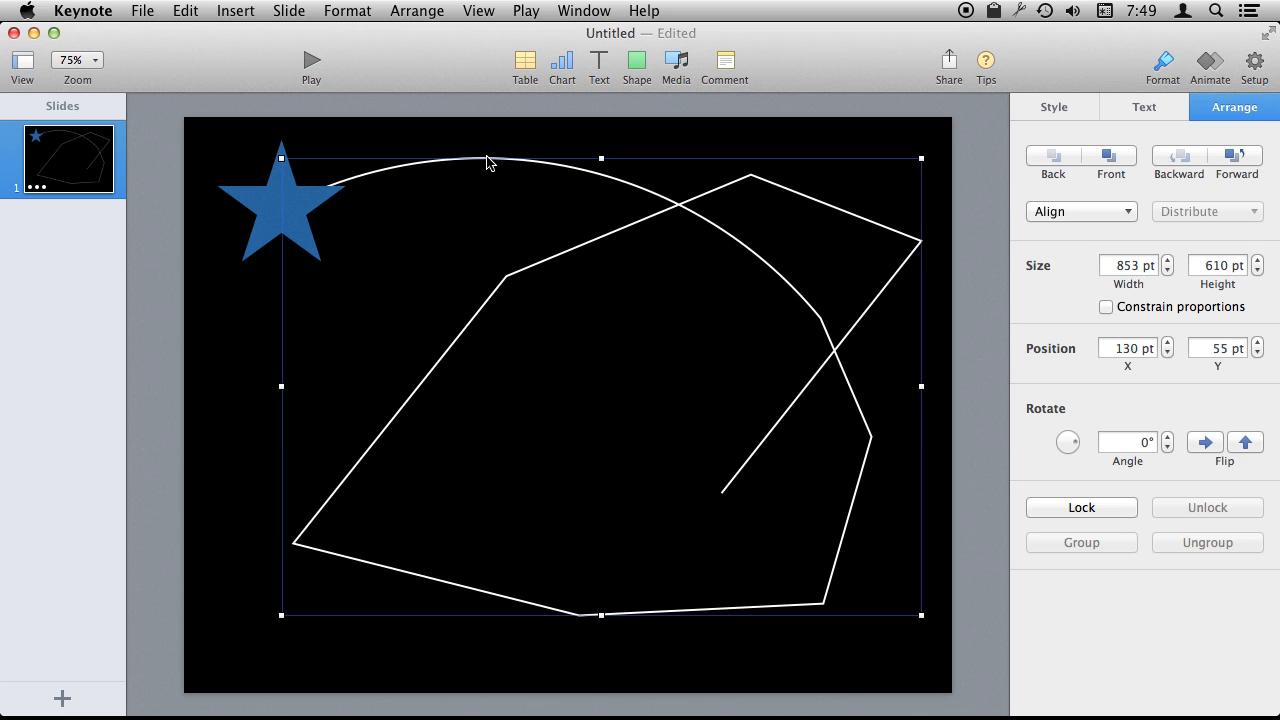
pyautogui.moveTo(270, 222)
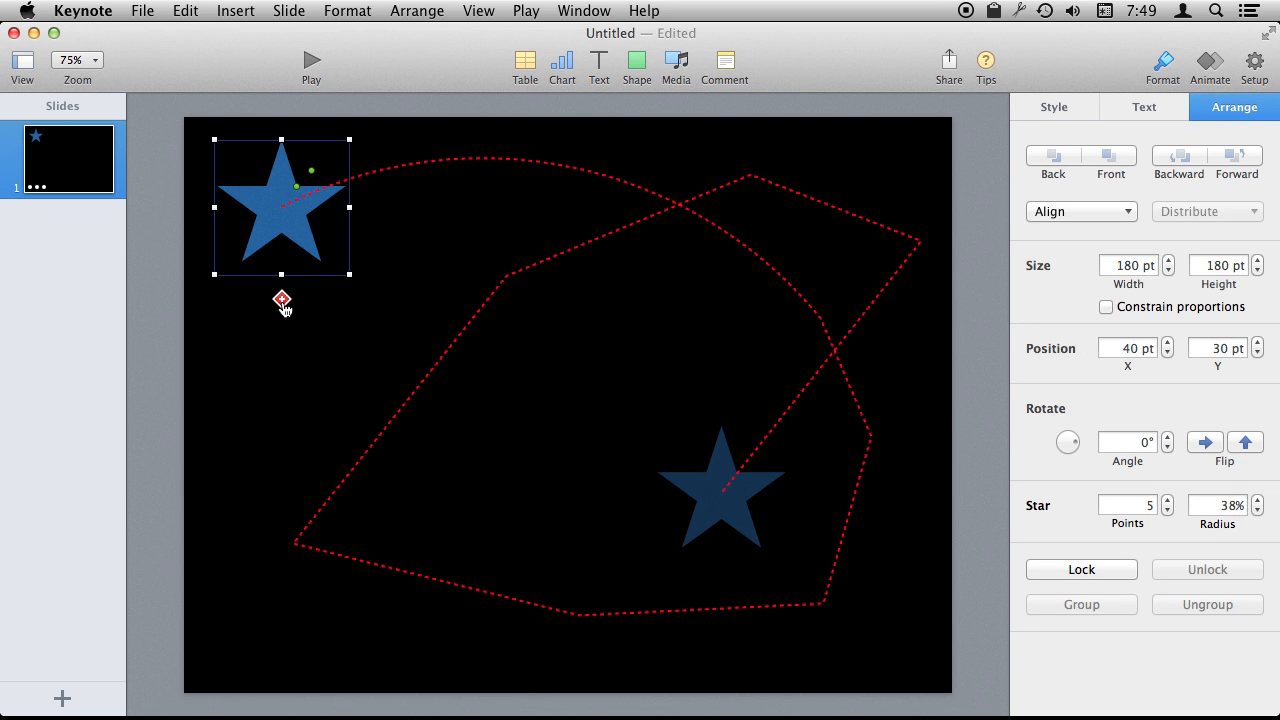
pyautogui.moveTo(478, 280)
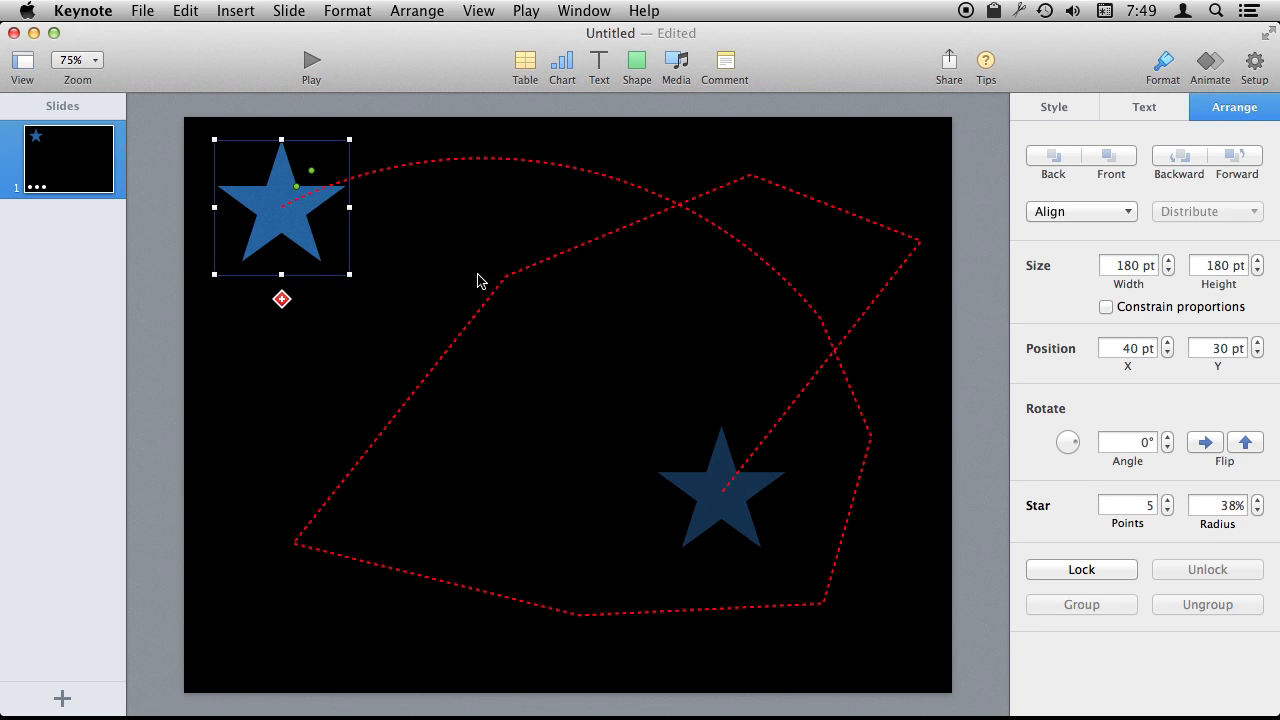
pyautogui.moveTo(473, 372)
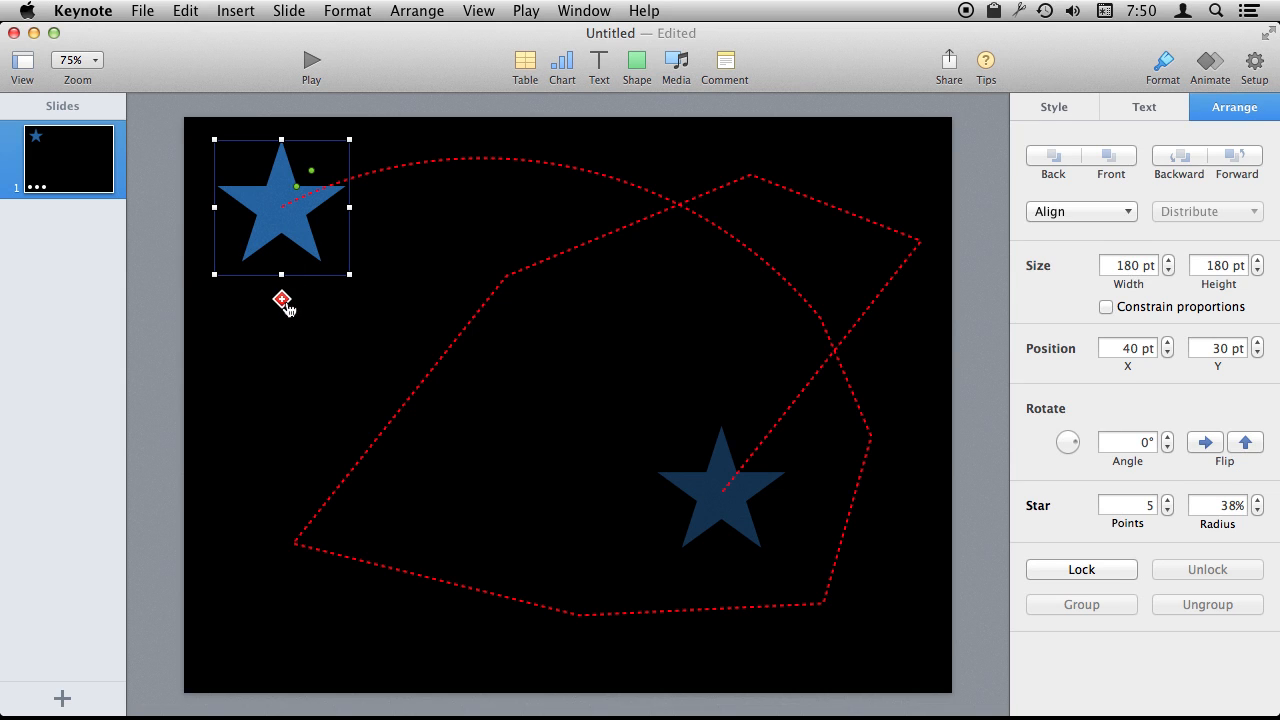
pyautogui.click(281, 299)
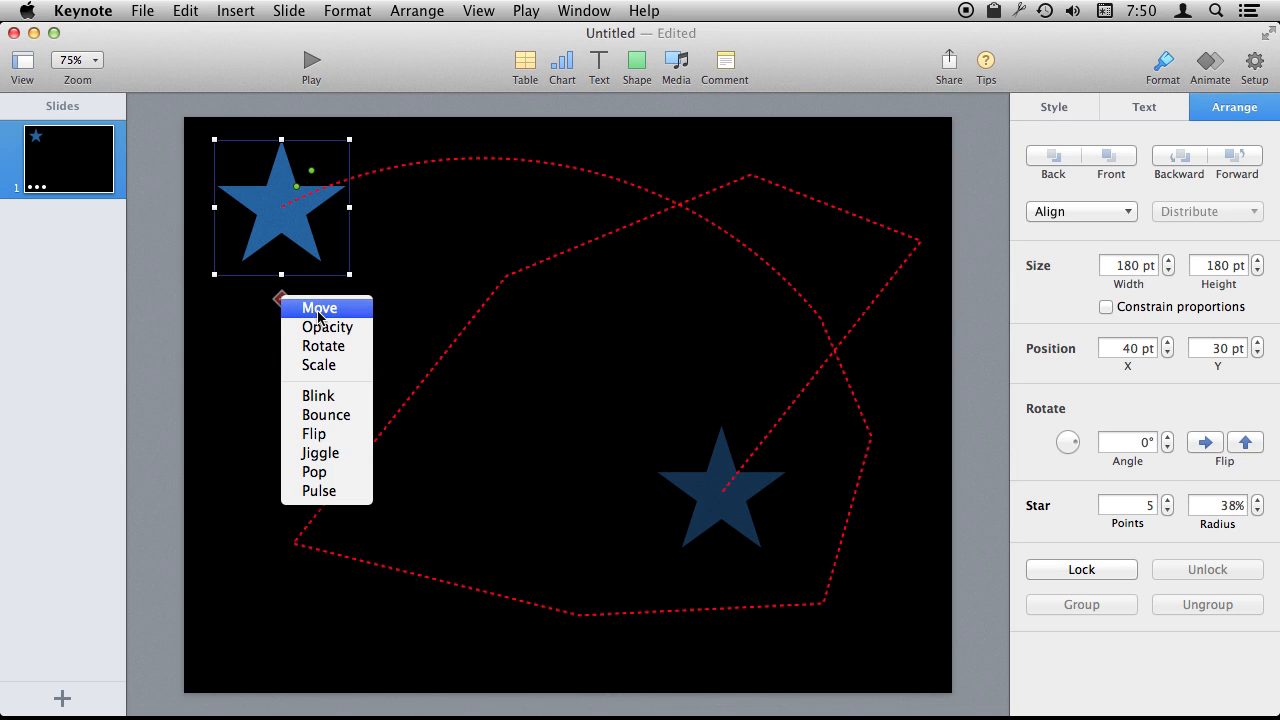
pyautogui.moveTo(327, 327)
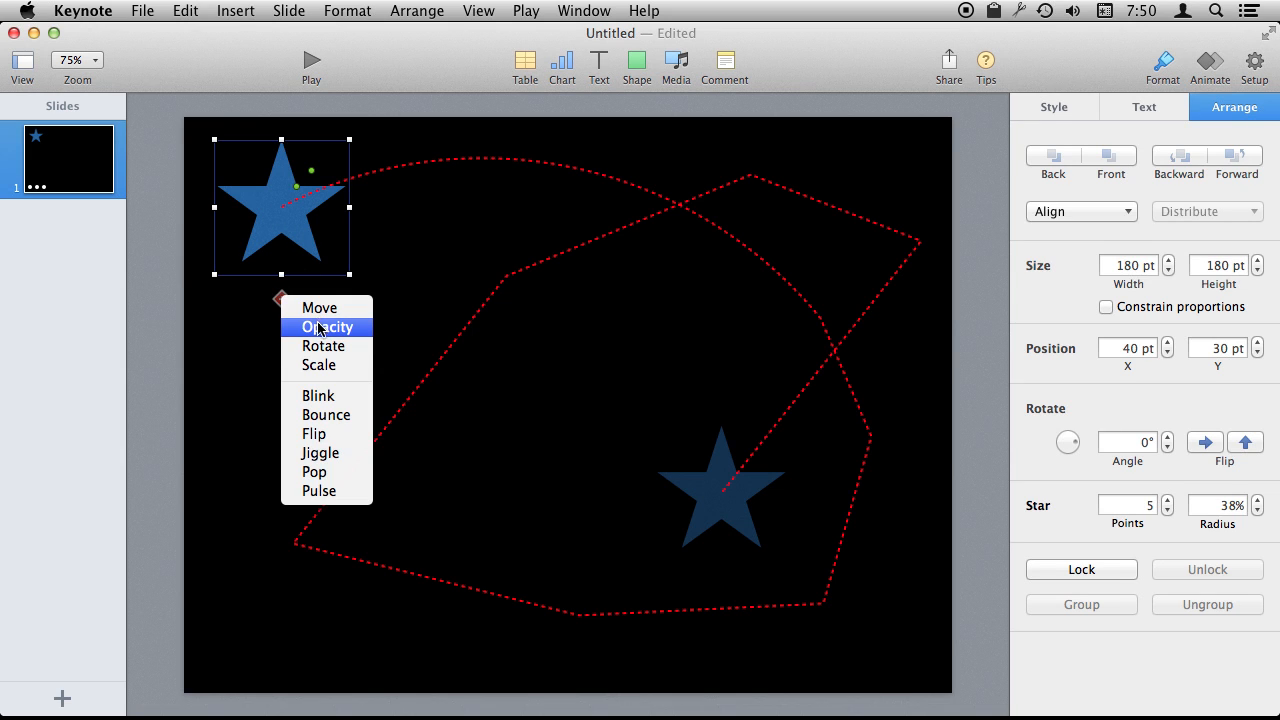
pyautogui.moveTo(333, 396)
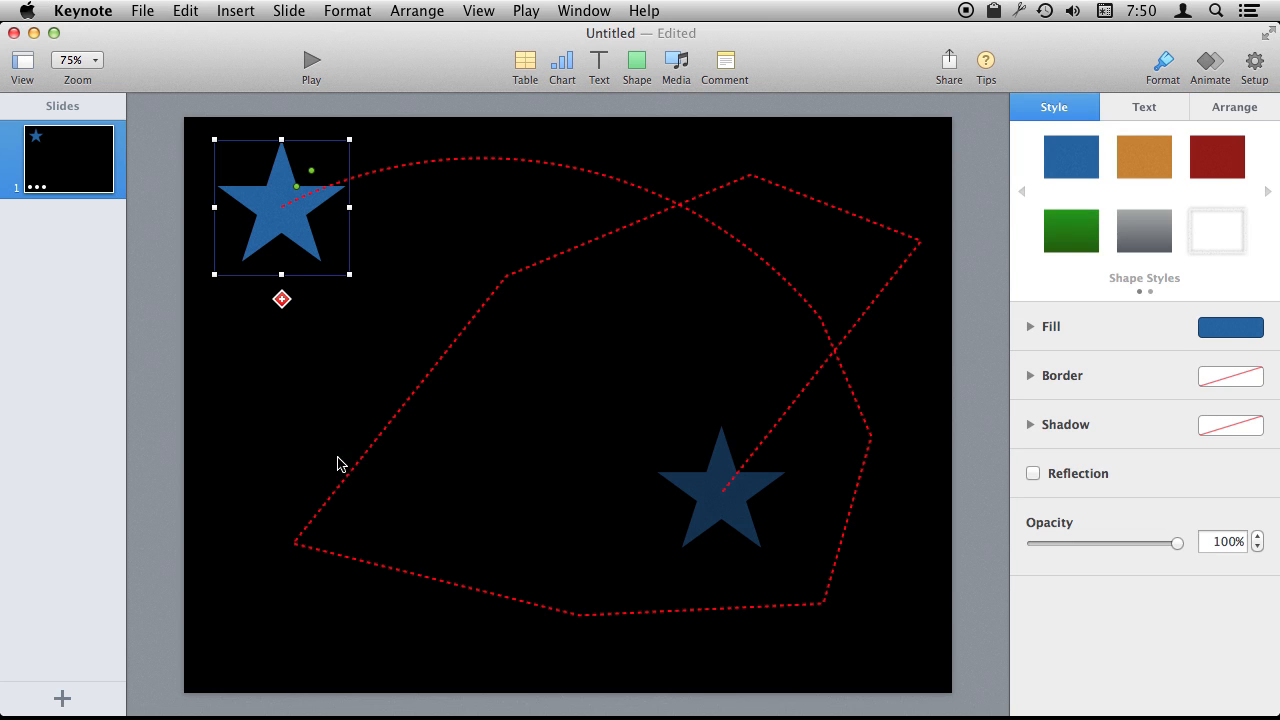
pyautogui.moveTo(363, 283)
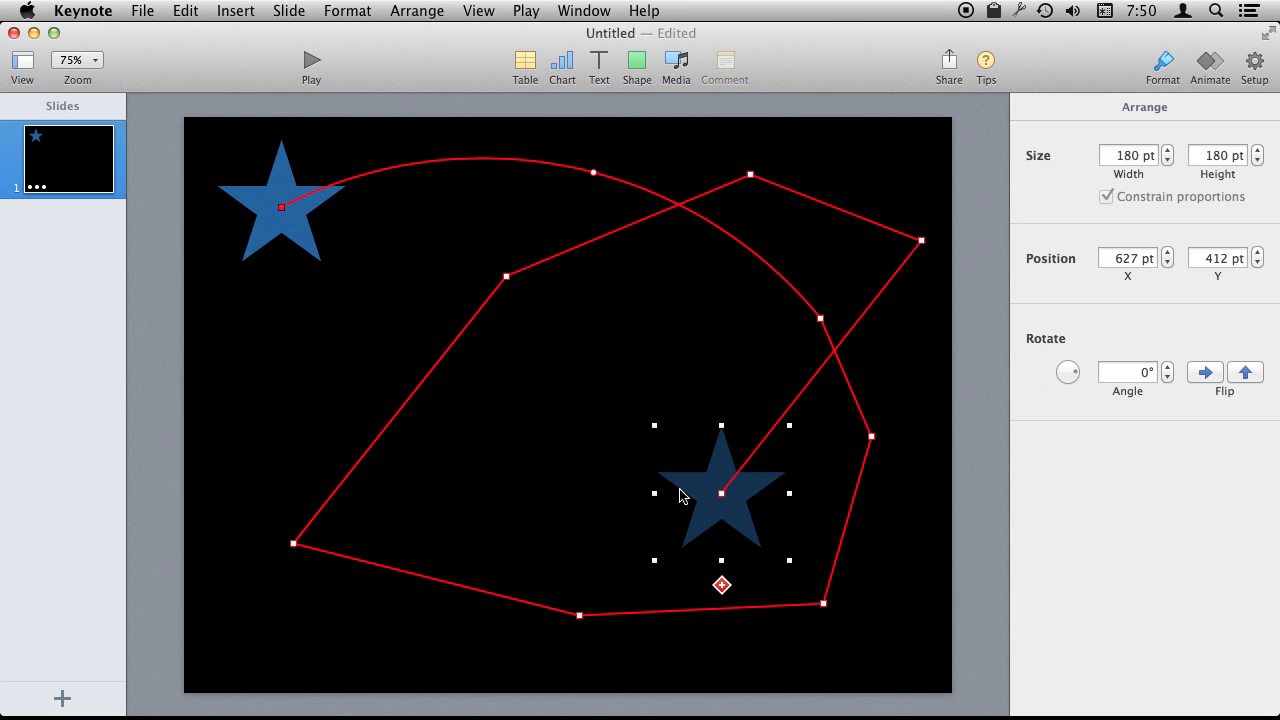
pyautogui.moveTo(781, 274)
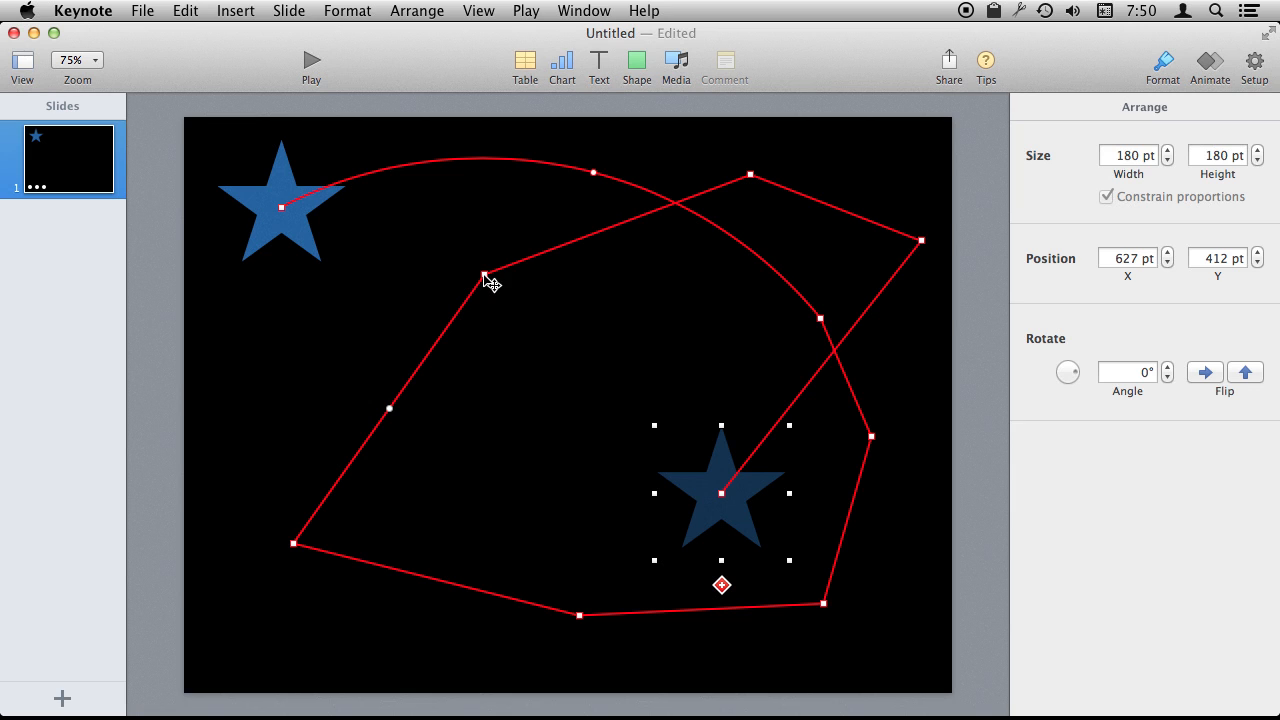
# Drag the left path section into a smooth curve and list the star's available actions
pyautogui.moveTo(488, 278); pyautogui.dragTo(600, 175)
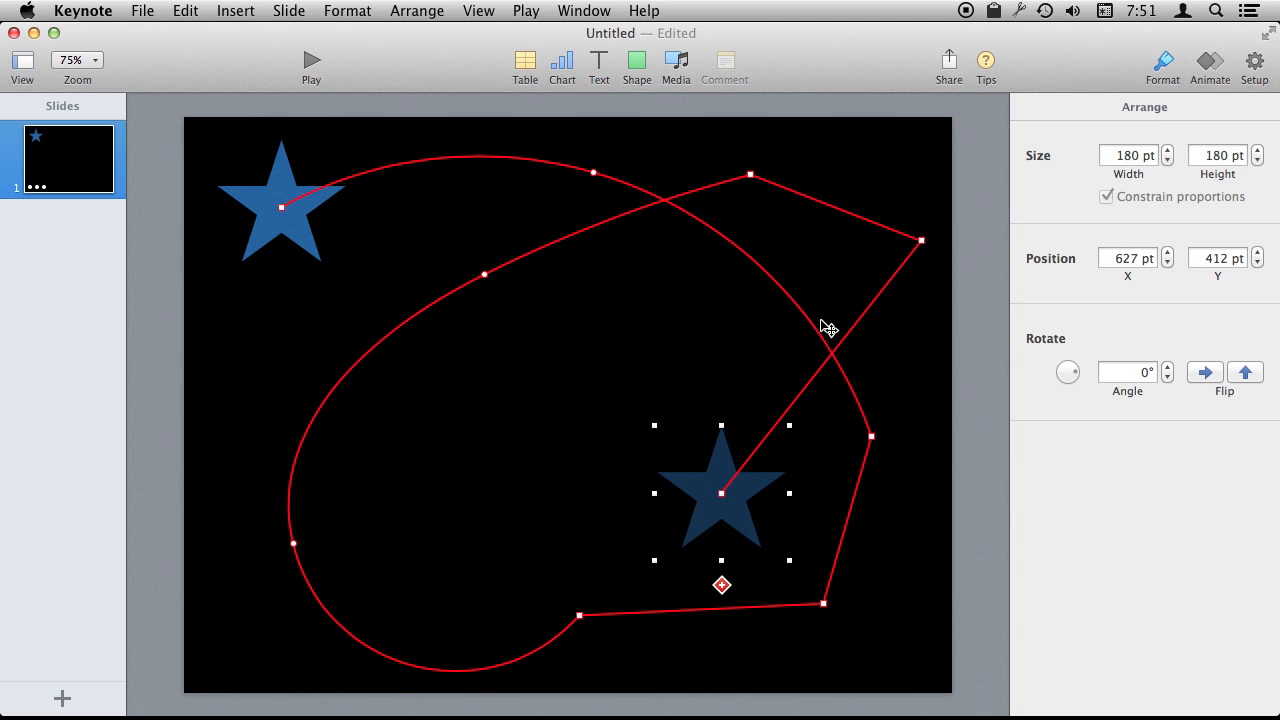
pyautogui.rightClick(870, 437)
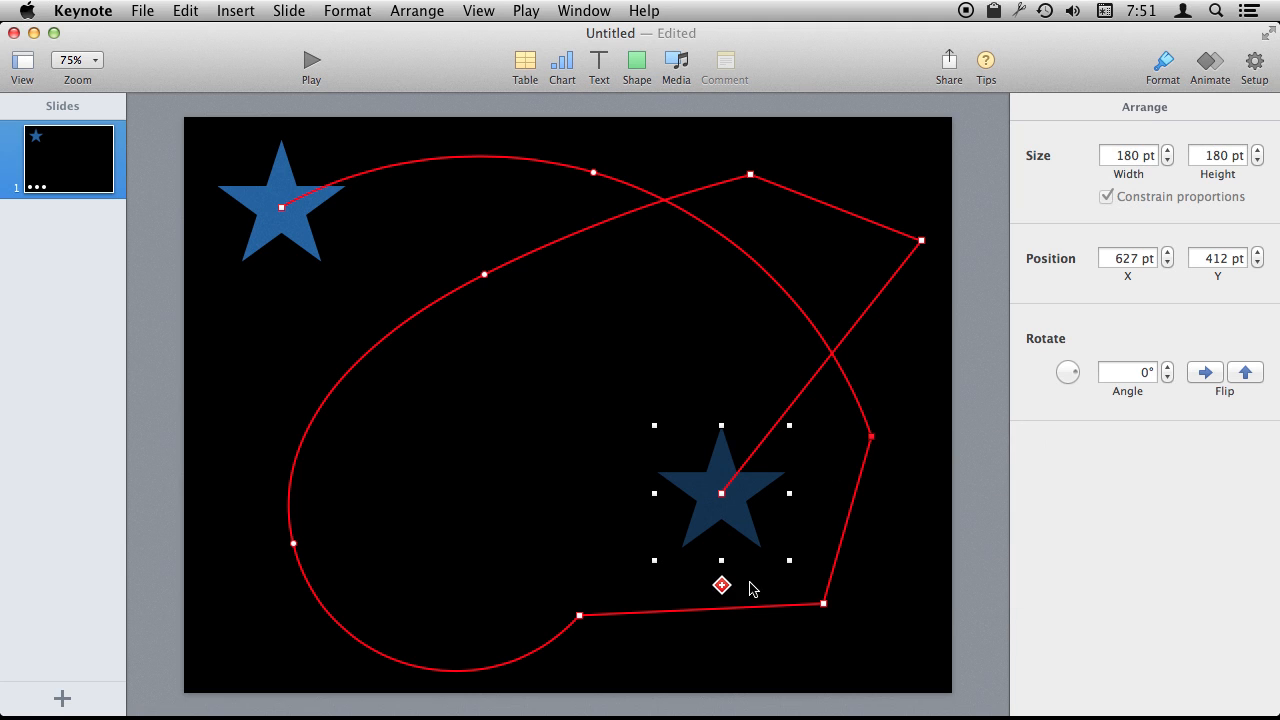
pyautogui.click(722, 585)
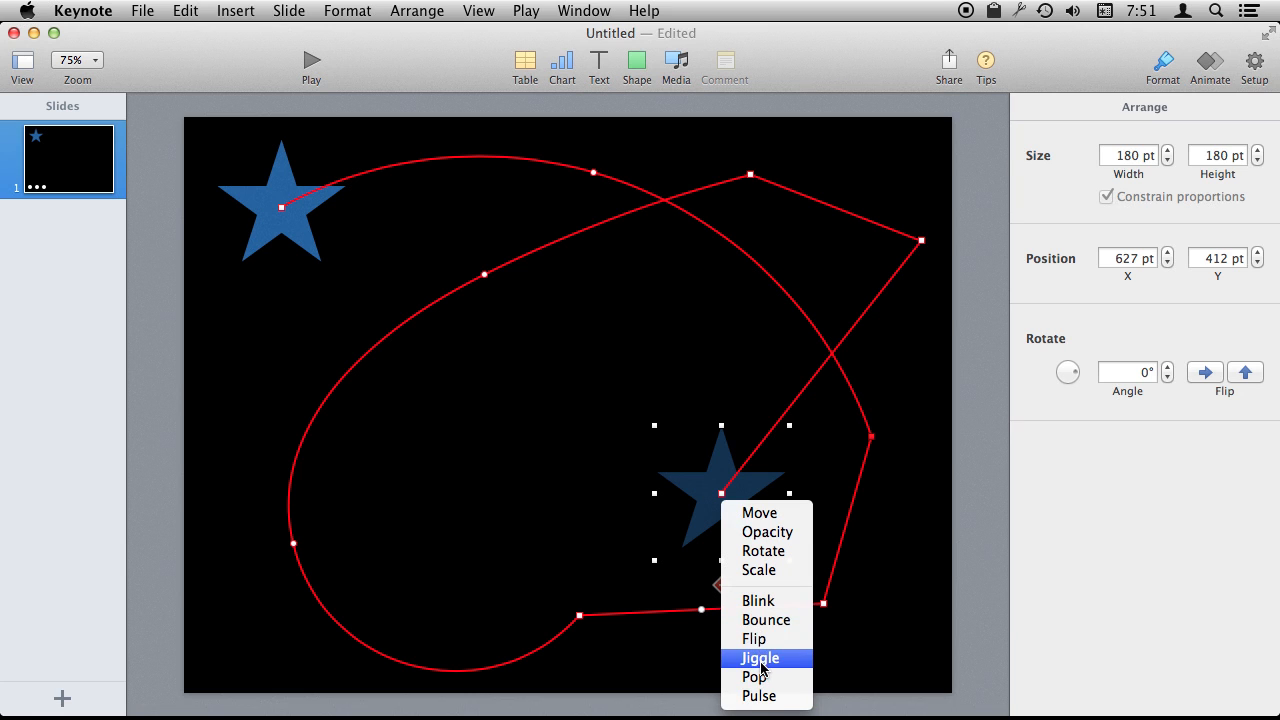
pyautogui.moveTo(727, 510)
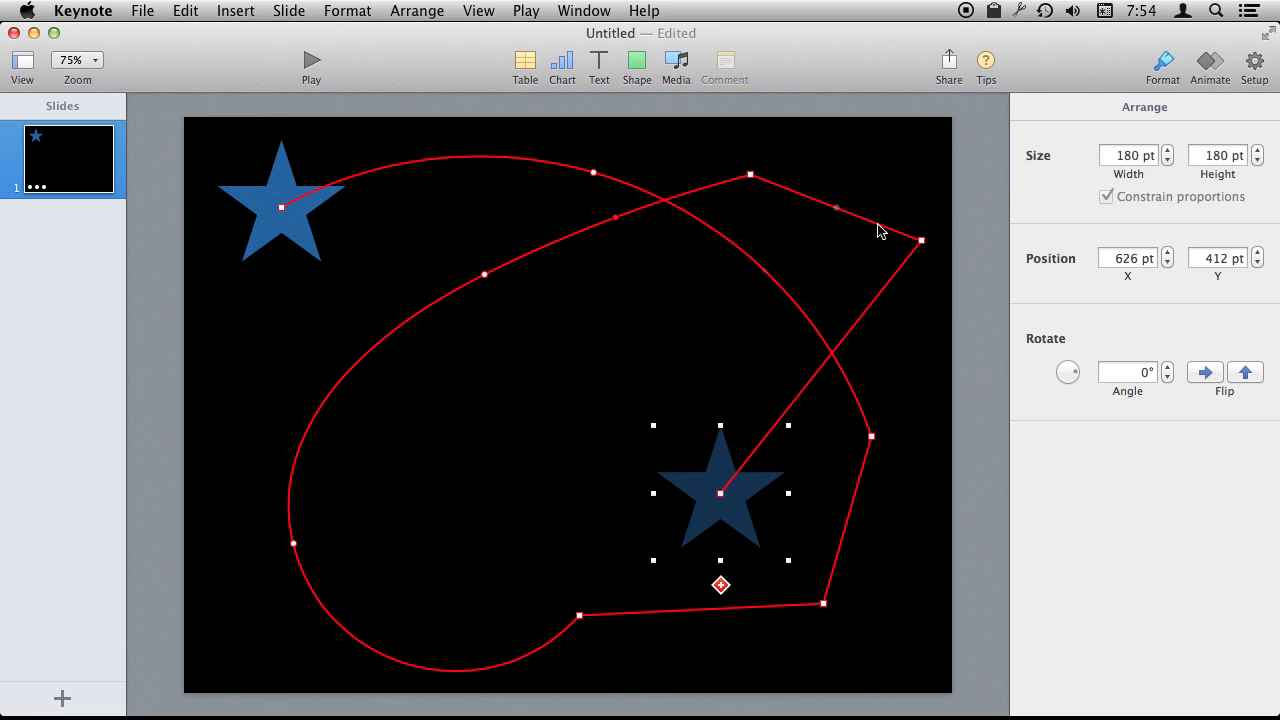
# In Build Order, set the Move build to start After Build 1, the jiggle
pyautogui.click(1209, 64)
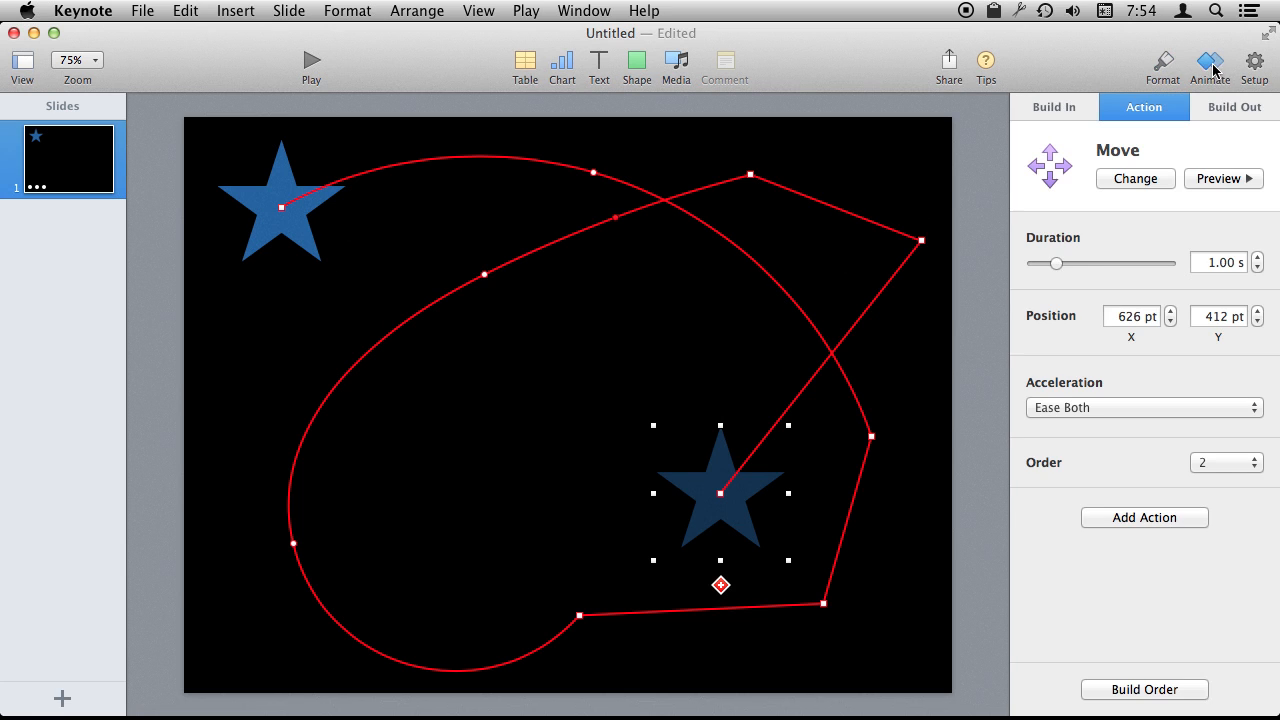
pyautogui.moveTo(1160, 436)
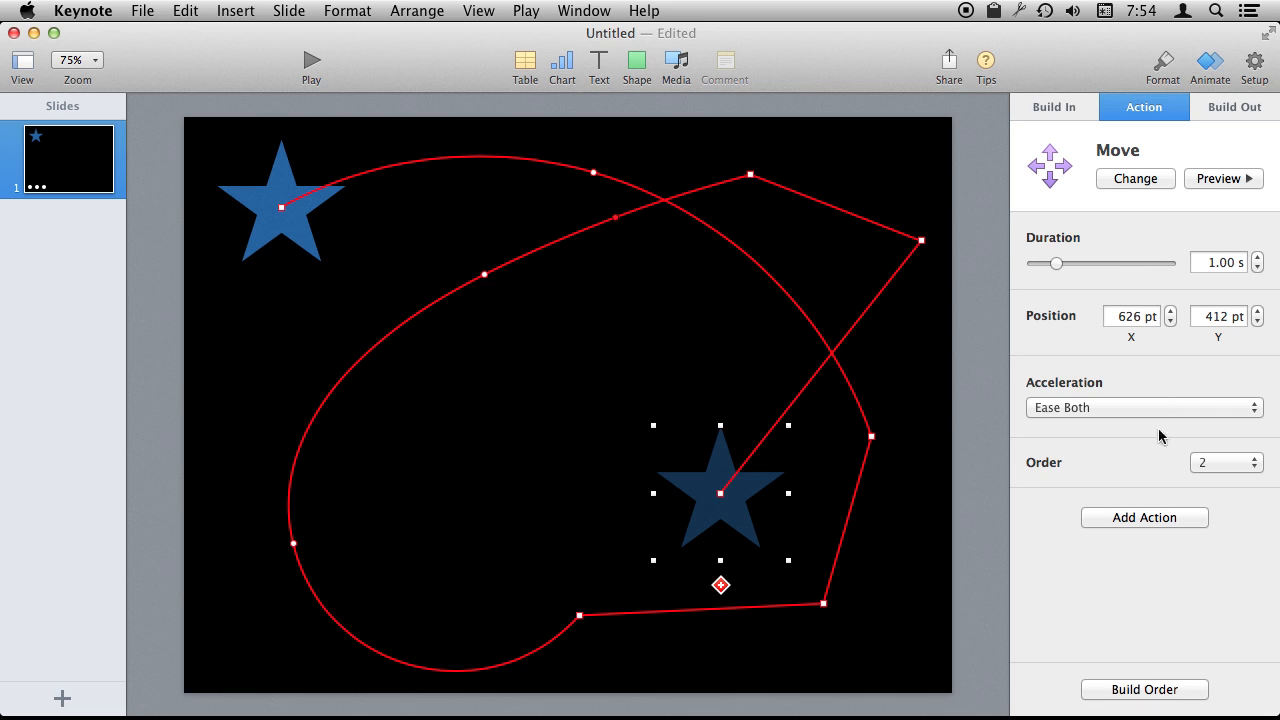
pyautogui.moveTo(333, 306)
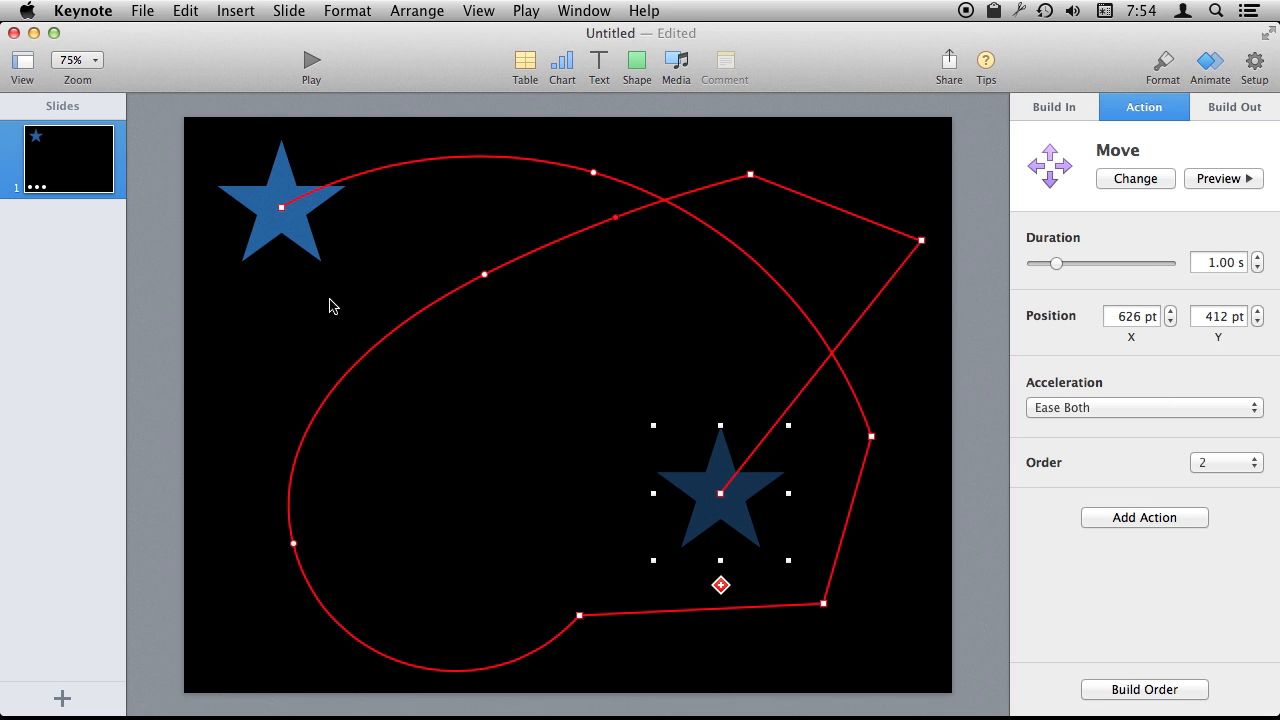
pyautogui.moveTo(1150, 700)
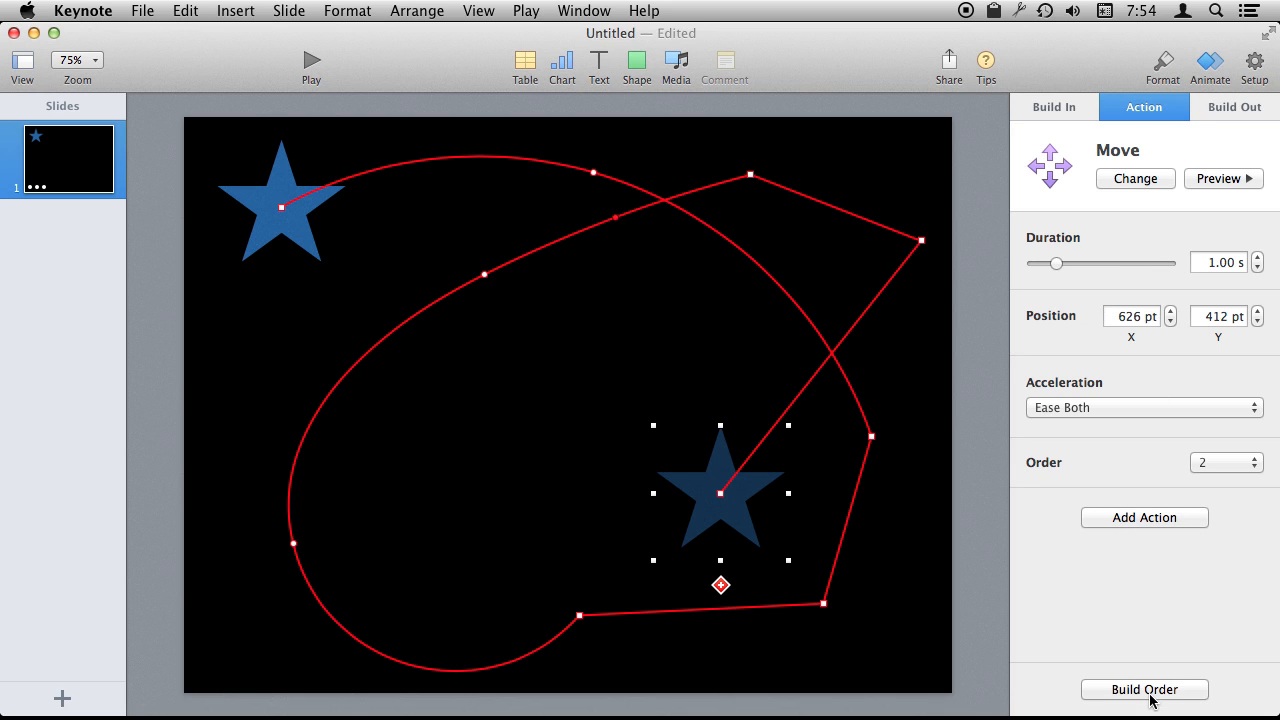
pyautogui.moveTo(1144, 690)
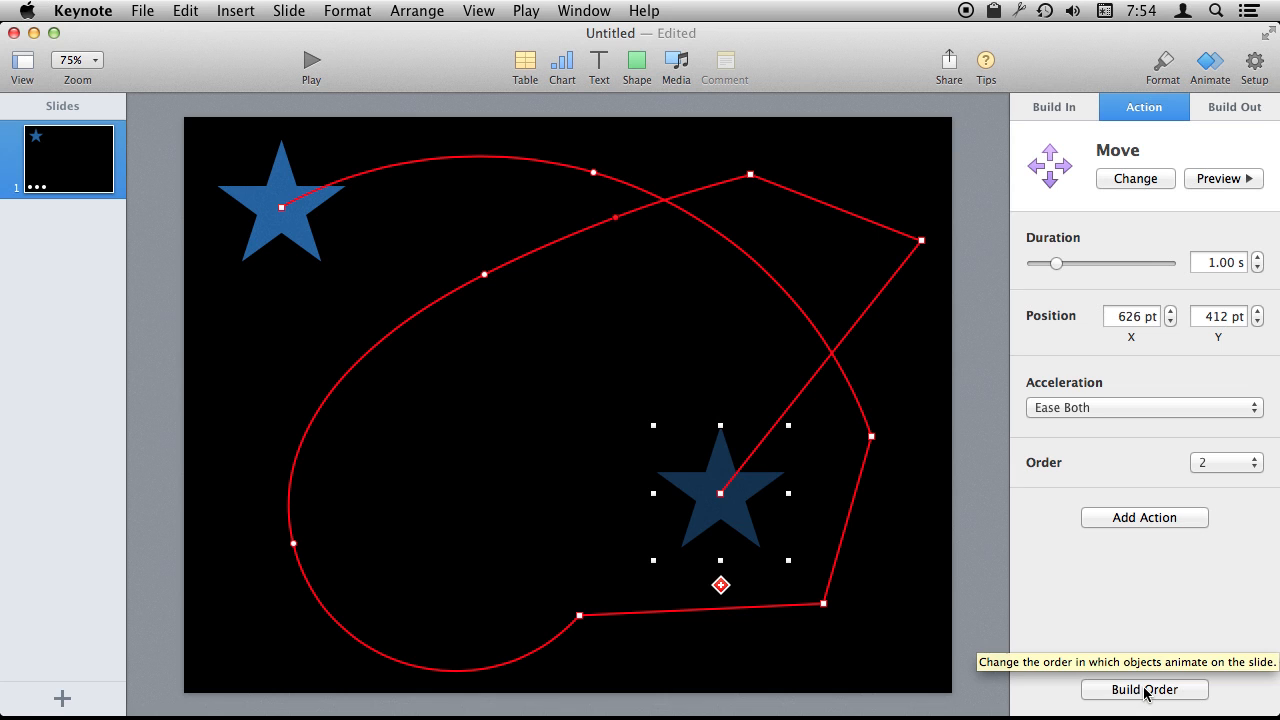
pyautogui.click(1144, 689)
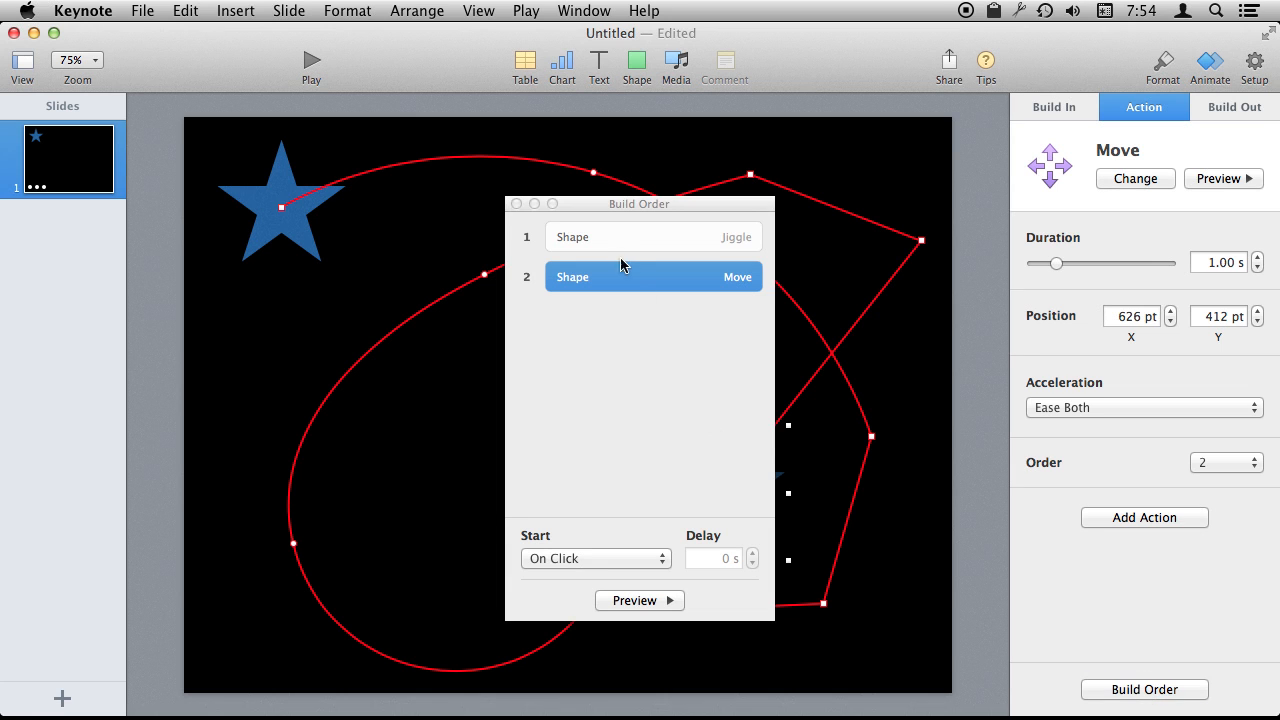
pyautogui.click(653, 237)
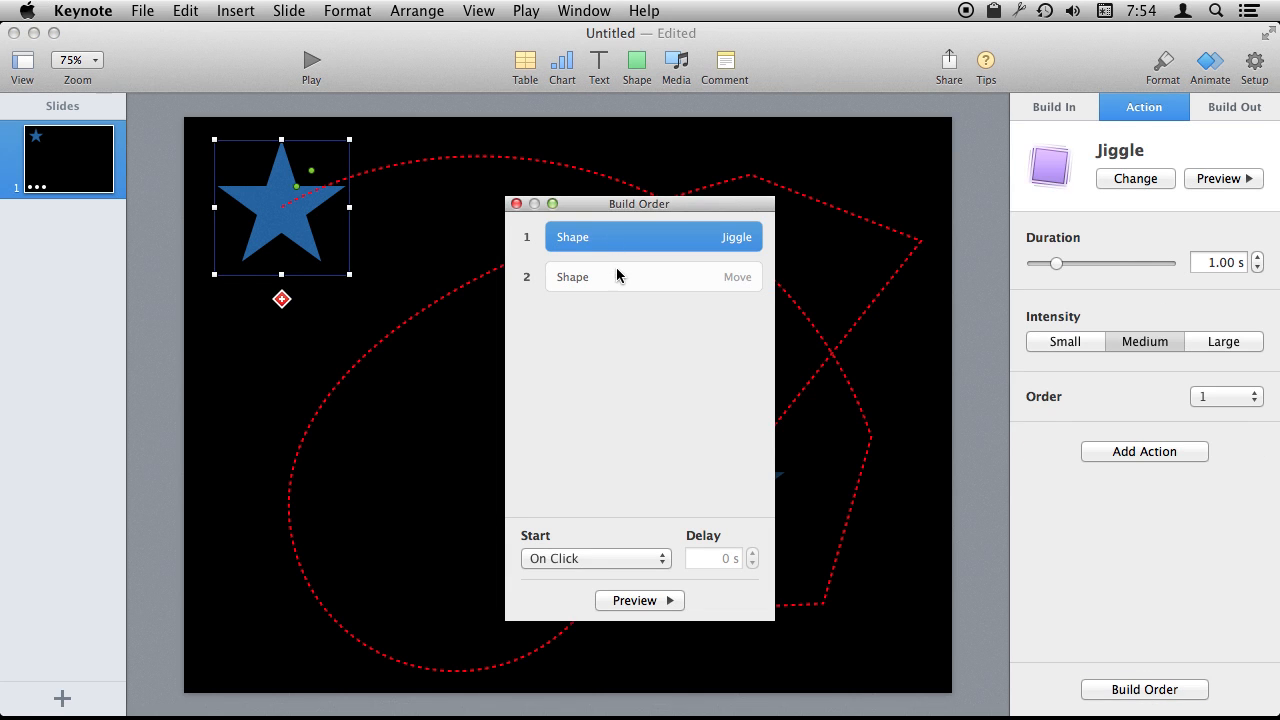
pyautogui.click(654, 277)
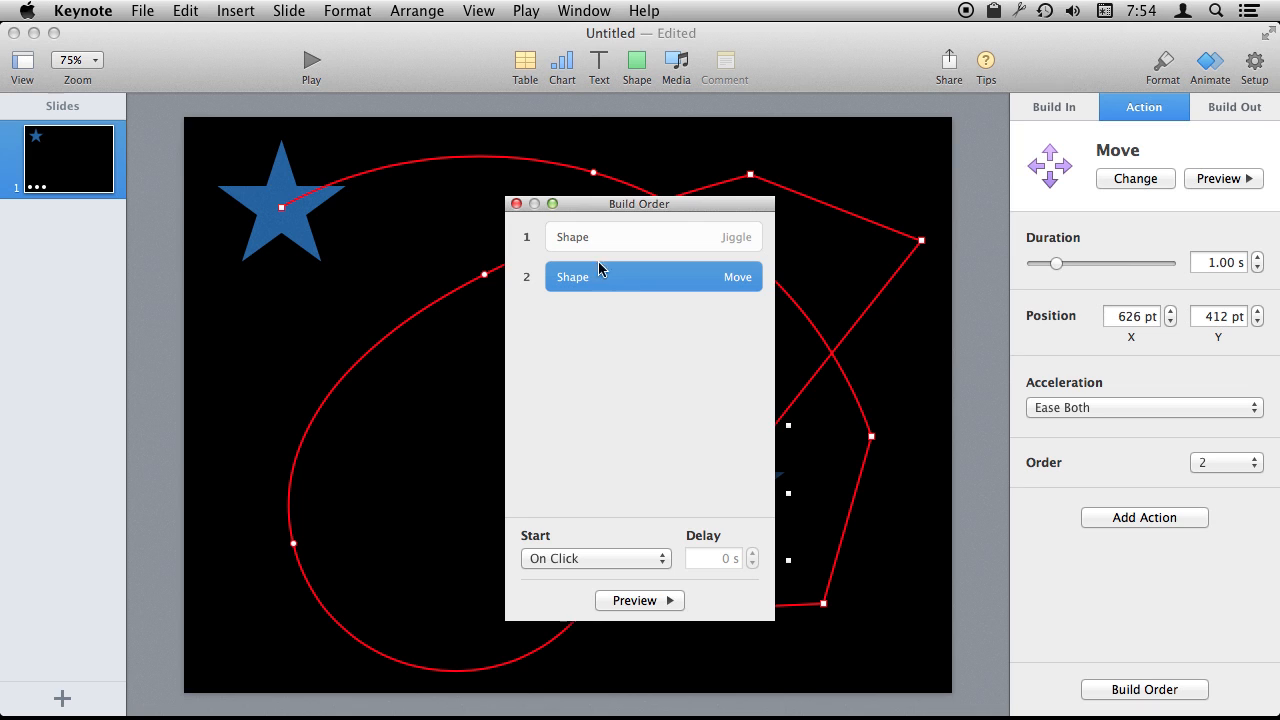
pyautogui.click(595, 558)
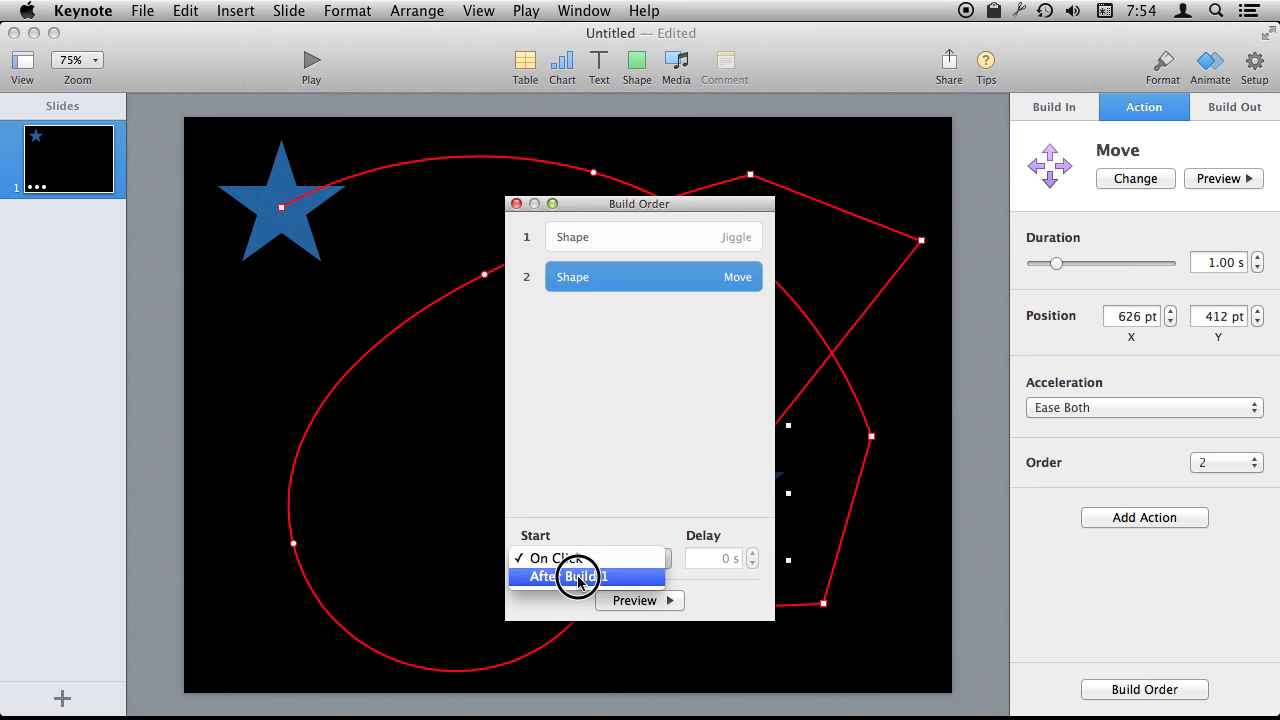
pyautogui.click(585, 576)
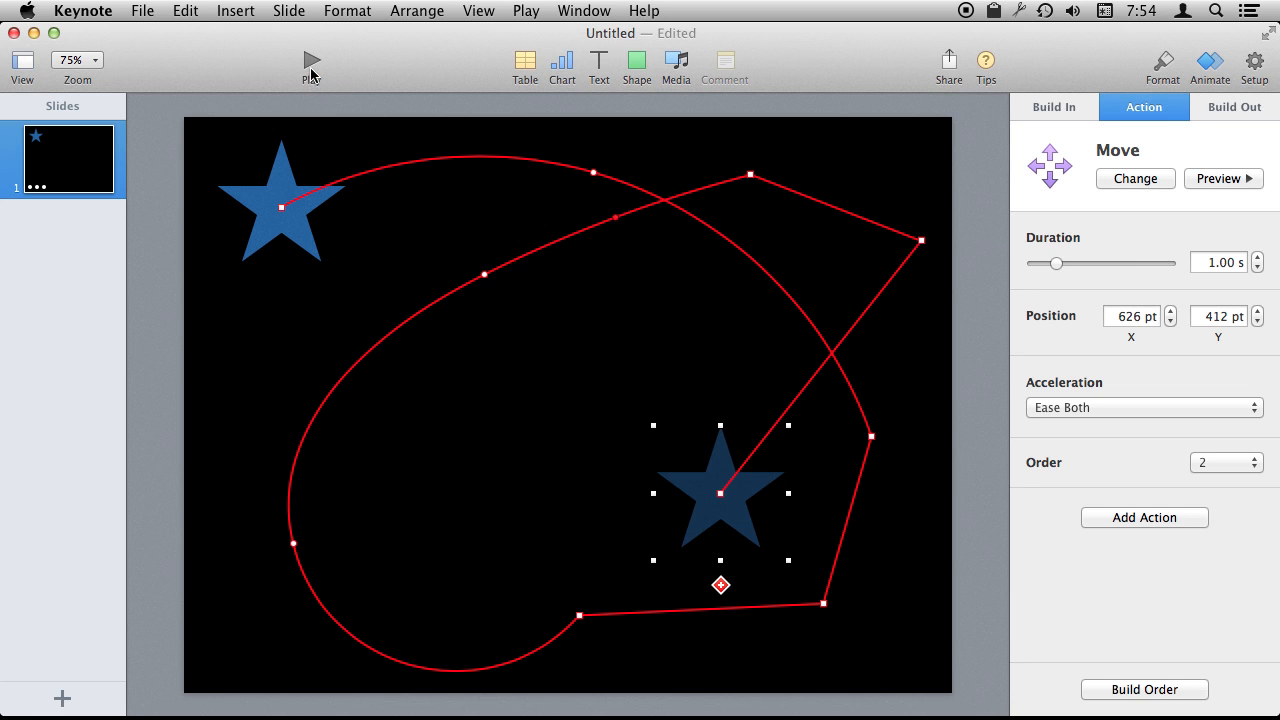
pyautogui.moveTo(1173, 216)
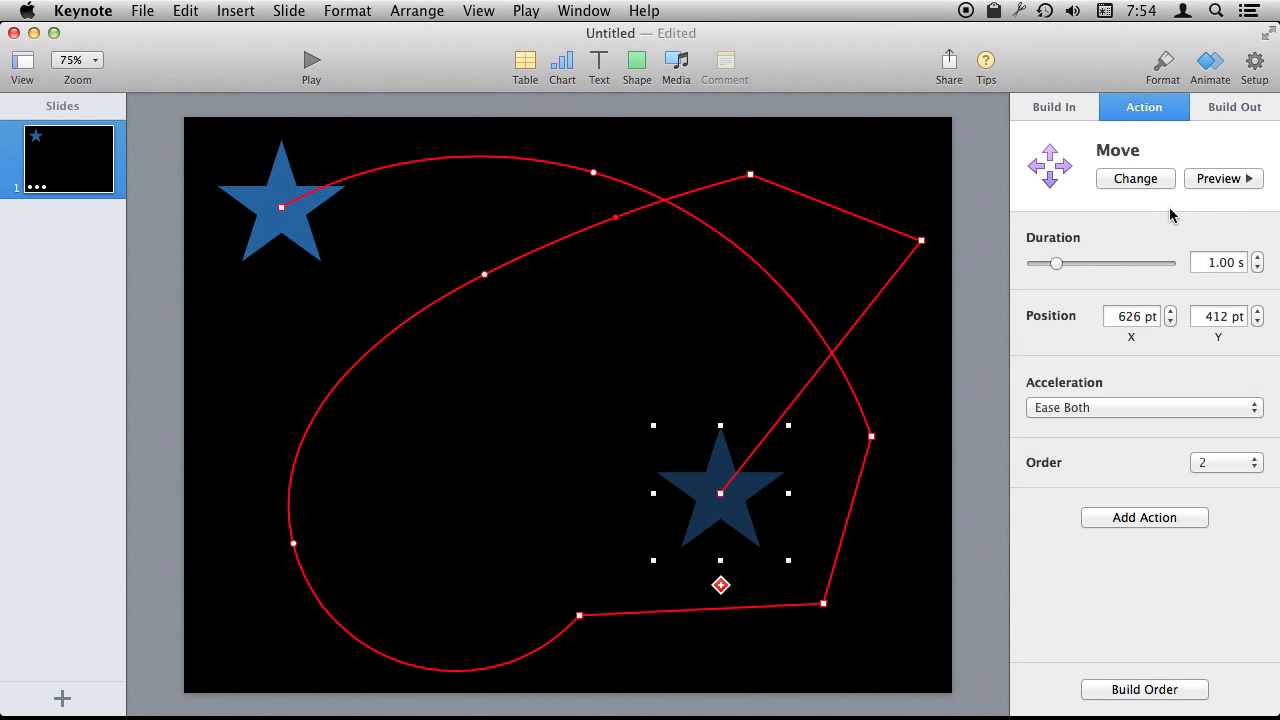
pyautogui.moveTo(588, 409)
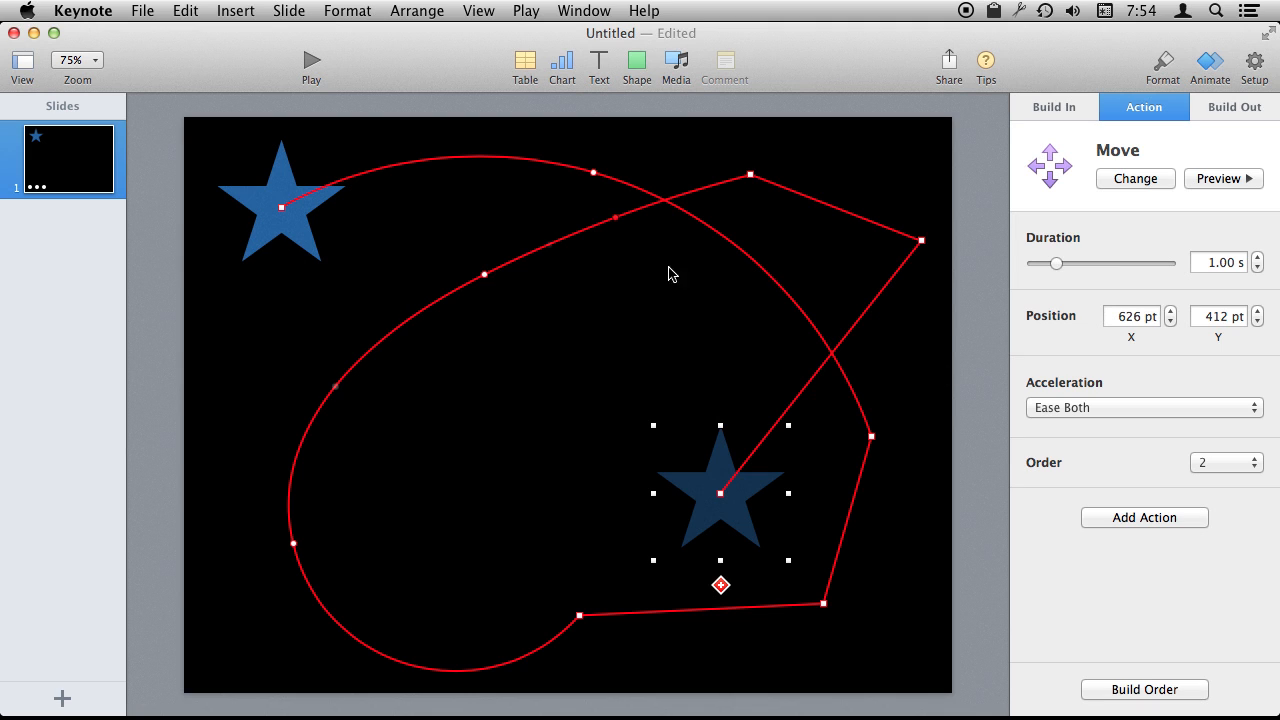
pyautogui.moveTo(1100, 165)
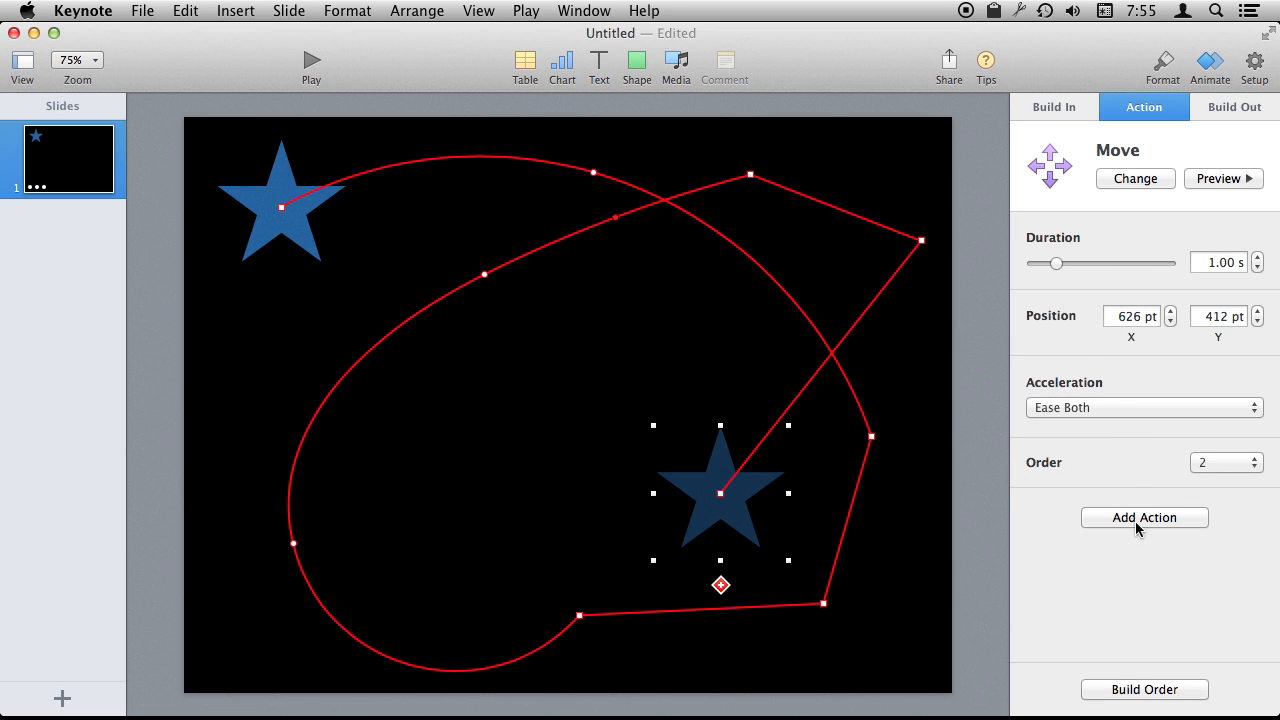
# Add a Scale action after the move, enlarging the star to 412%
pyautogui.click(1144, 517)
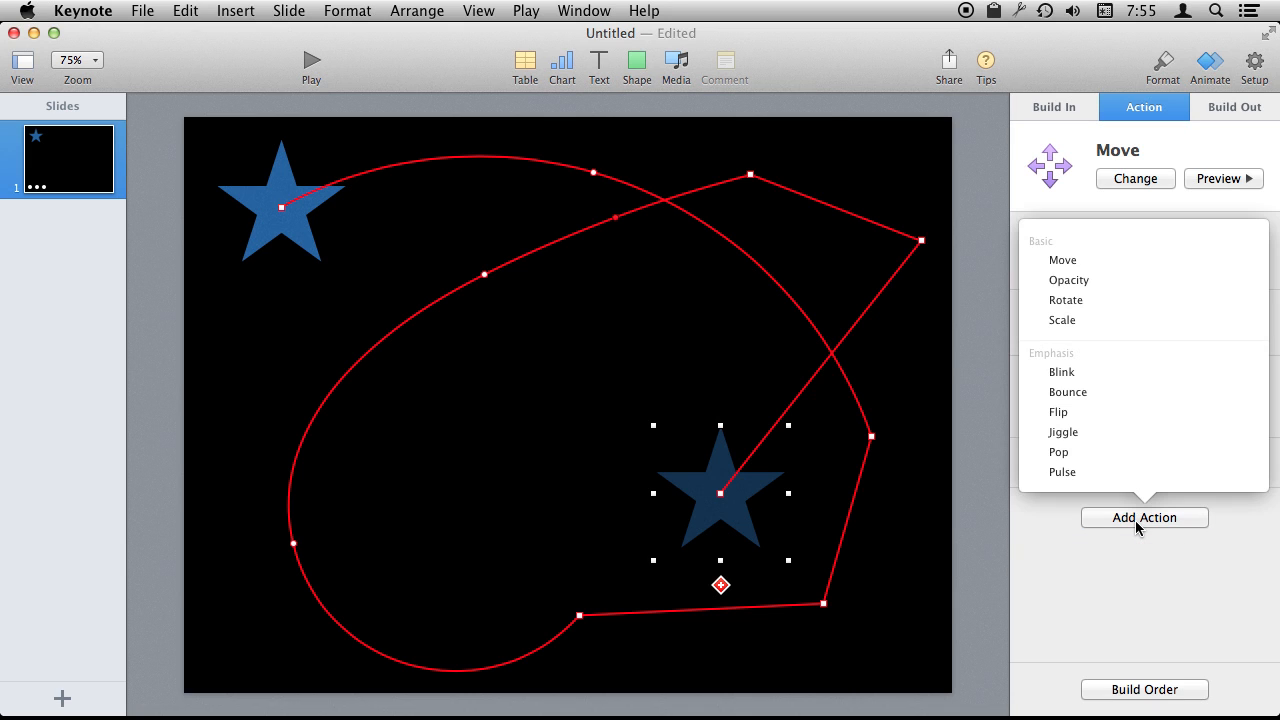
pyautogui.moveTo(308, 330)
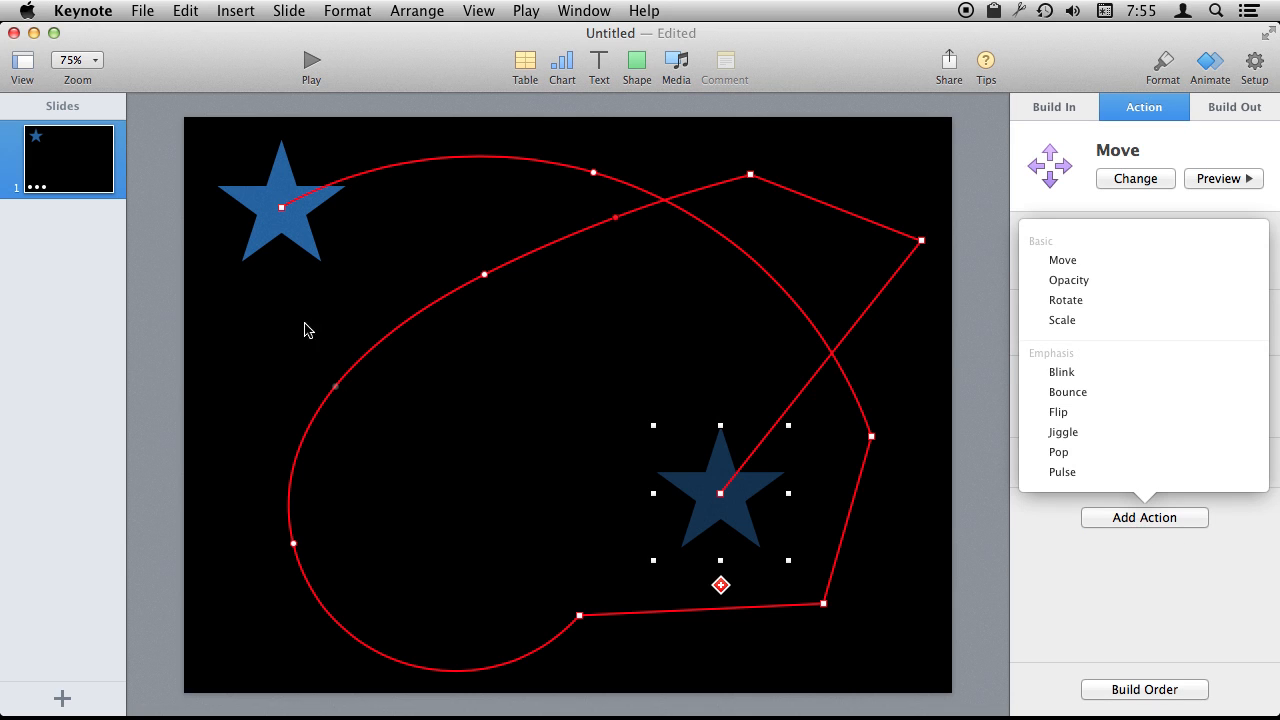
pyautogui.click(1062, 260)
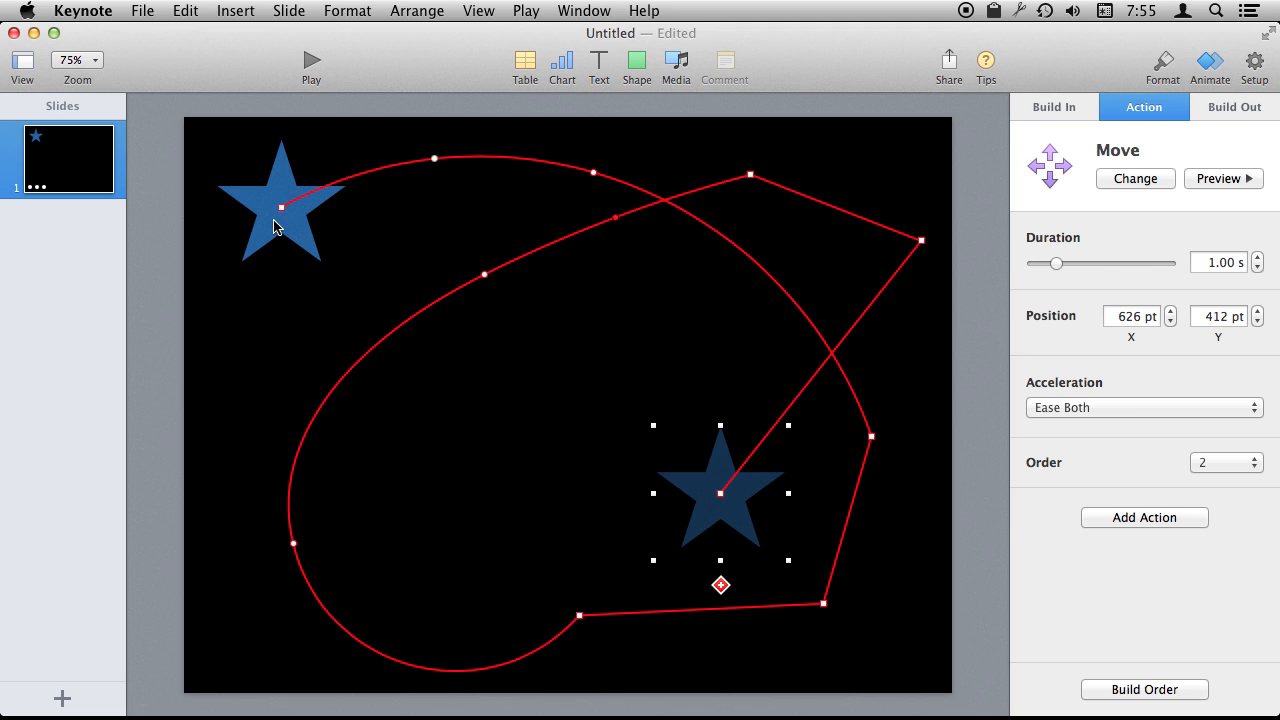
pyautogui.moveTo(732, 525)
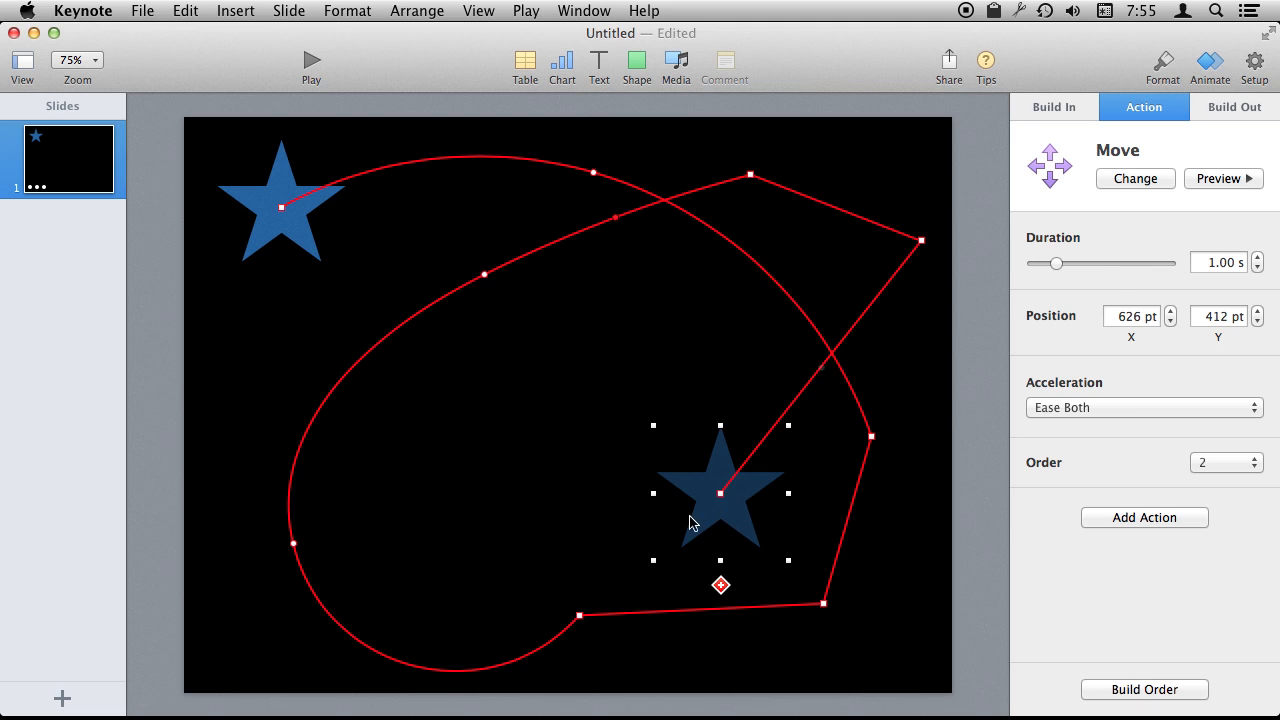
pyautogui.moveTo(720, 586)
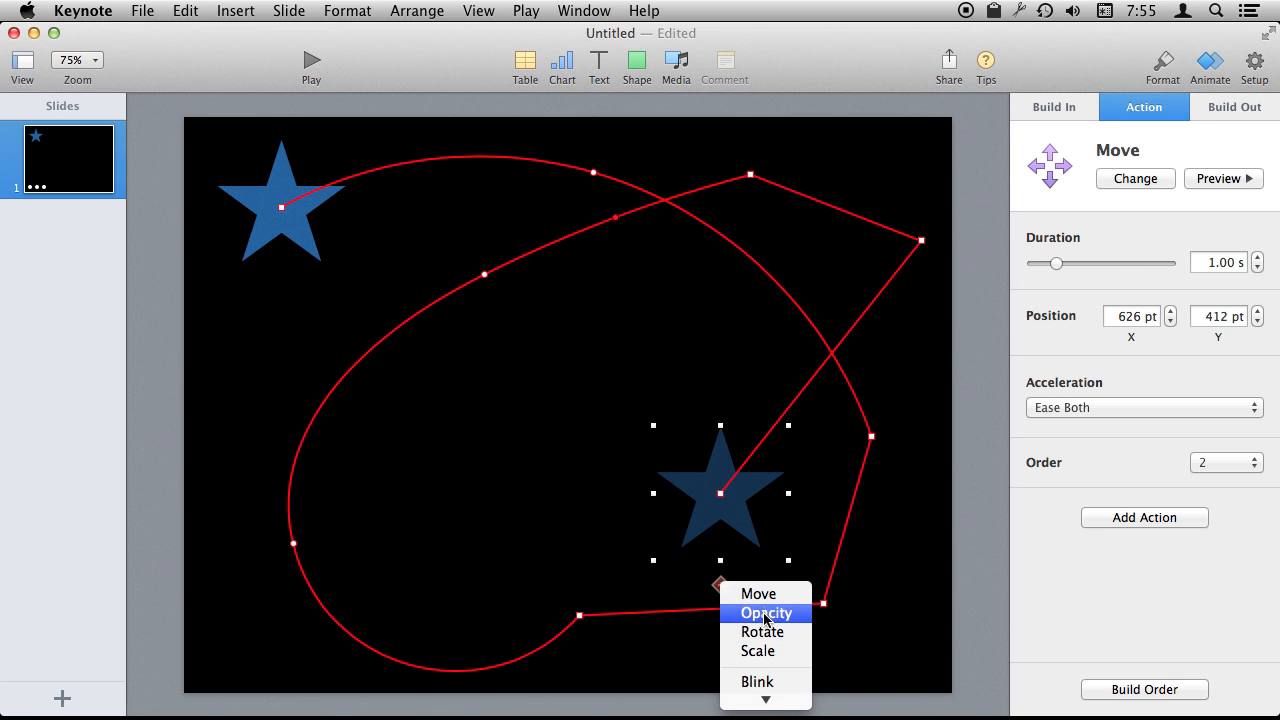
pyautogui.moveTo(758, 651)
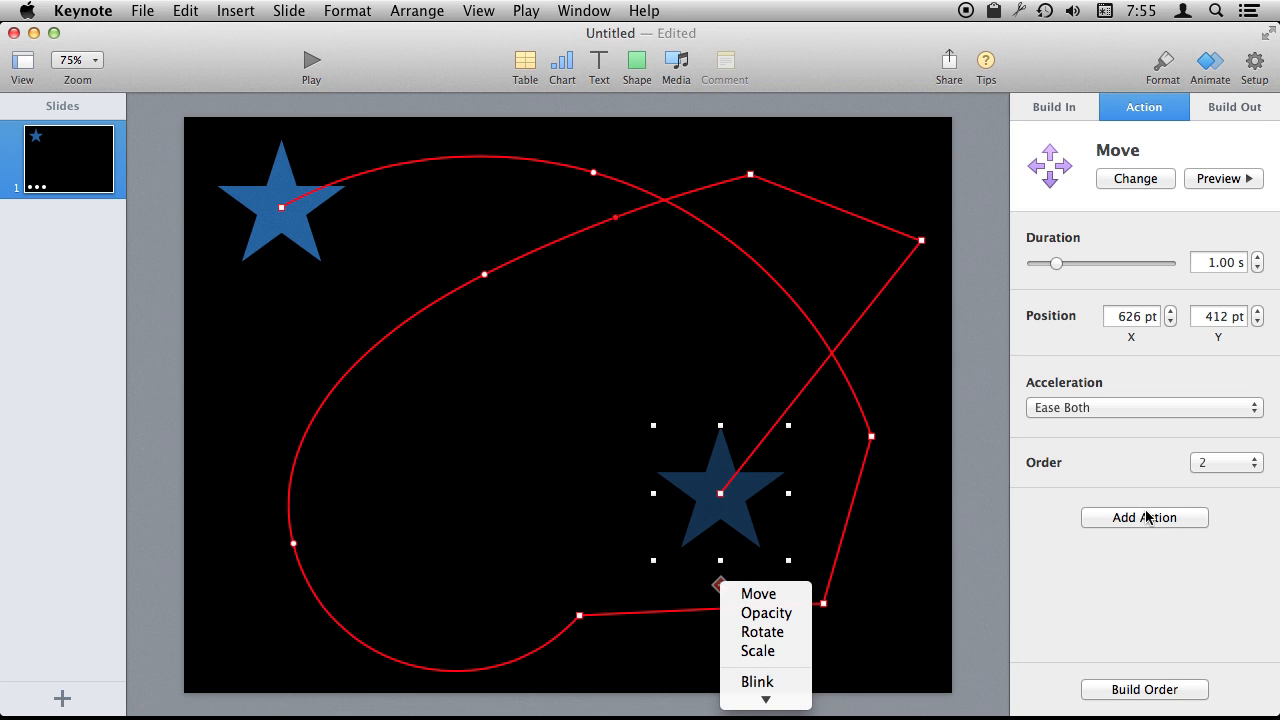
pyautogui.click(758, 651)
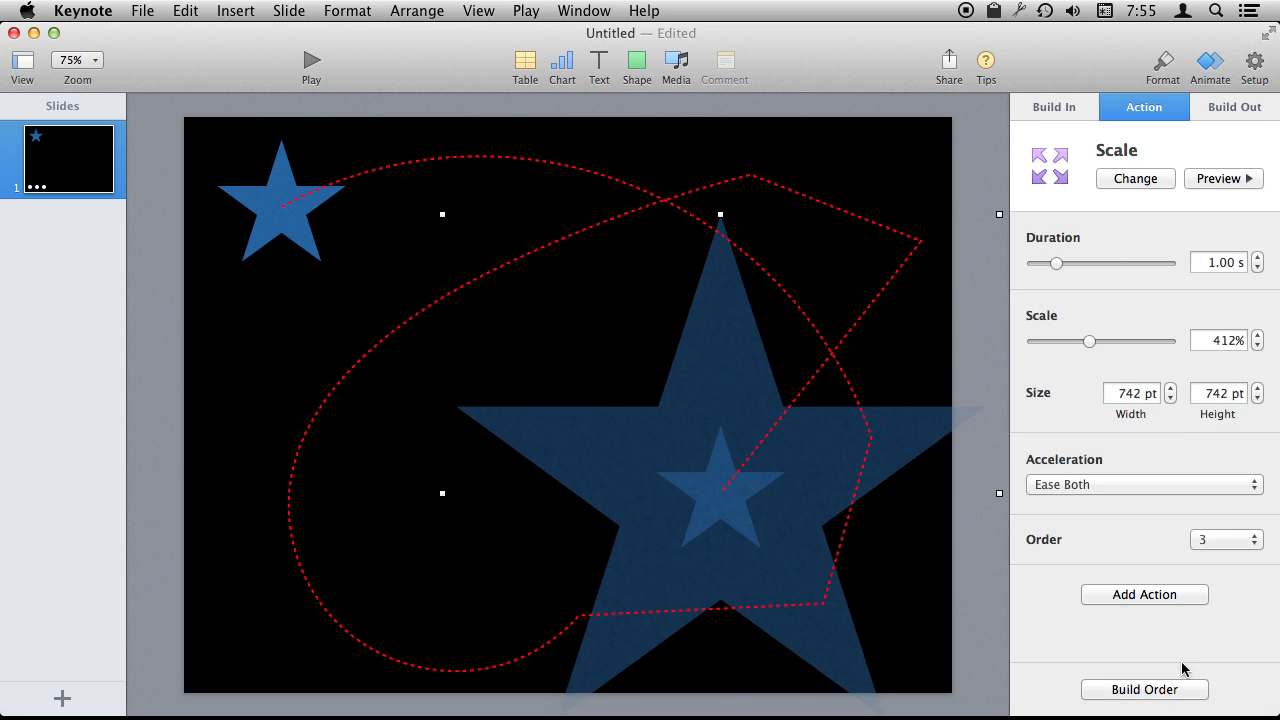
# Set the Scale build to start With Build 2, then close the Build Order window
pyautogui.click(1144, 689)
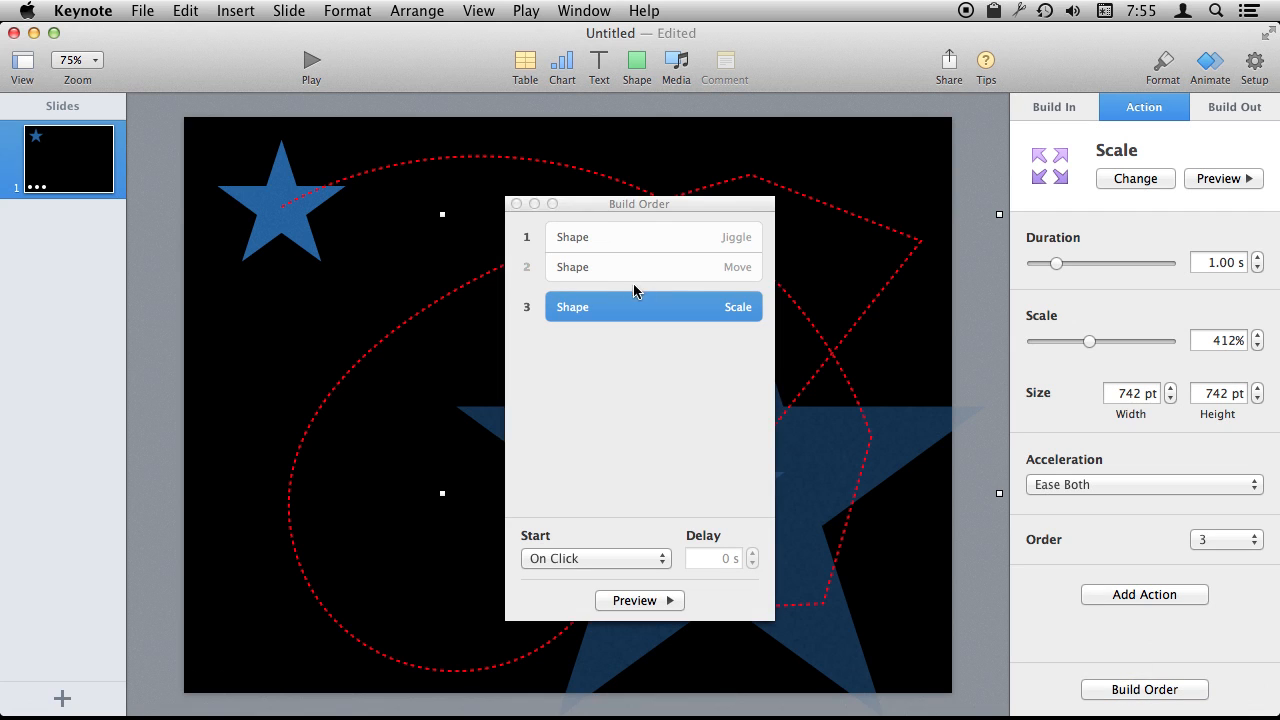
pyautogui.click(595, 558)
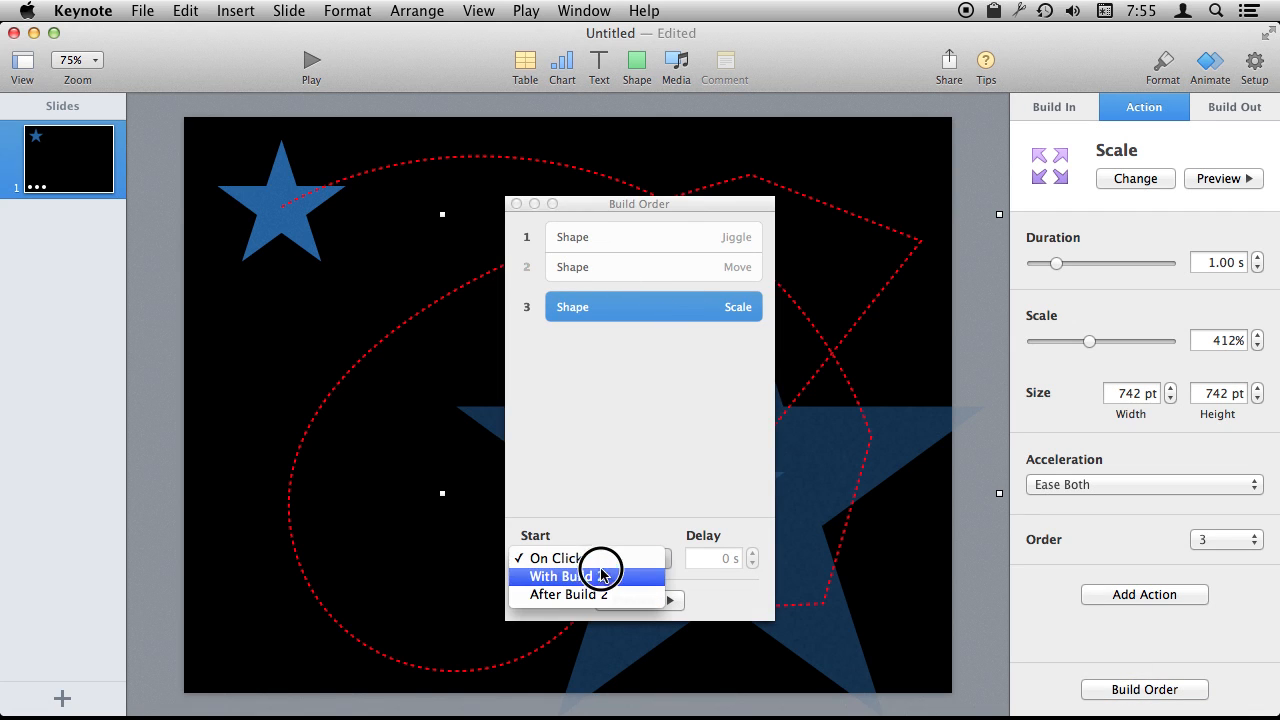
pyautogui.click(568, 594)
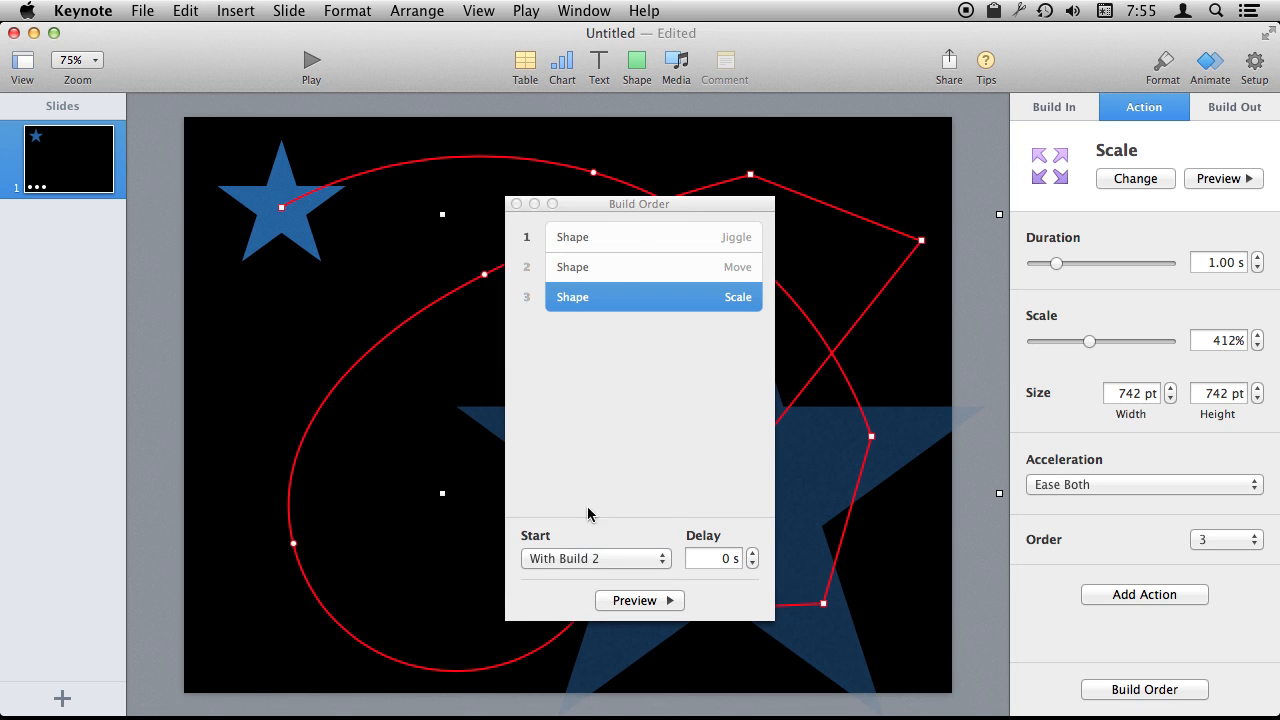
pyautogui.moveTo(760, 245)
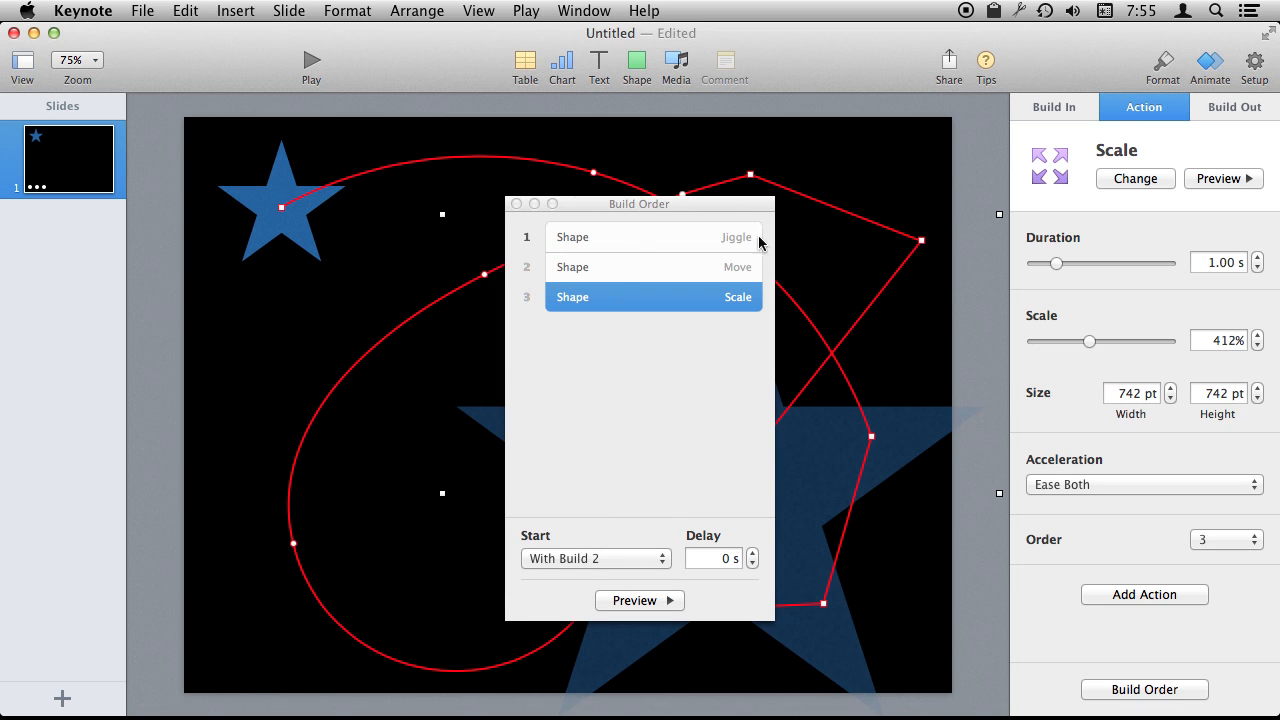
pyautogui.moveTo(715, 305)
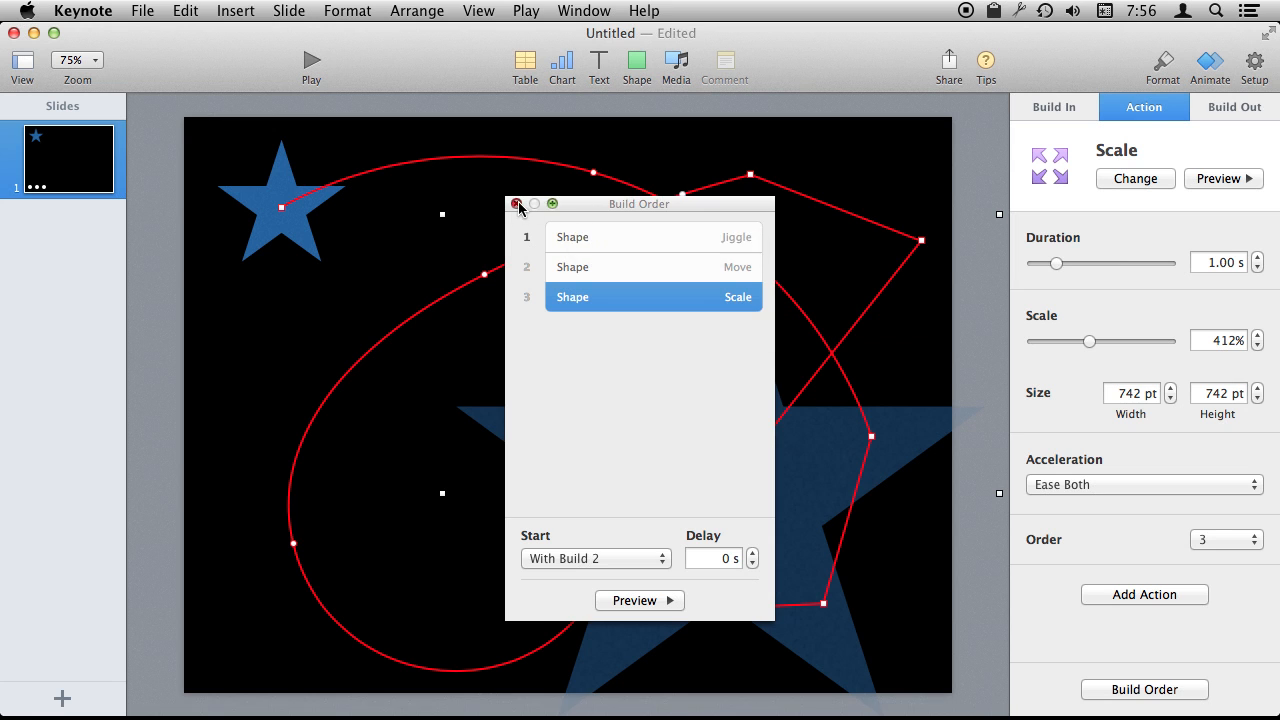
pyautogui.click(518, 204)
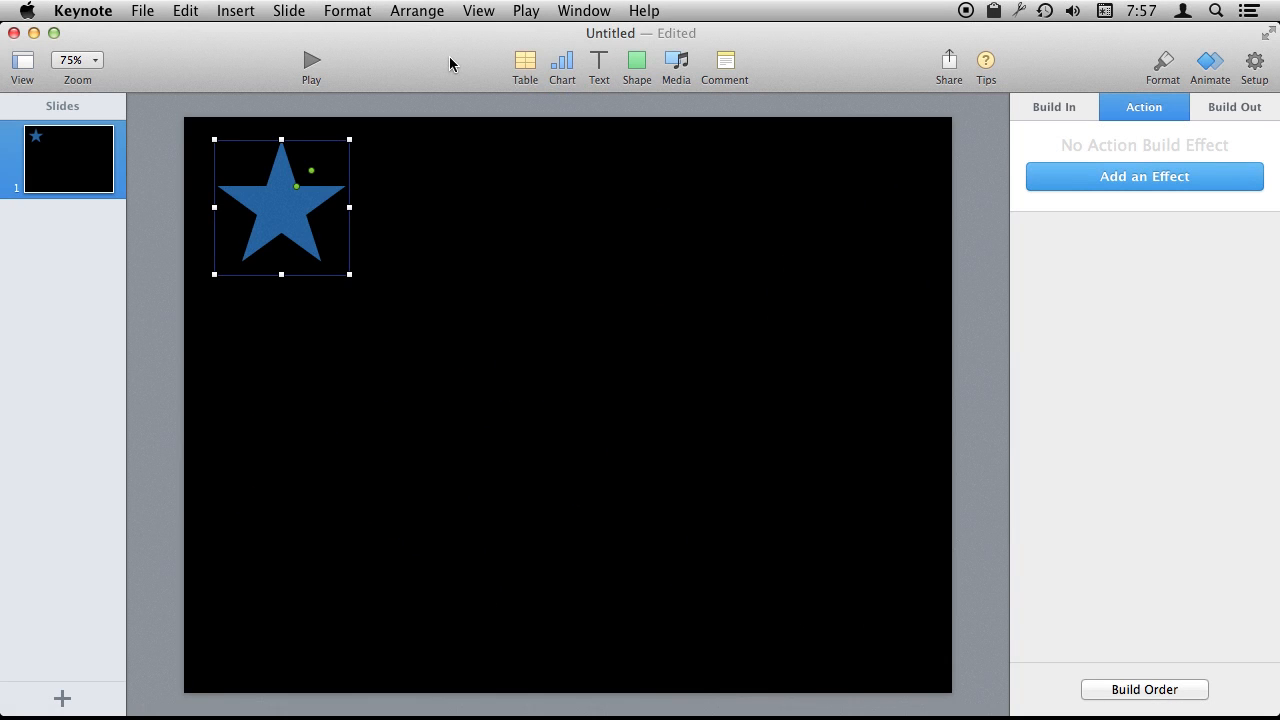
pyautogui.moveTo(344, 221)
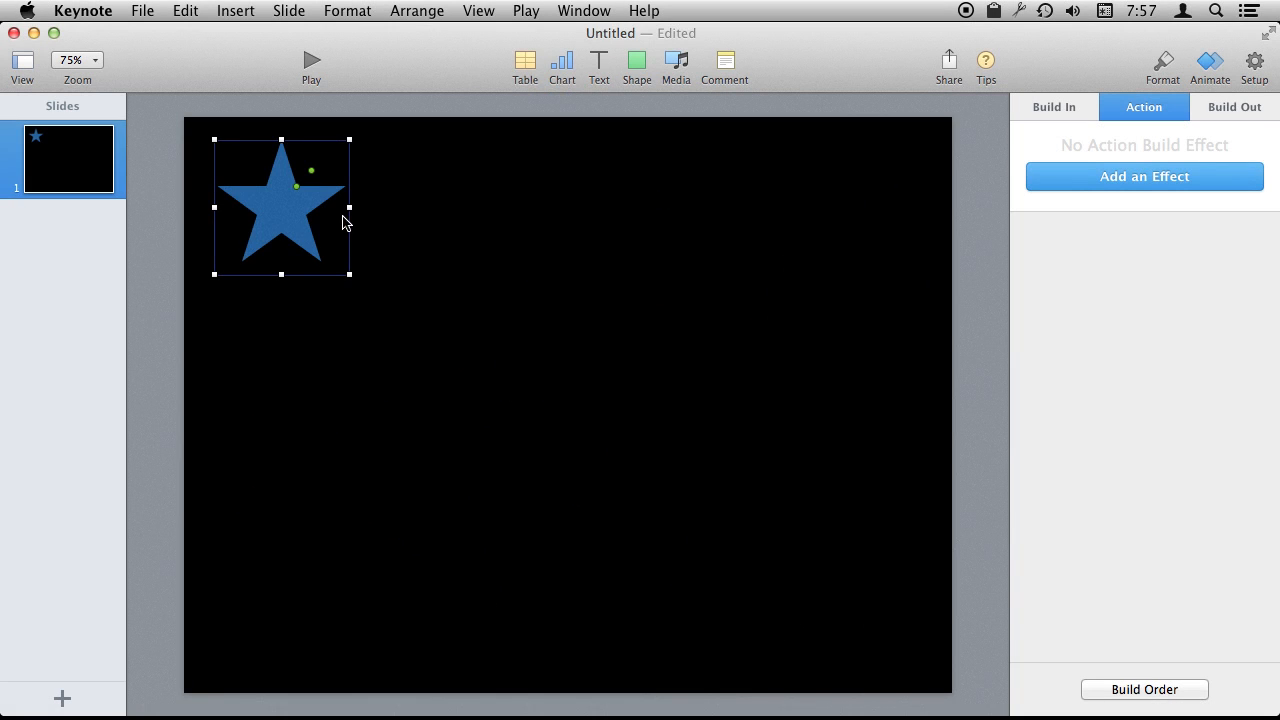
pyautogui.moveTo(310, 248)
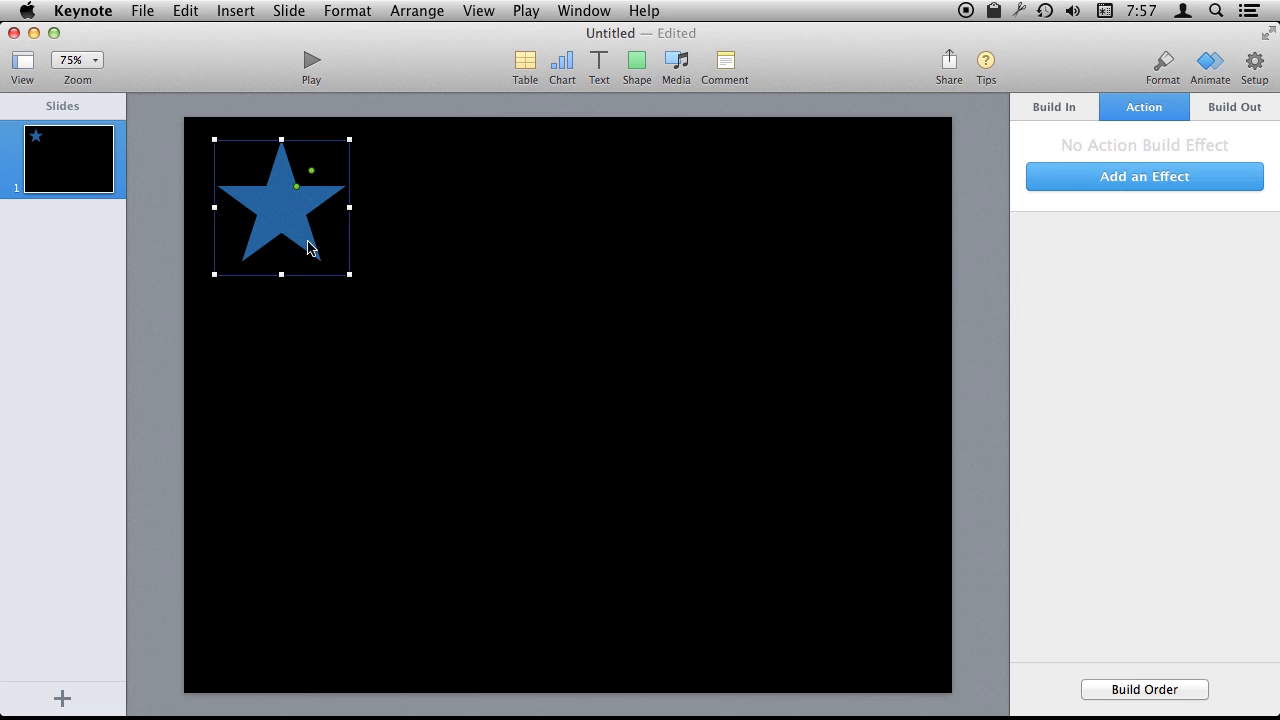
pyautogui.moveTo(290, 222)
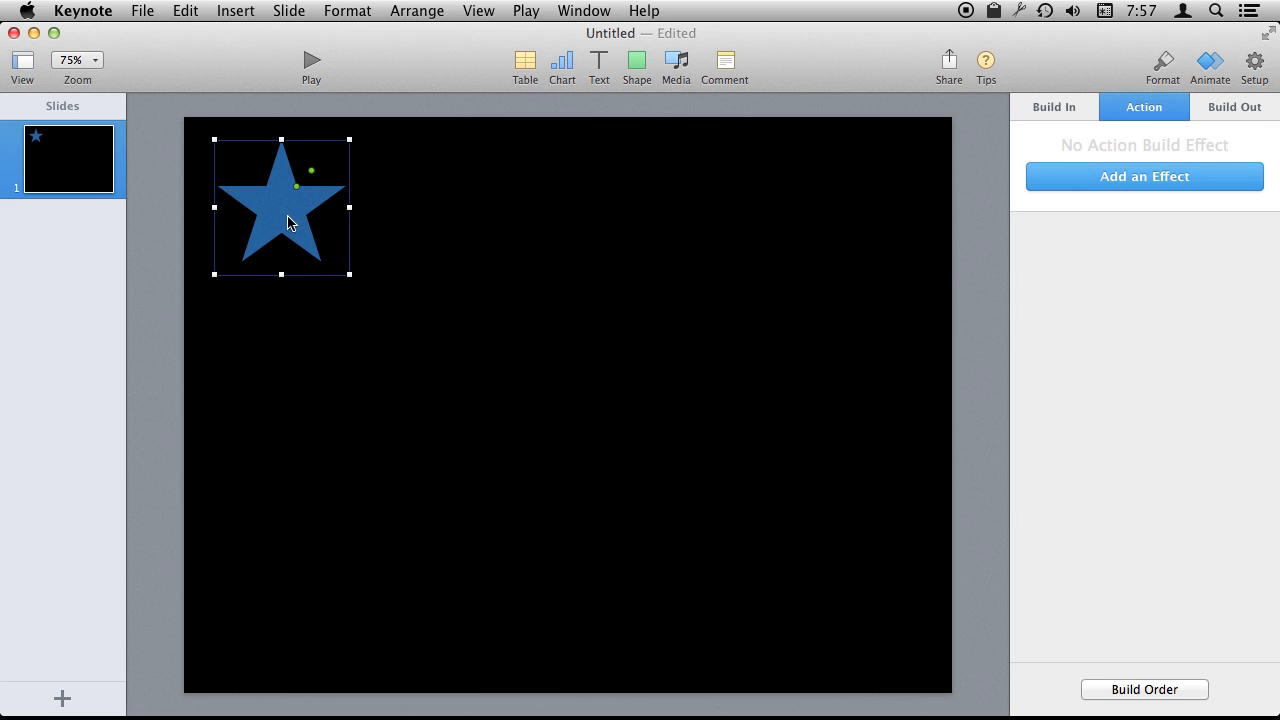
pyautogui.moveTo(1151, 177)
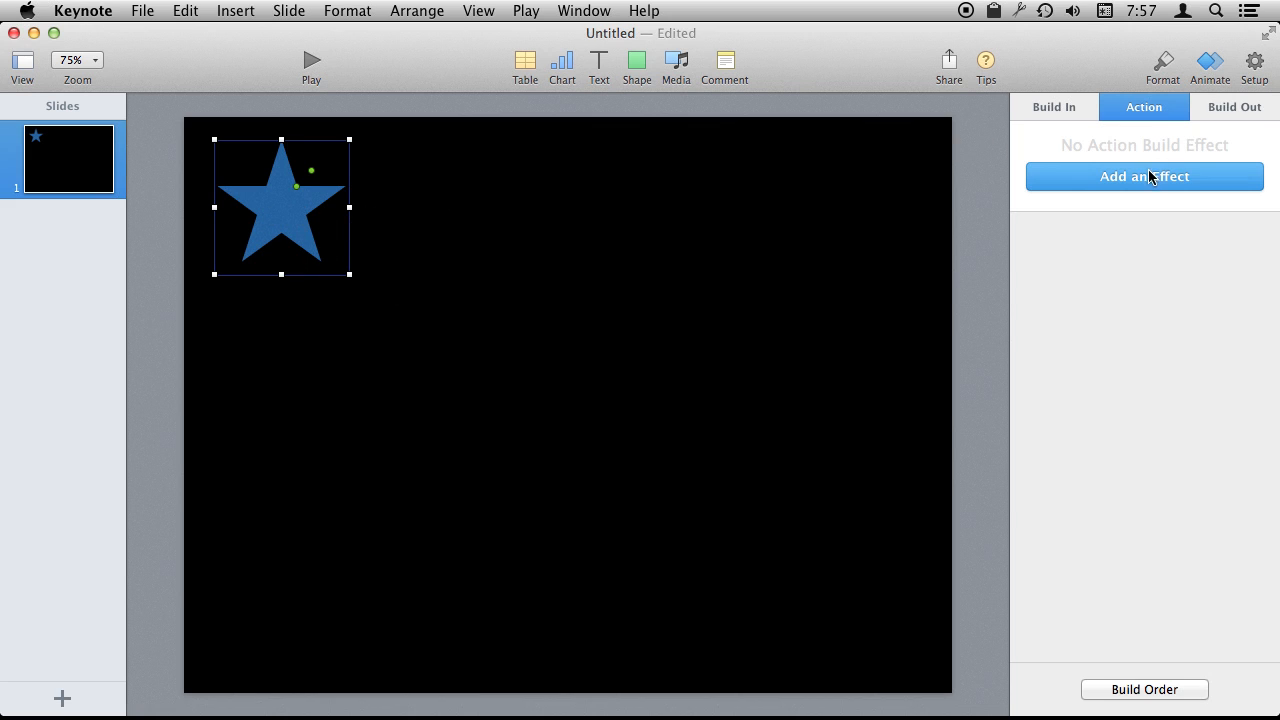
# Add a Move action, then chain a second Move arcing toward the top right
pyautogui.click(1144, 176)
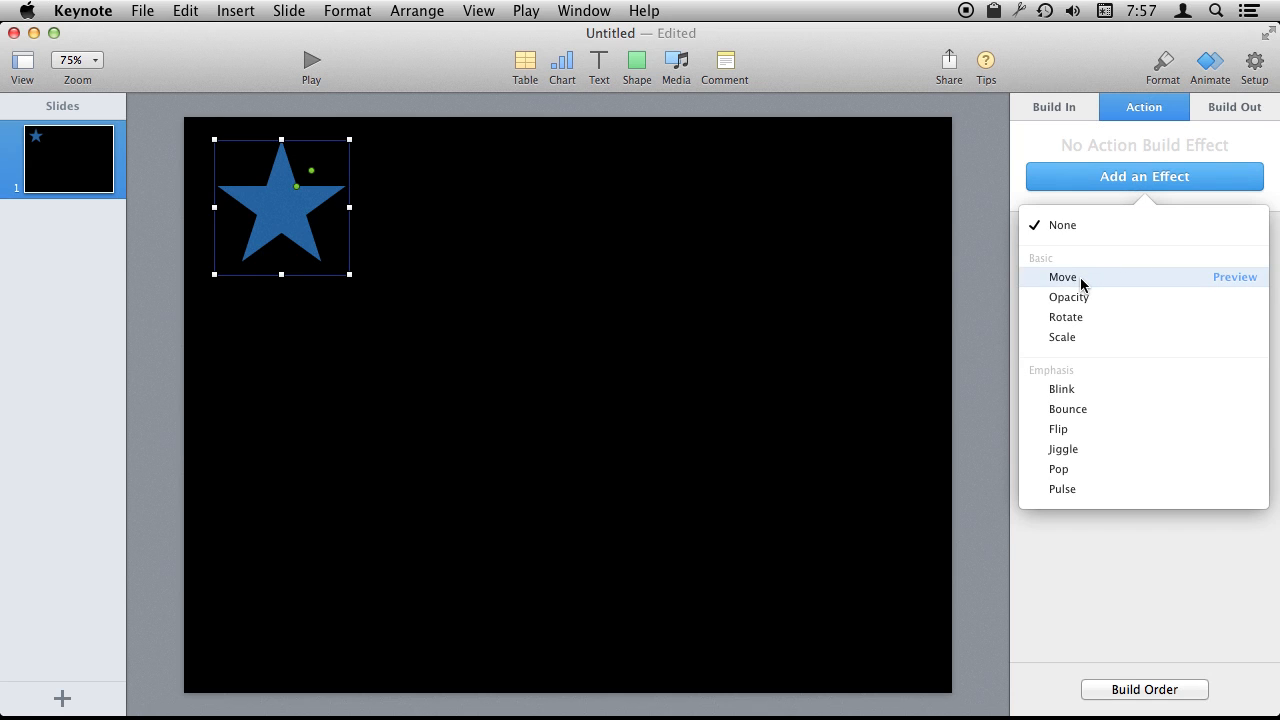
pyautogui.click(1062, 277)
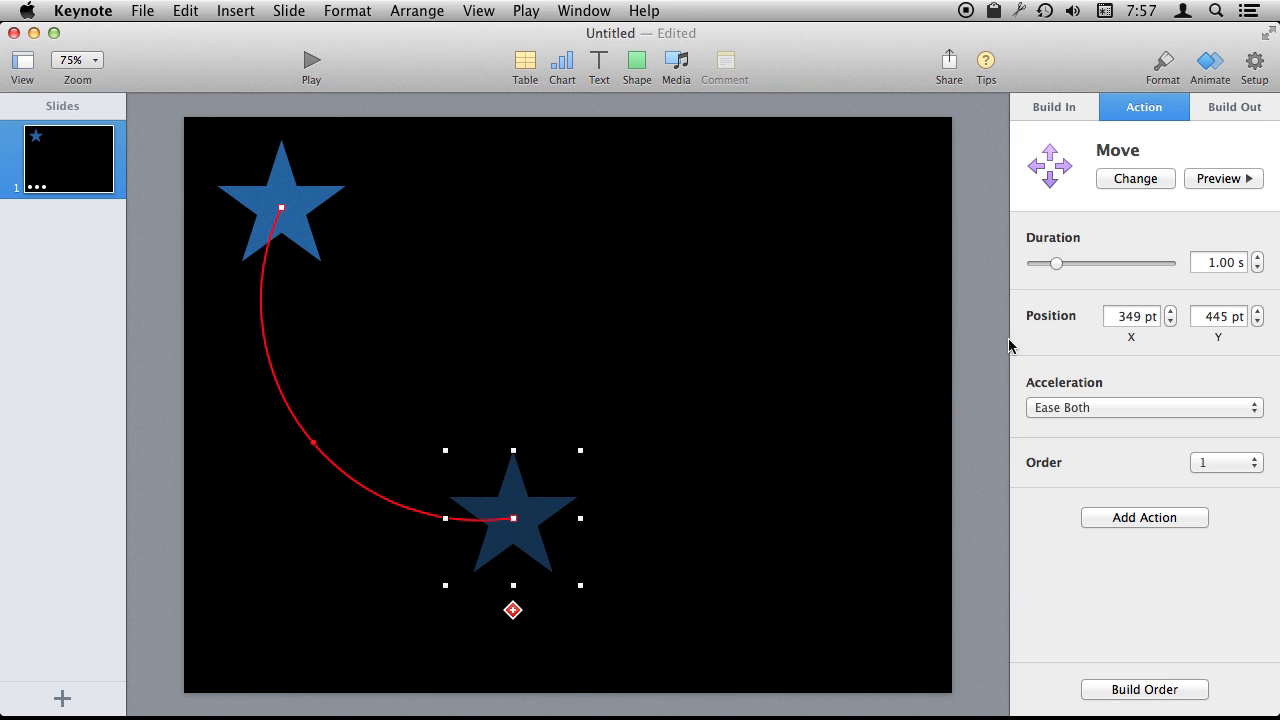
pyautogui.click(1144, 517)
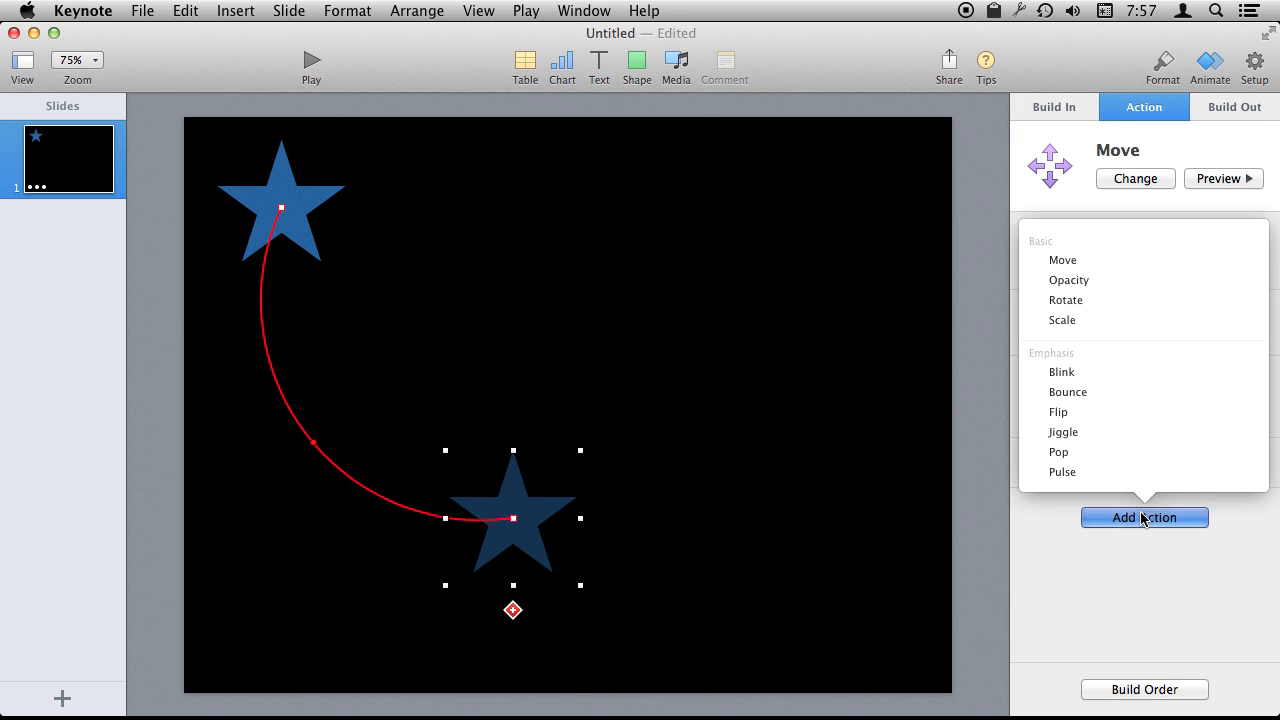
pyautogui.click(1062, 260)
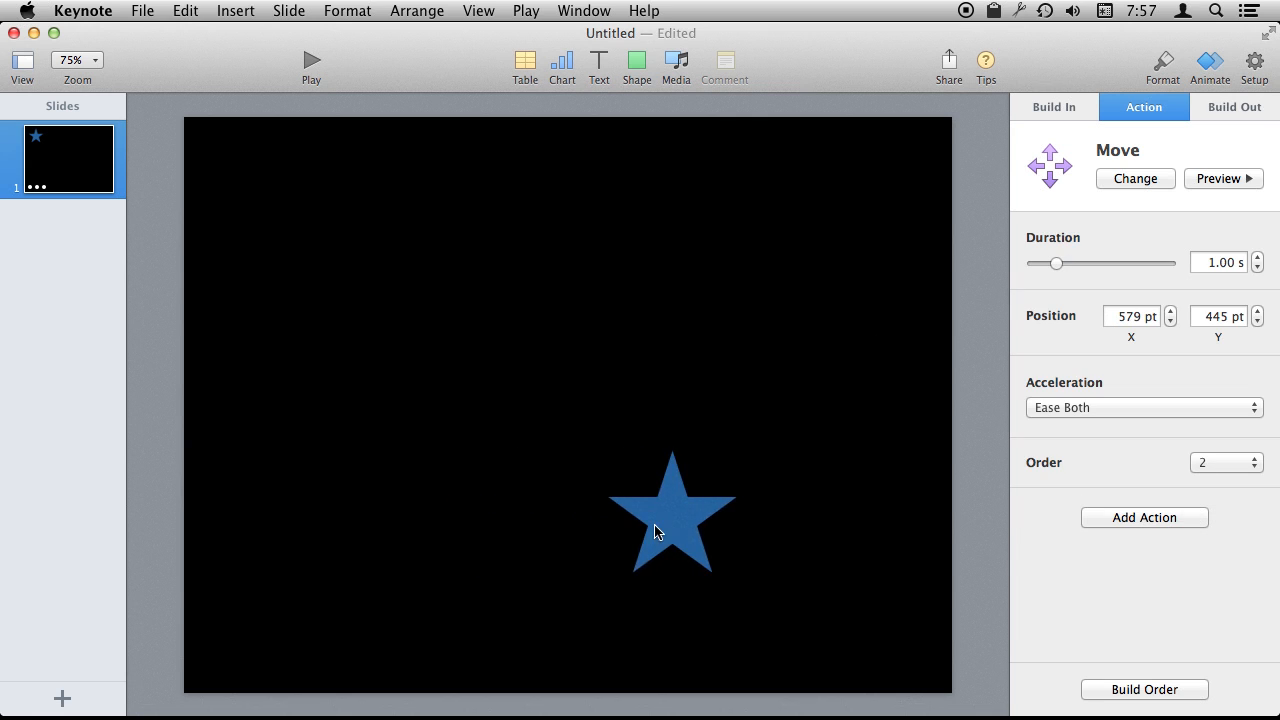
pyautogui.moveTo(670, 515); pyautogui.dragTo(820, 220)
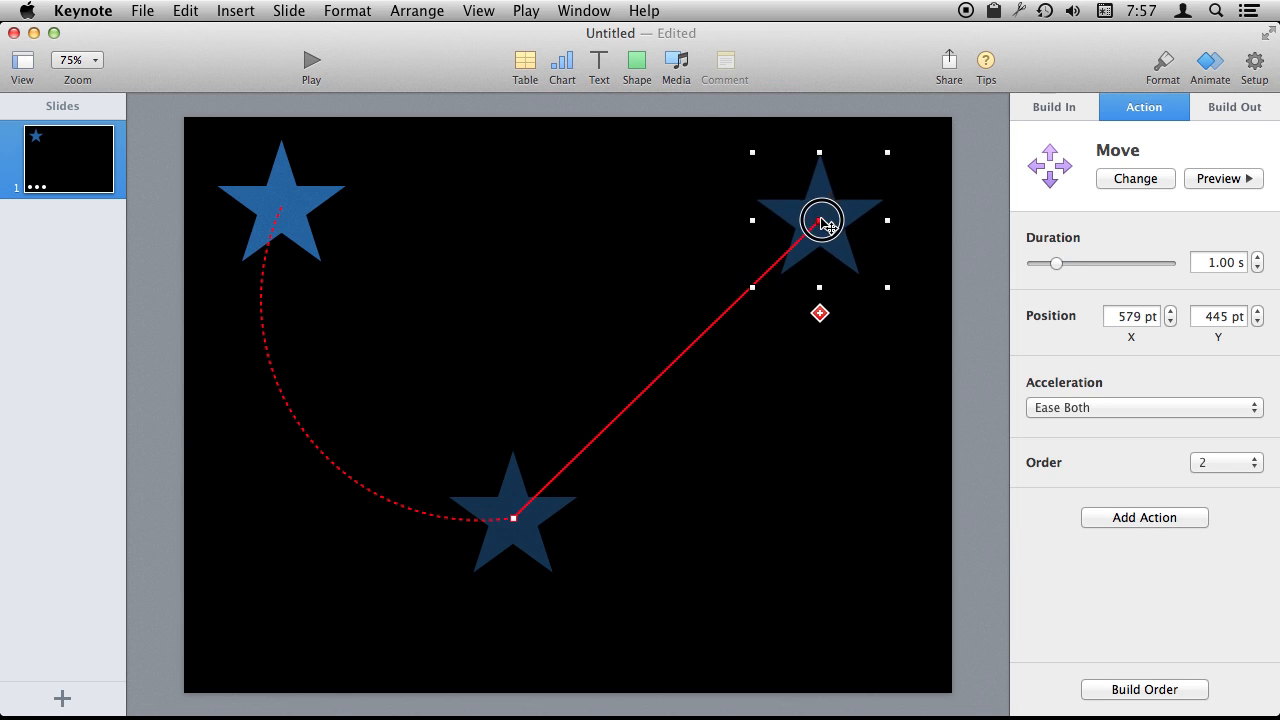
pyautogui.moveTo(820, 220); pyautogui.dragTo(820, 485)
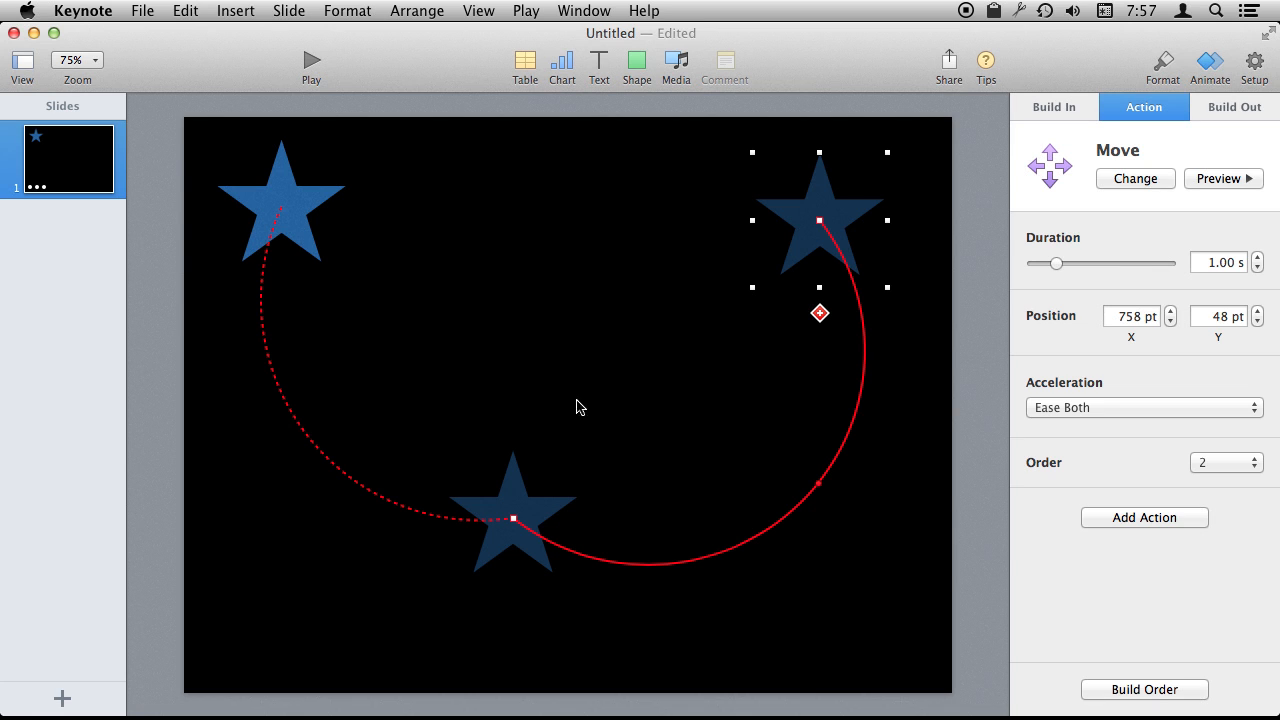
# Insert a 45° clockwise Rotate action after the first Move
pyautogui.click(280, 207)
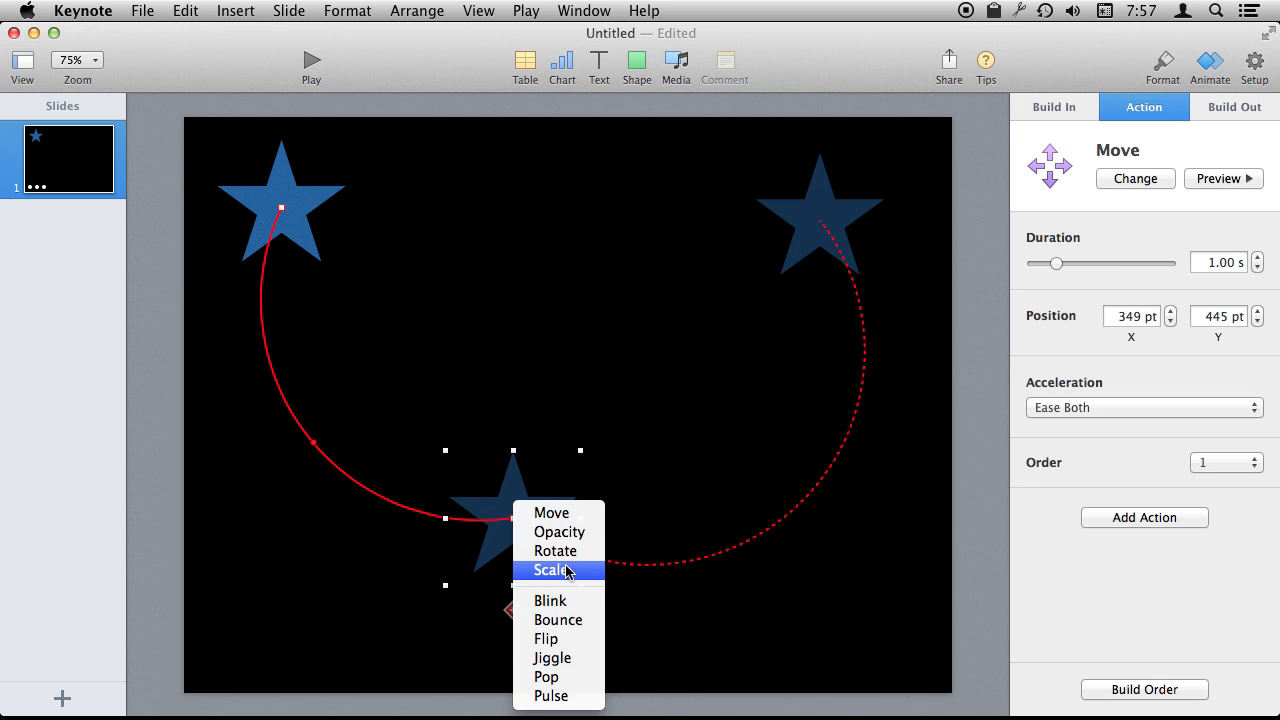
pyautogui.click(555, 551)
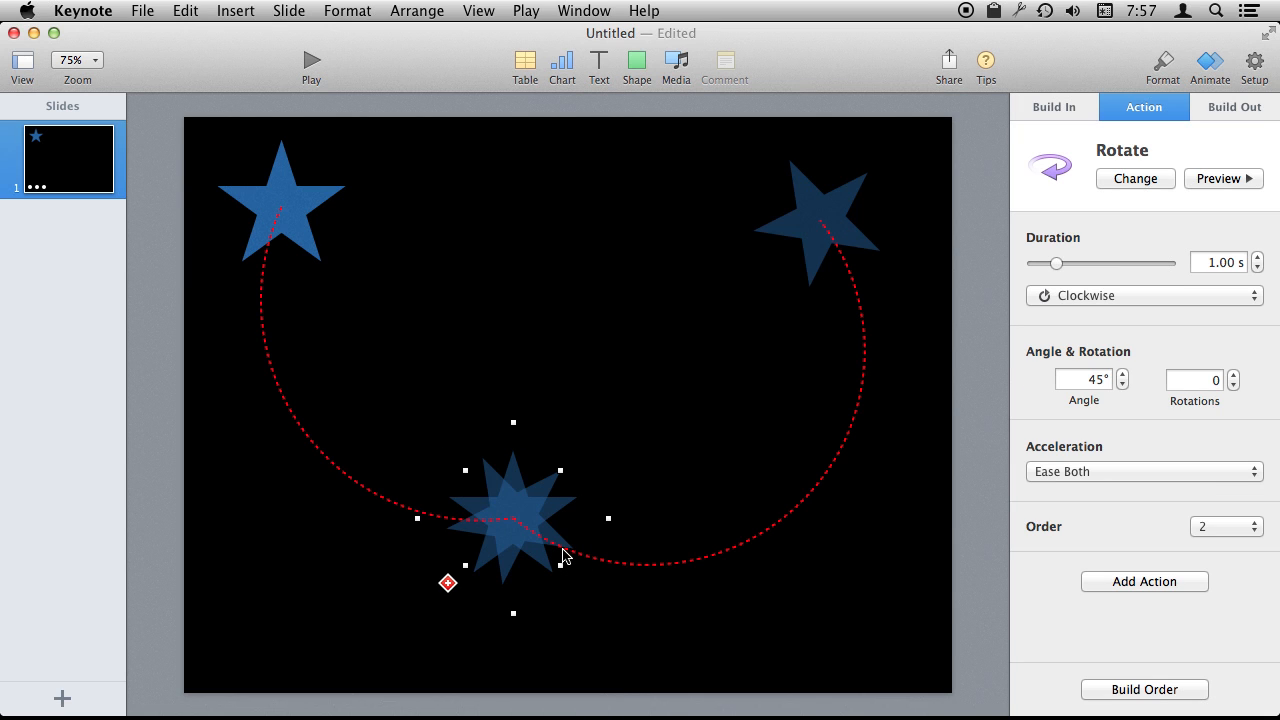
pyautogui.moveTo(1137, 624)
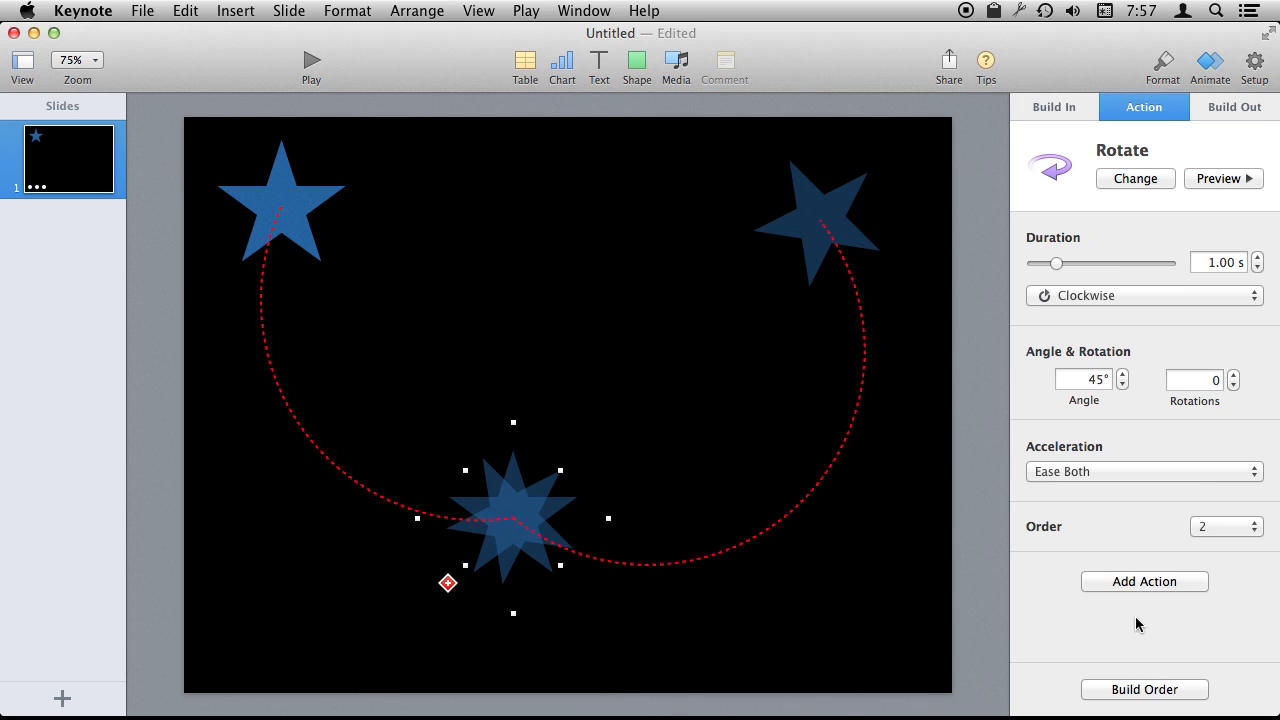
pyautogui.click(1144, 689)
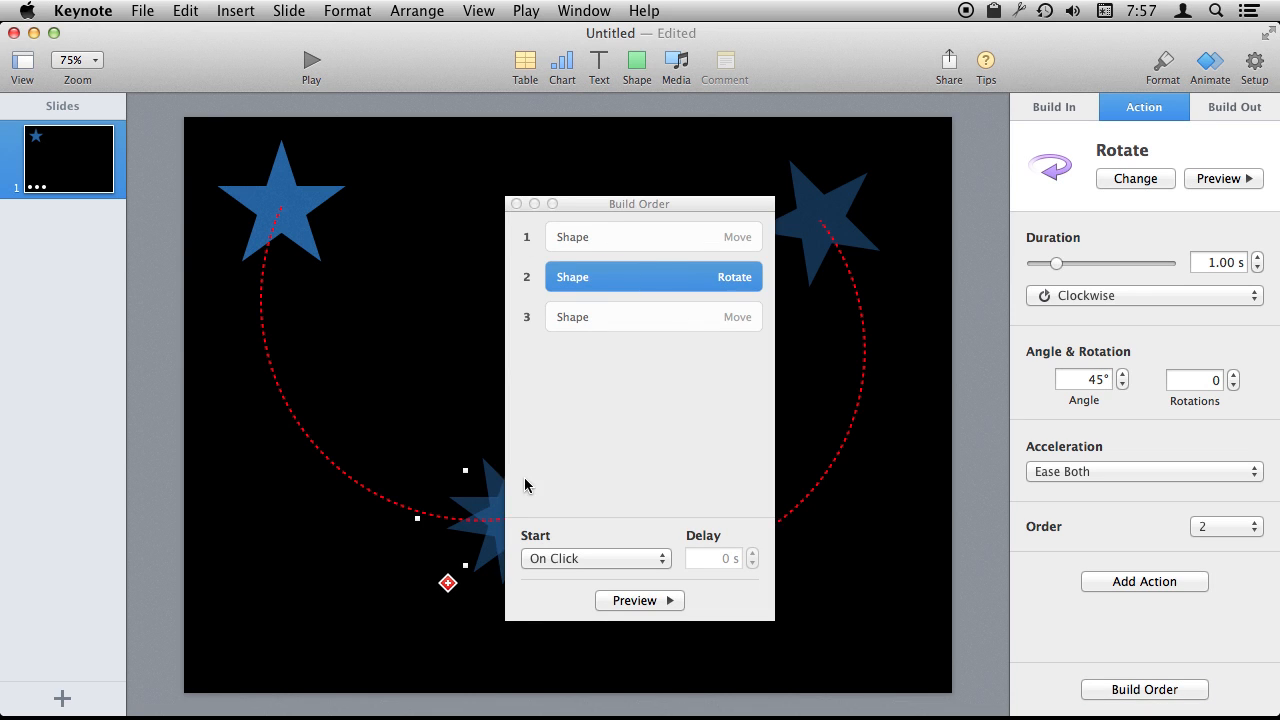
pyautogui.moveTo(676, 358)
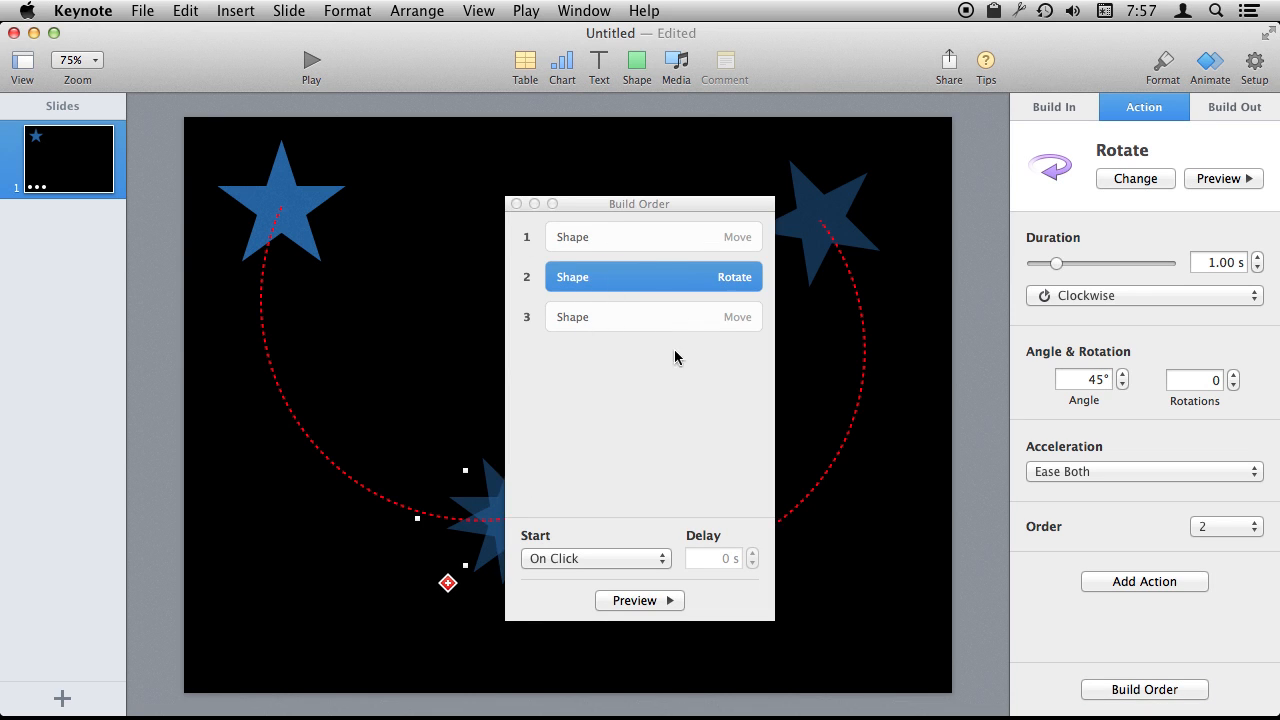
# Reorder the builds and set Rotate to start With Build 1
pyautogui.moveTo(654, 277); pyautogui.dragTo(654, 237)
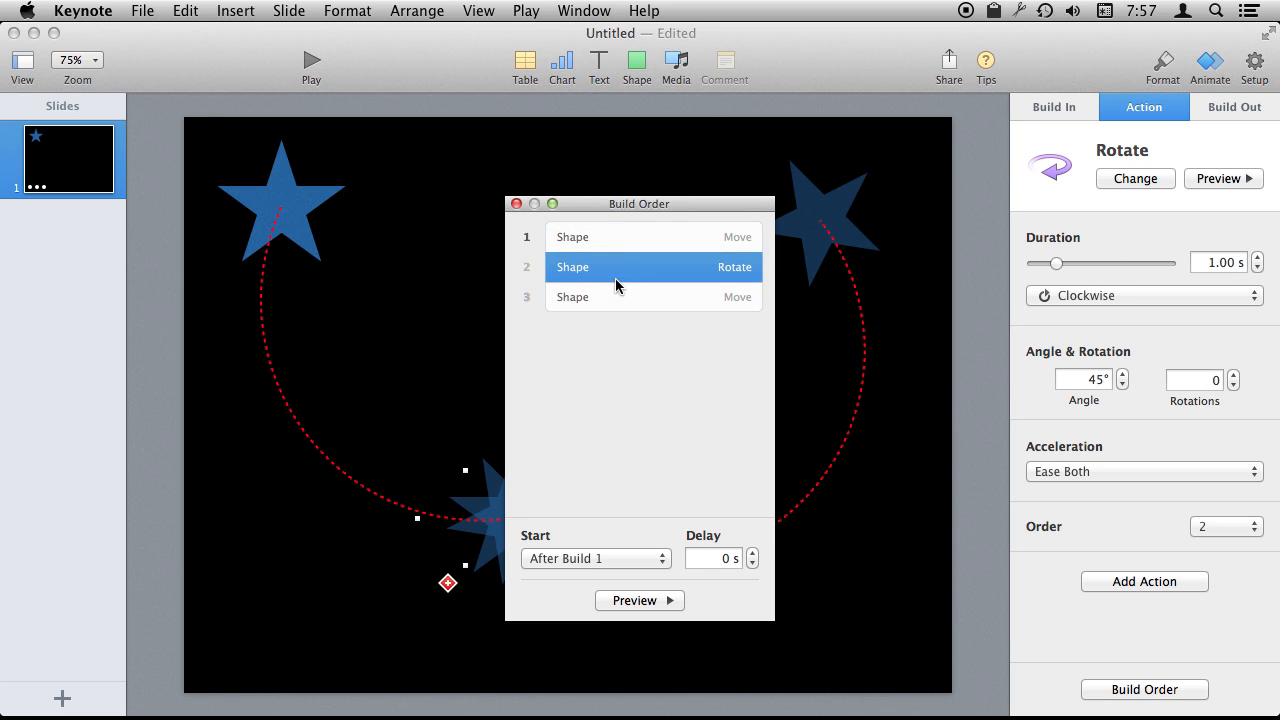
pyautogui.click(572, 237)
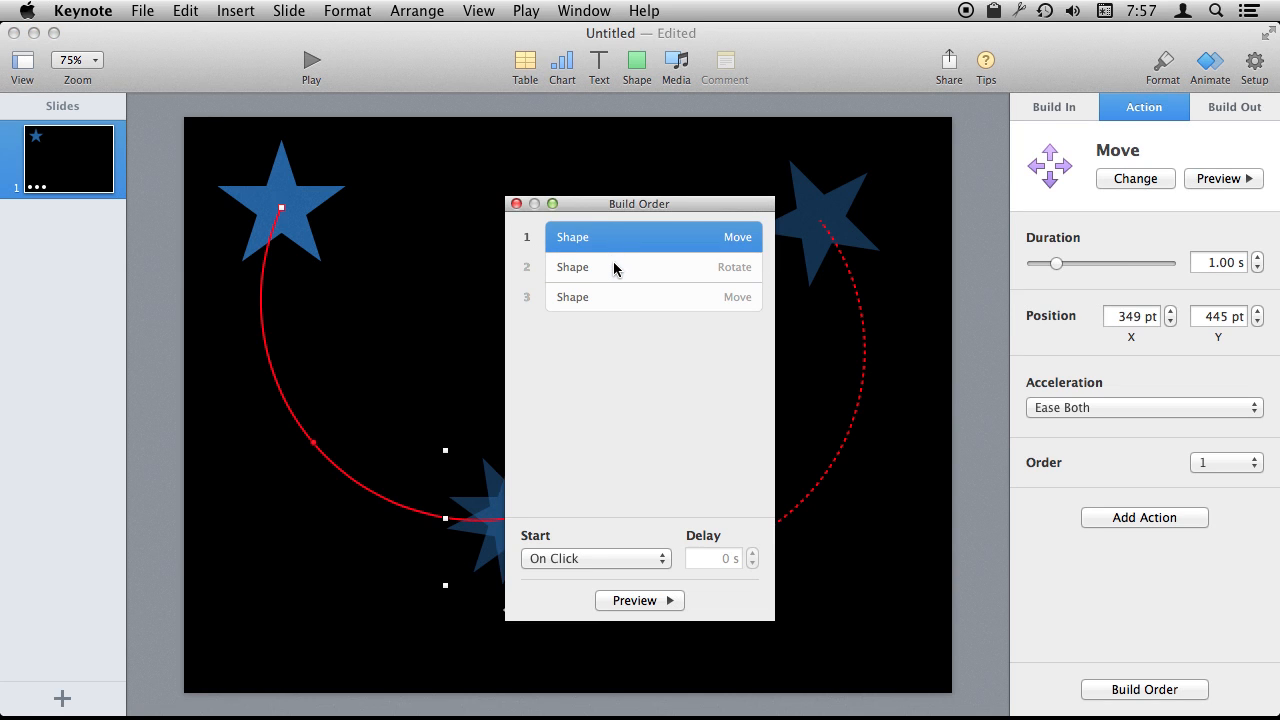
pyautogui.click(595, 558)
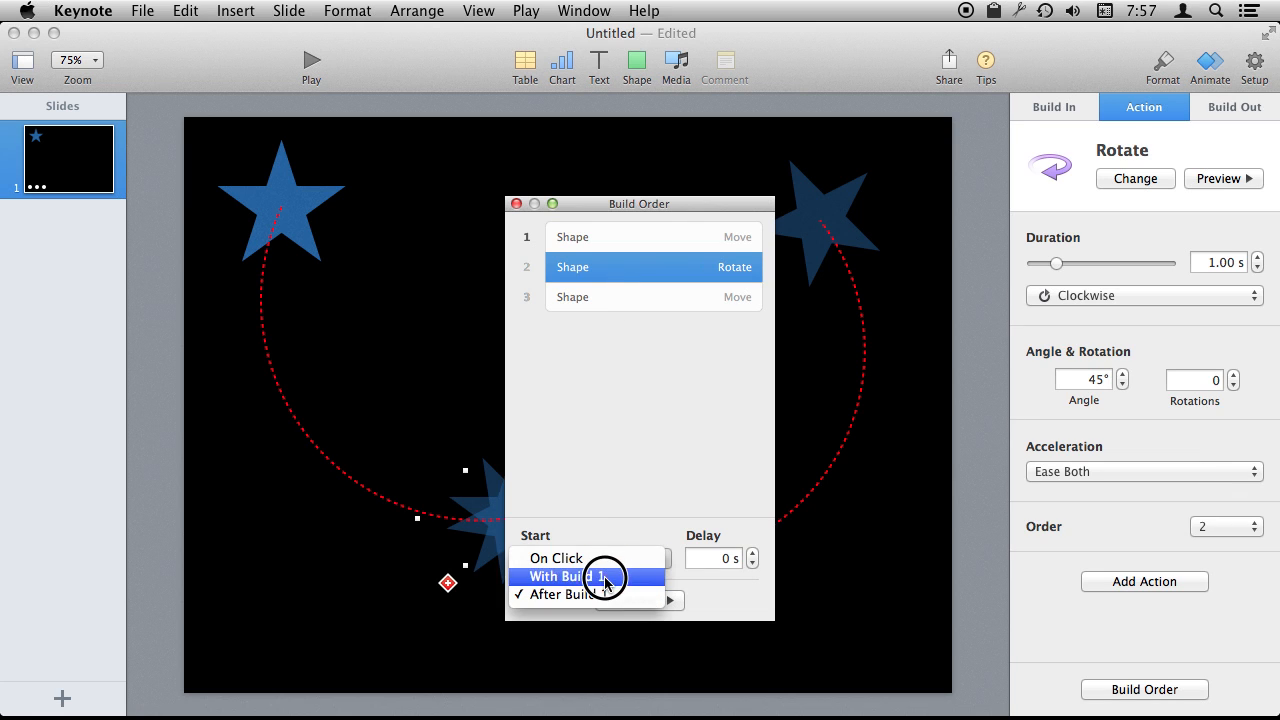
pyautogui.click(567, 576)
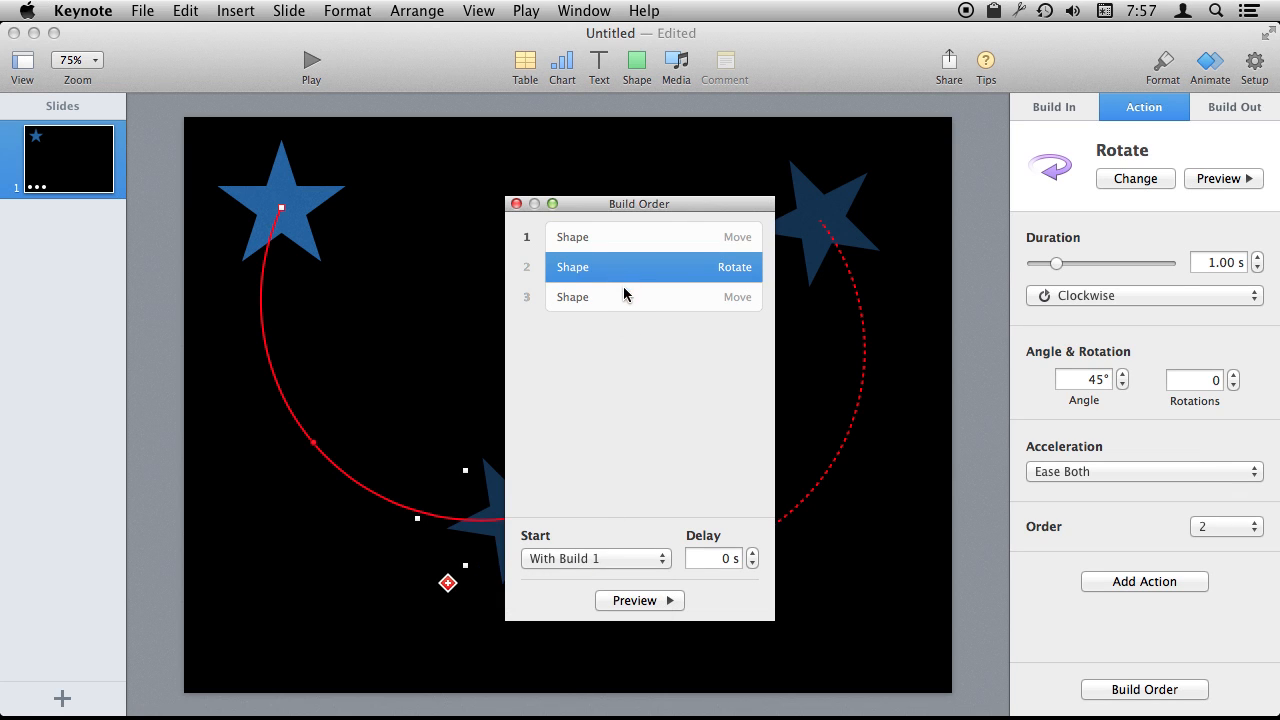
# Set the second Move to start After Build 2, then play the slide to check
pyautogui.click(573, 296)
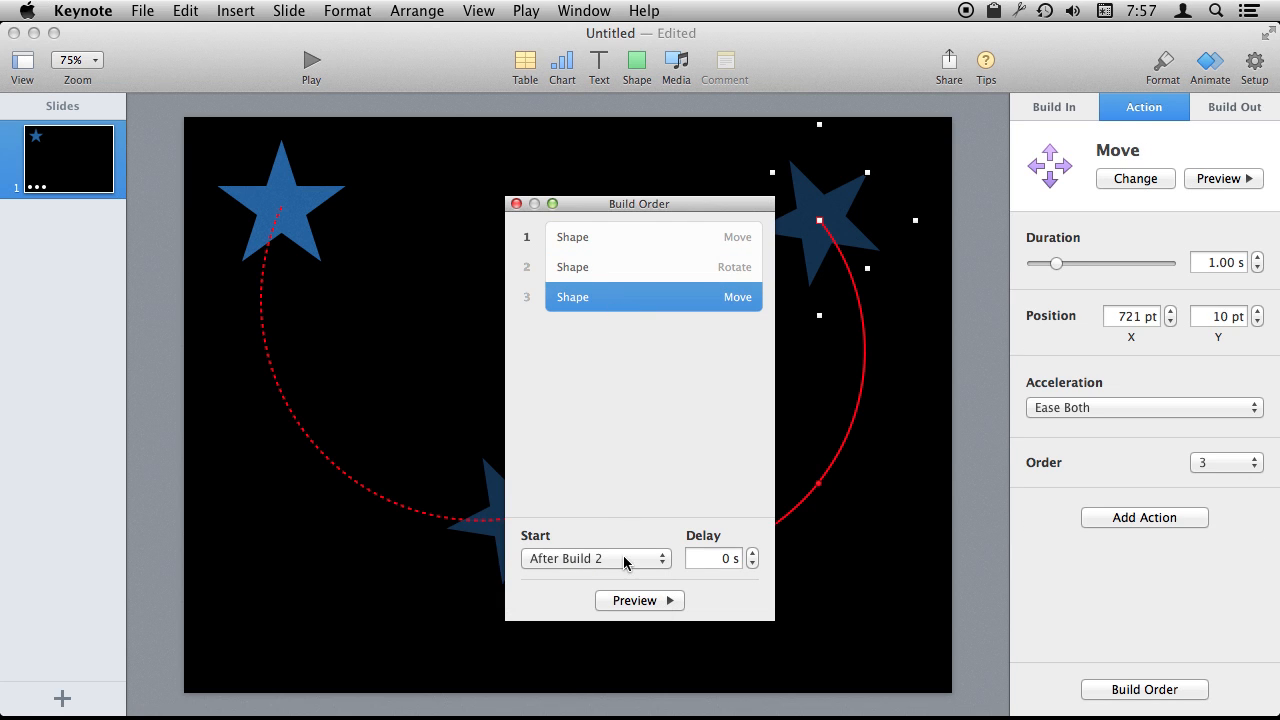
pyautogui.click(595, 558)
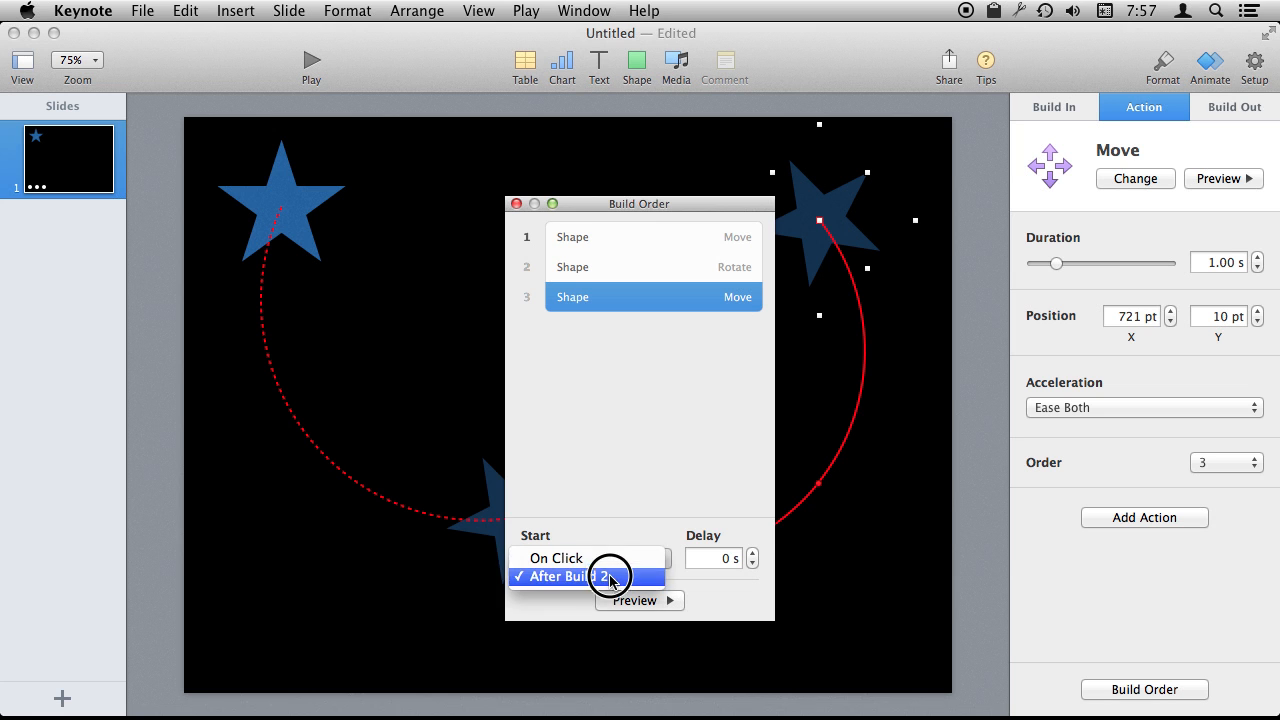
pyautogui.click(575, 576)
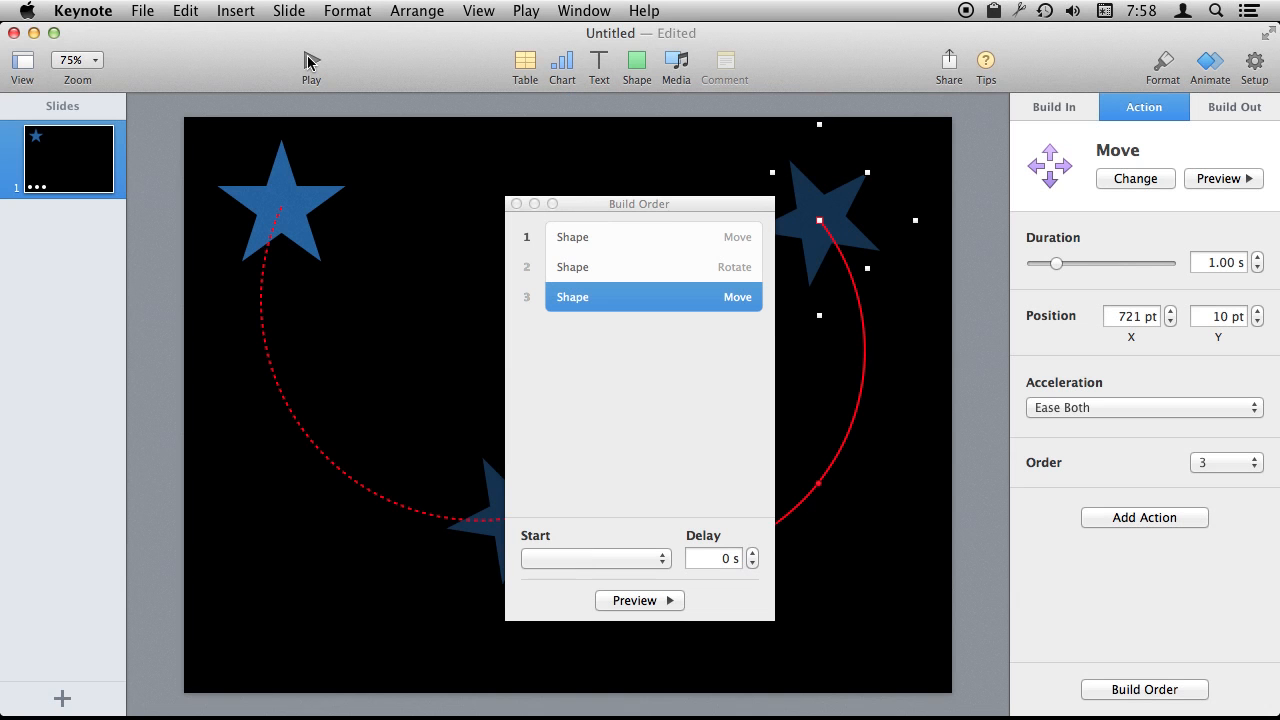
pyautogui.click(595, 558)
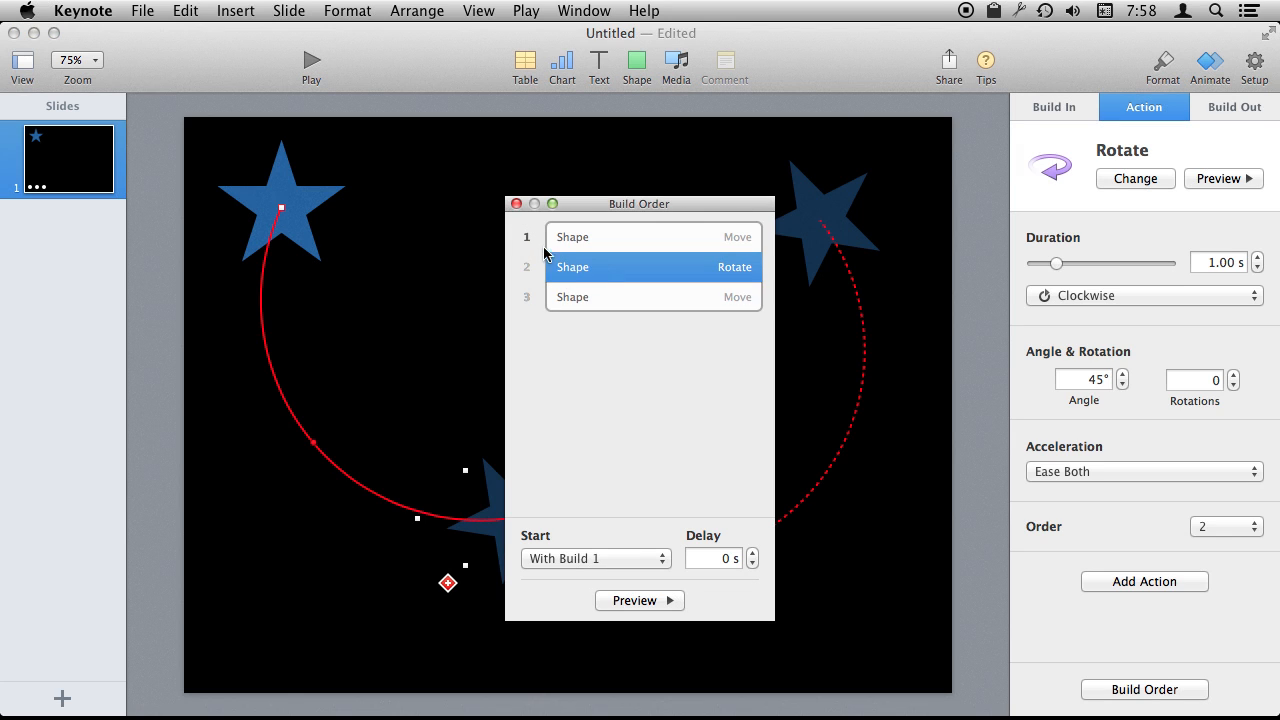
pyautogui.click(1143, 471)
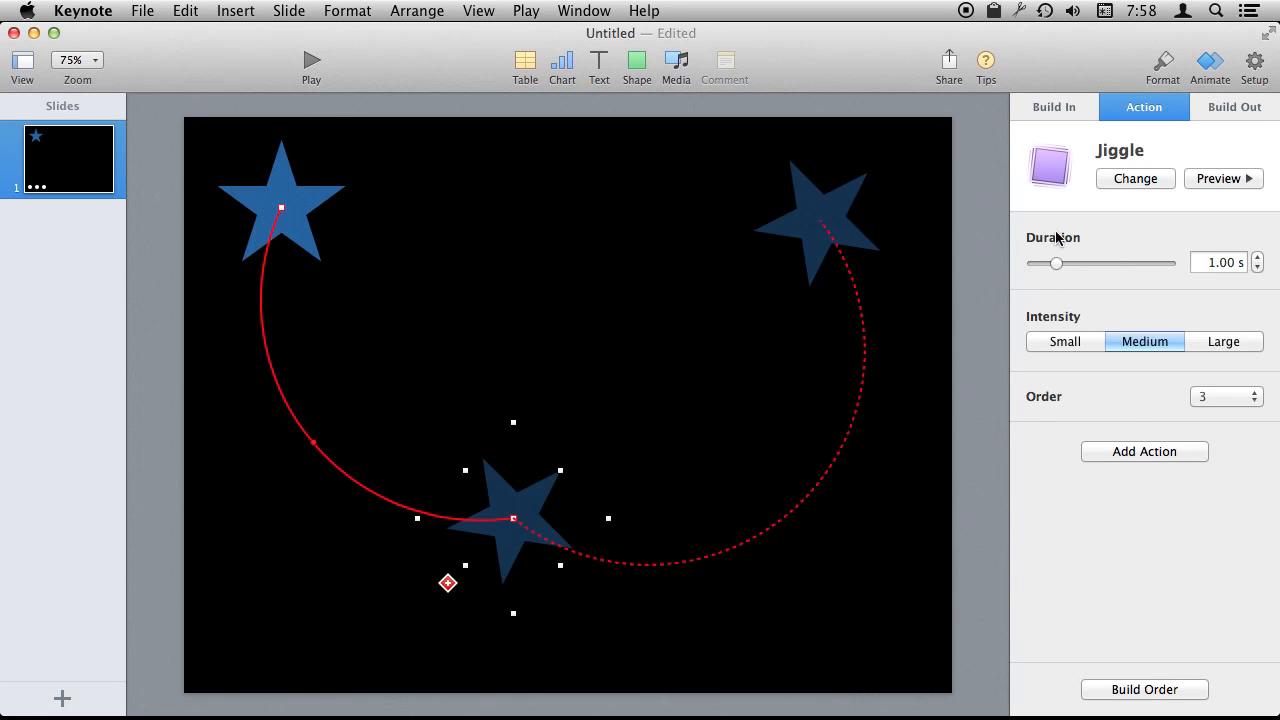
# In Build Order, set the Jiggle build to start after the rotation (Build 2)
pyautogui.click(1144, 689)
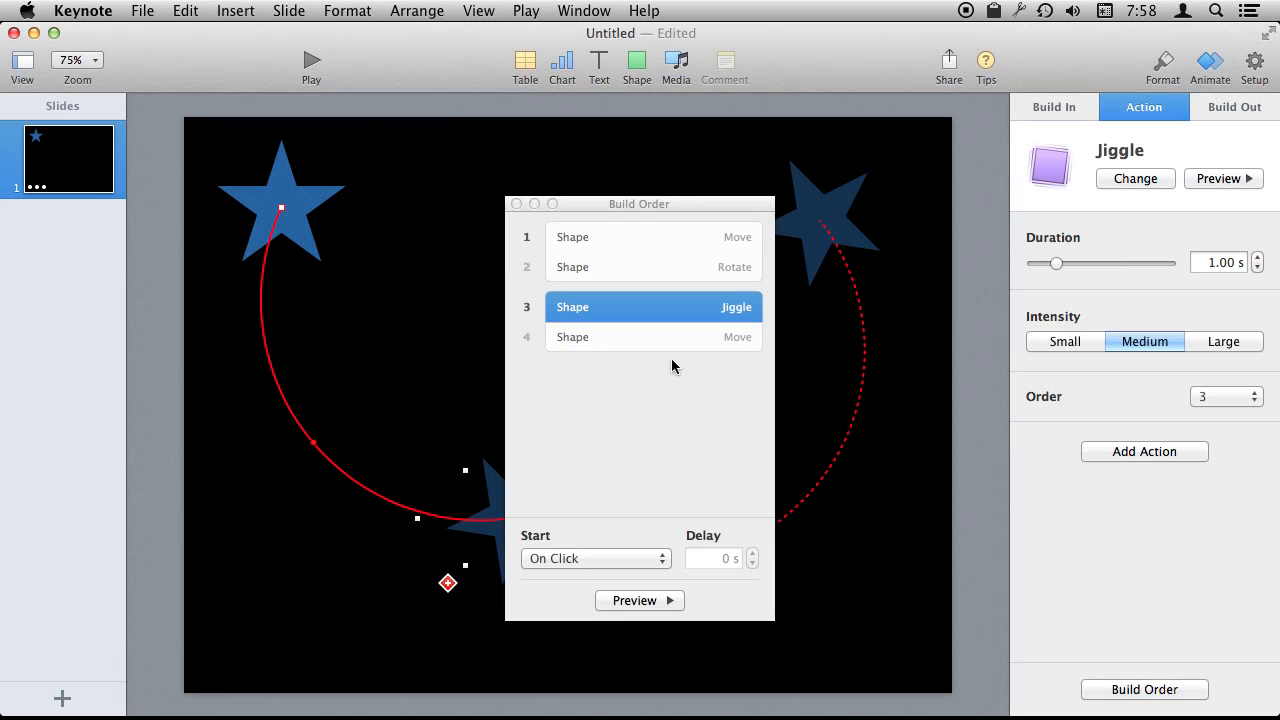
pyautogui.click(653, 267)
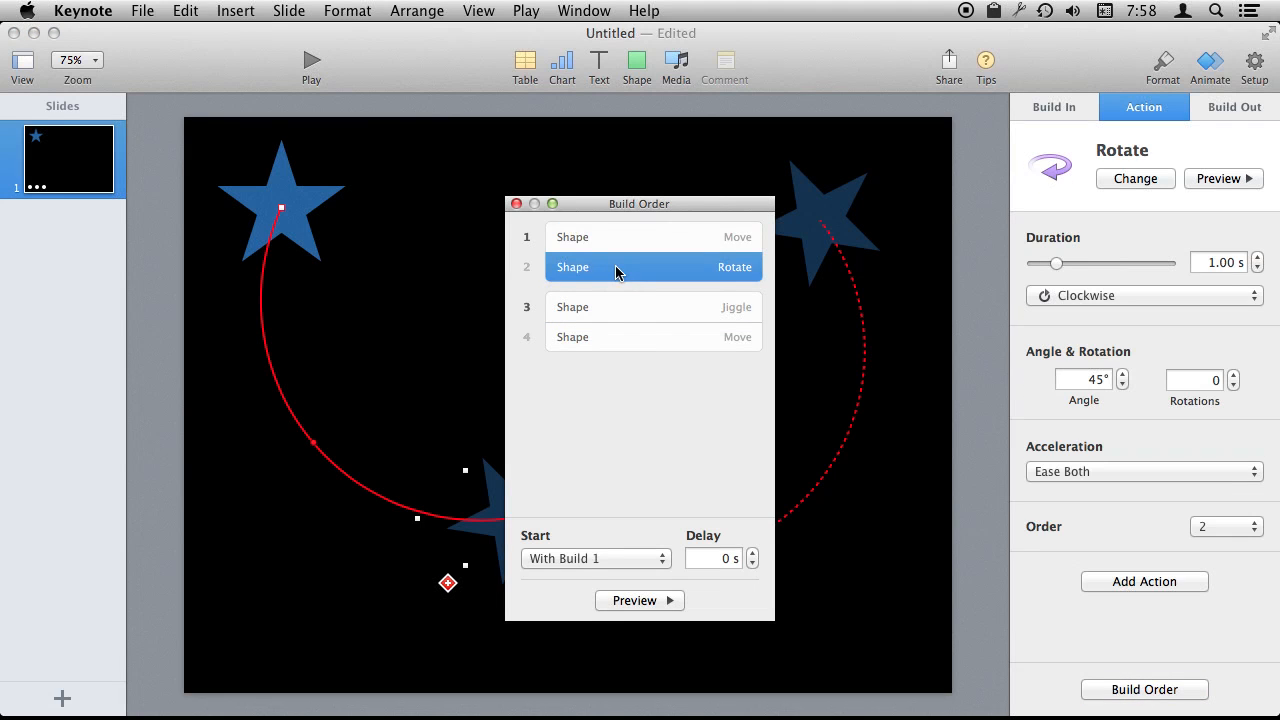
pyautogui.click(653, 307)
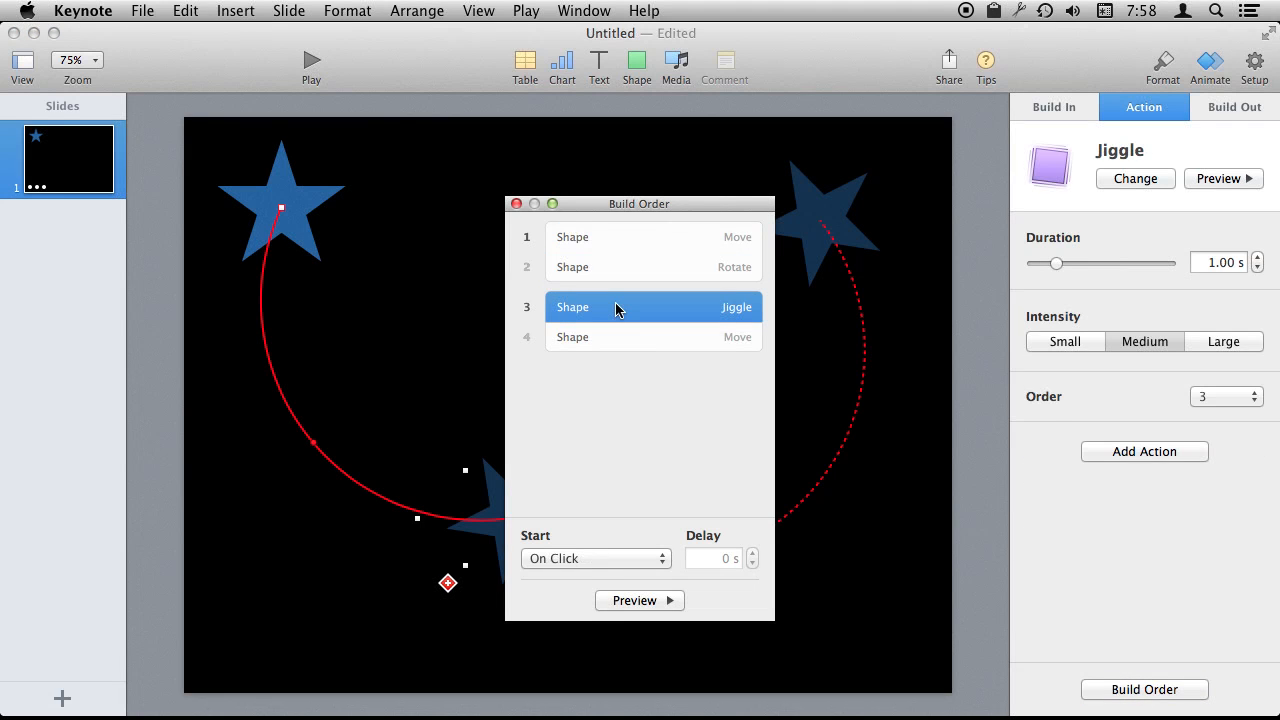
pyautogui.click(595, 558)
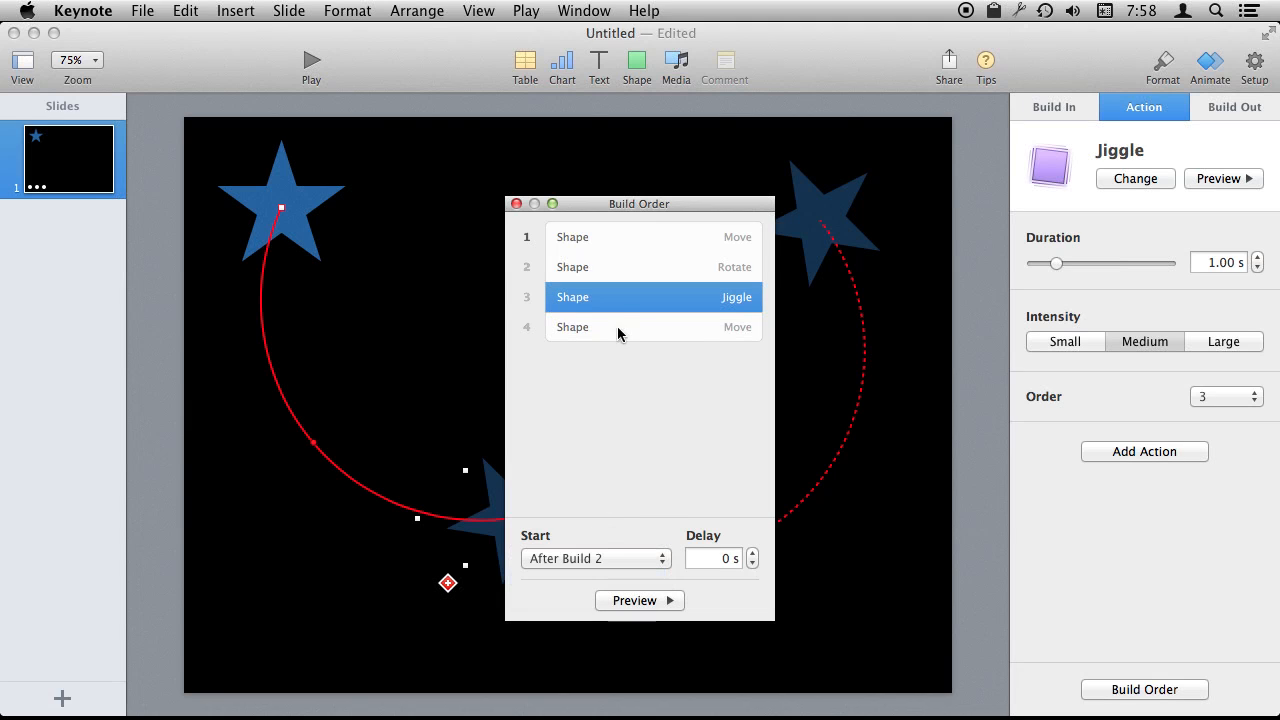